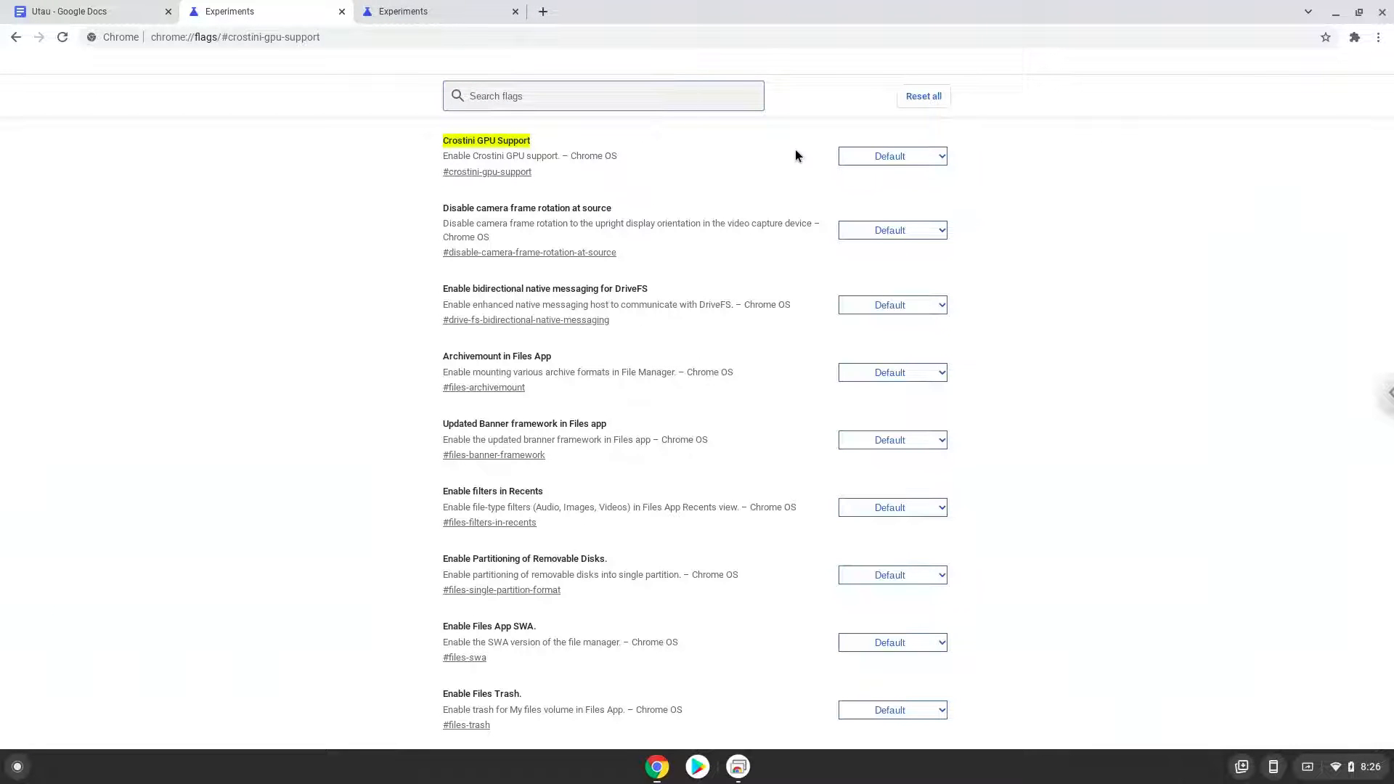
# Enable Crostini GPU Support and set Scheduler Configuration to hyper-threading on chrome://flags
pyautogui.click(890, 156)
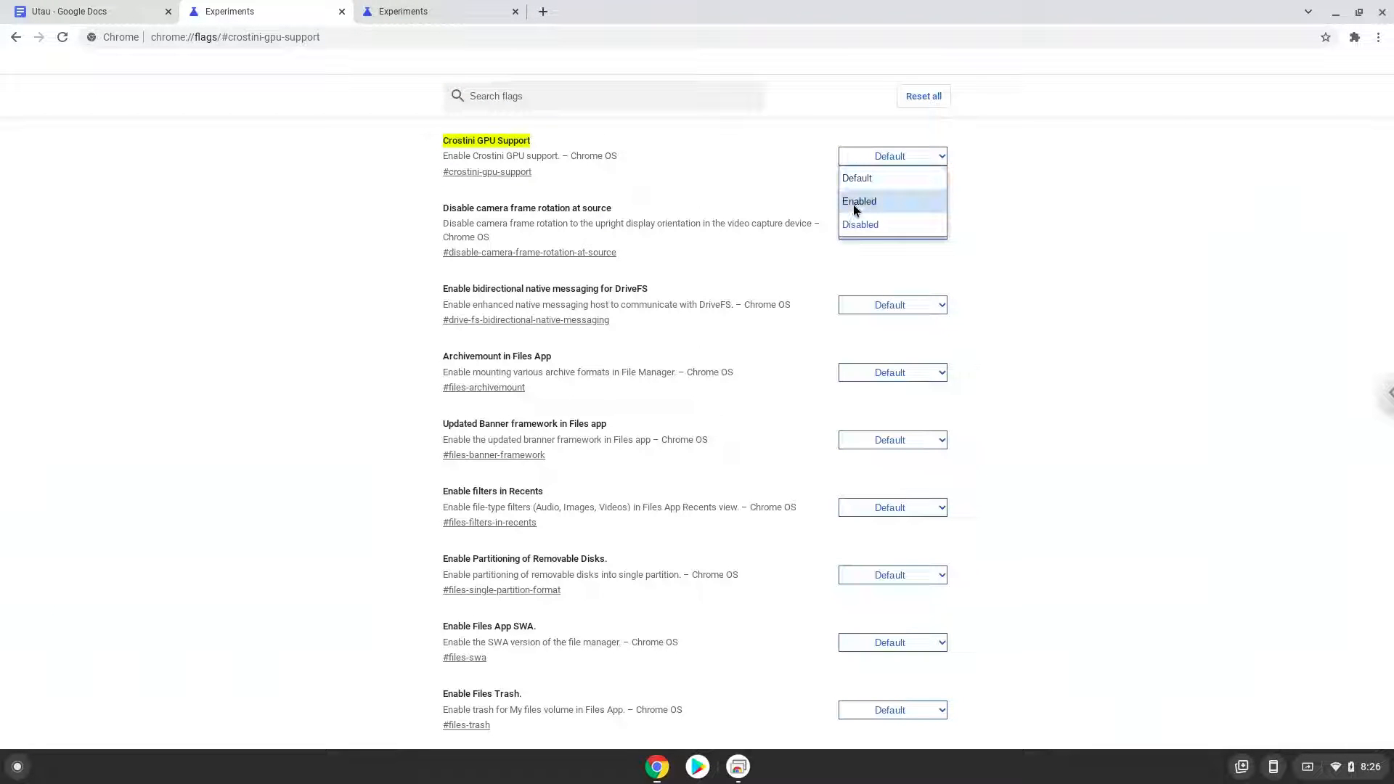
pyautogui.click(858, 200)
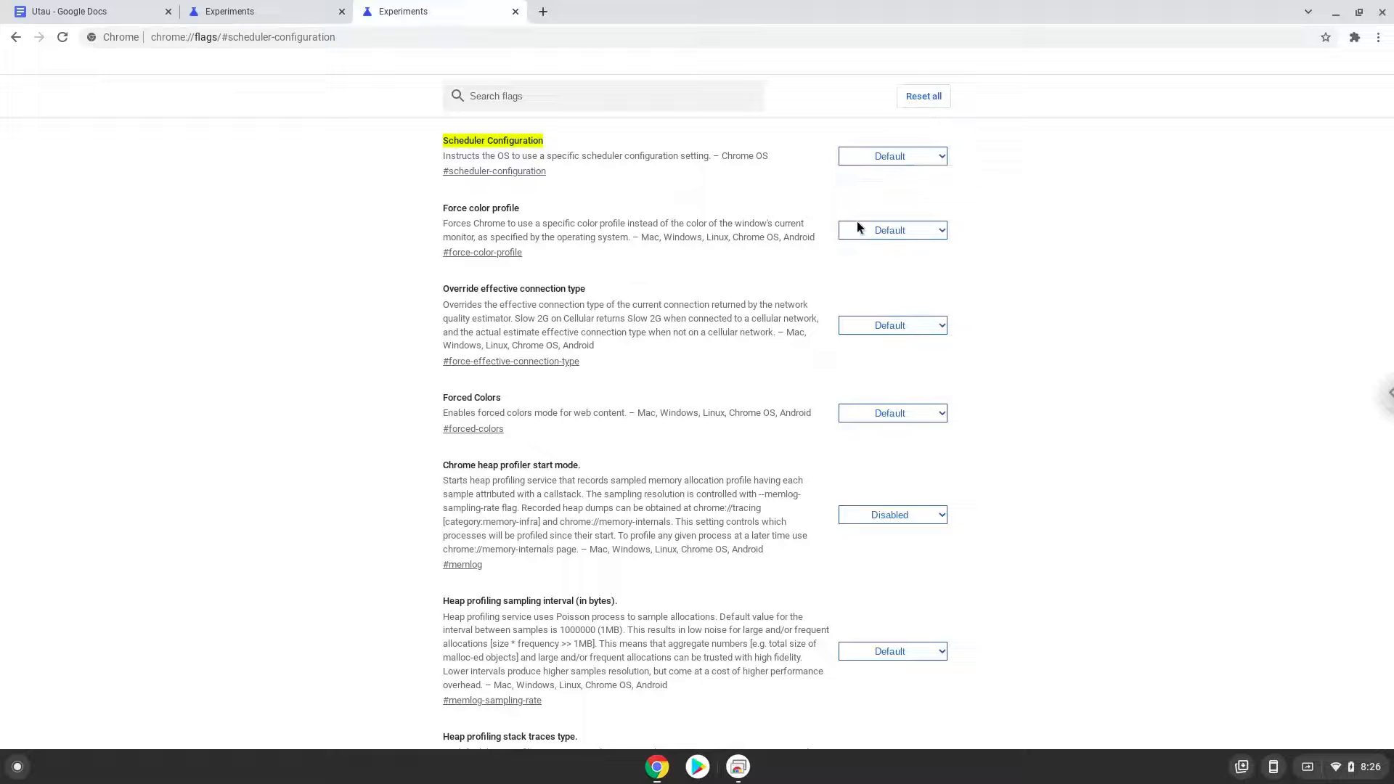
pyautogui.click(892, 156)
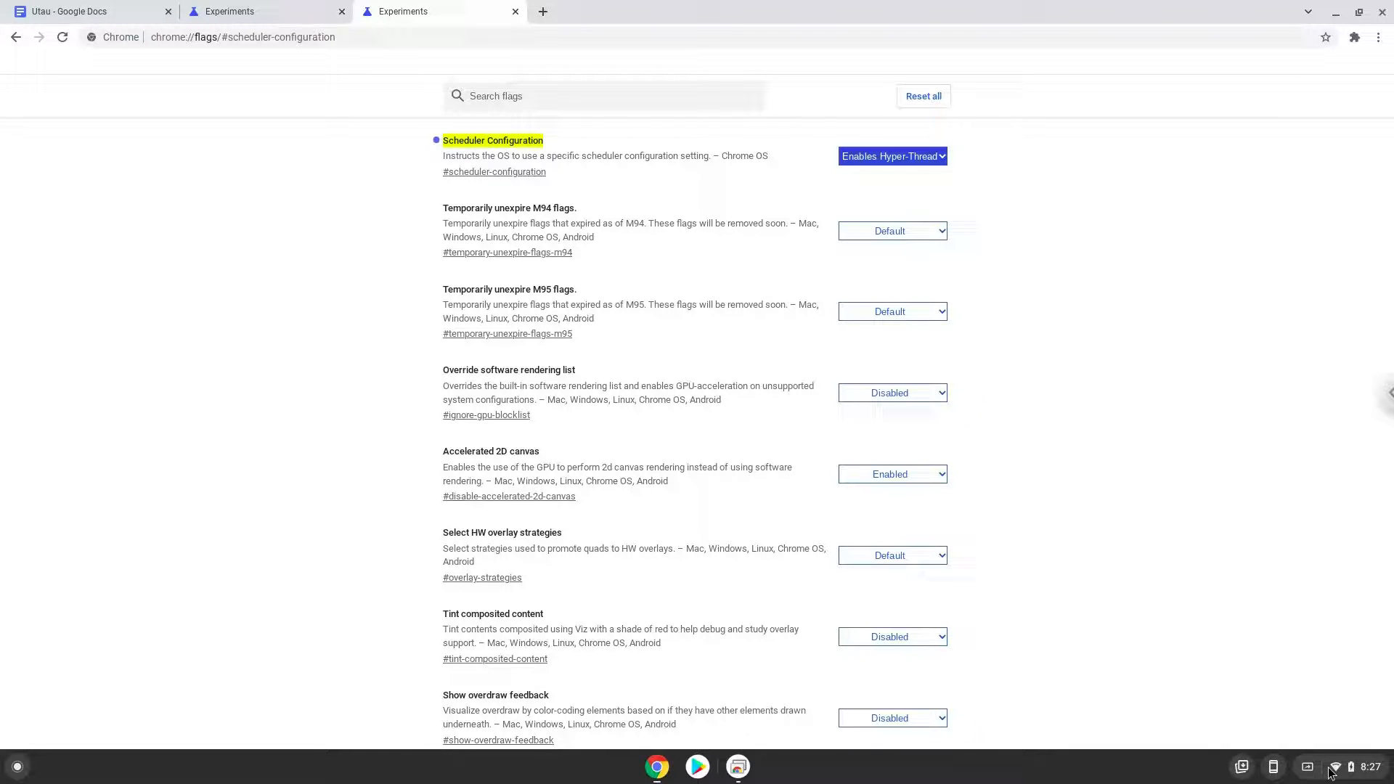
pyautogui.click(1356, 766)
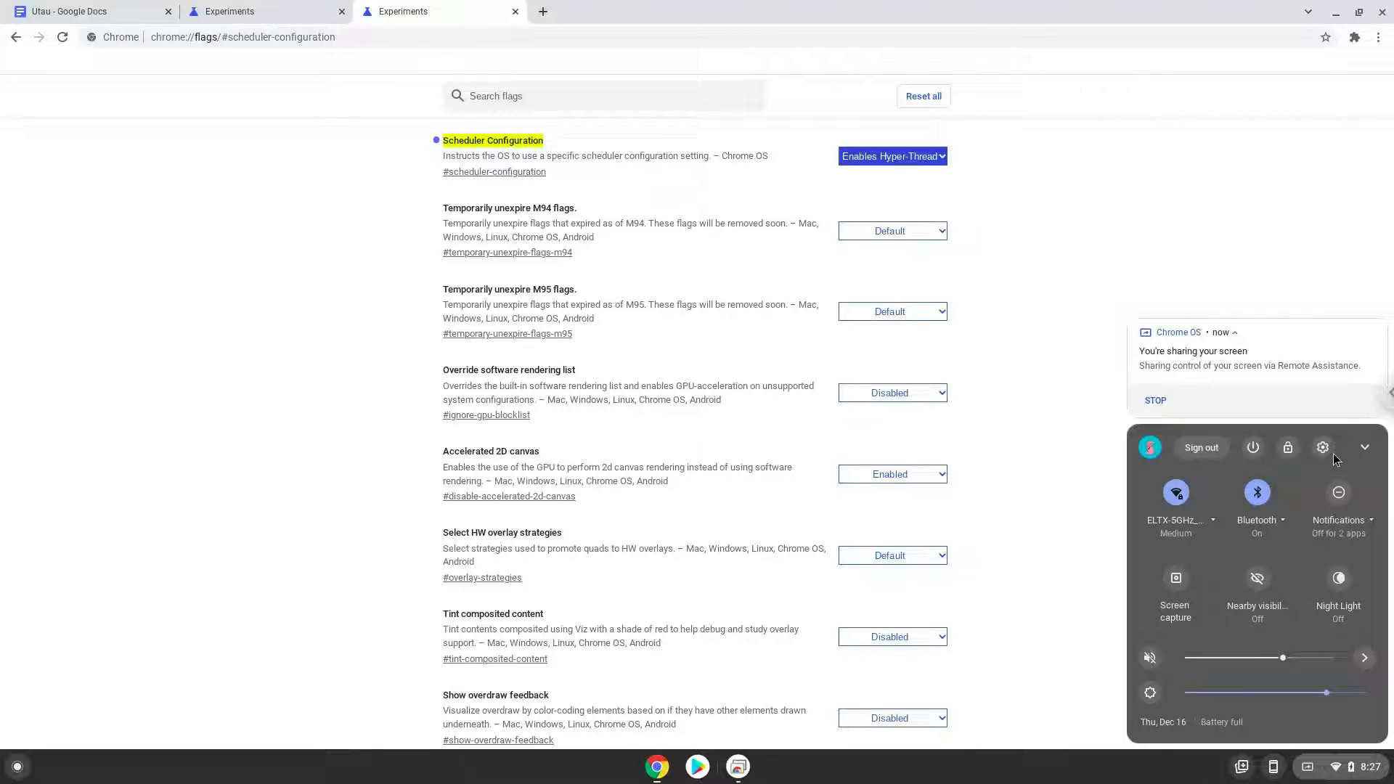
# Turn on the Linux development environment from Settings > Advanced > Developers and complete the install
pyautogui.click(1322, 447)
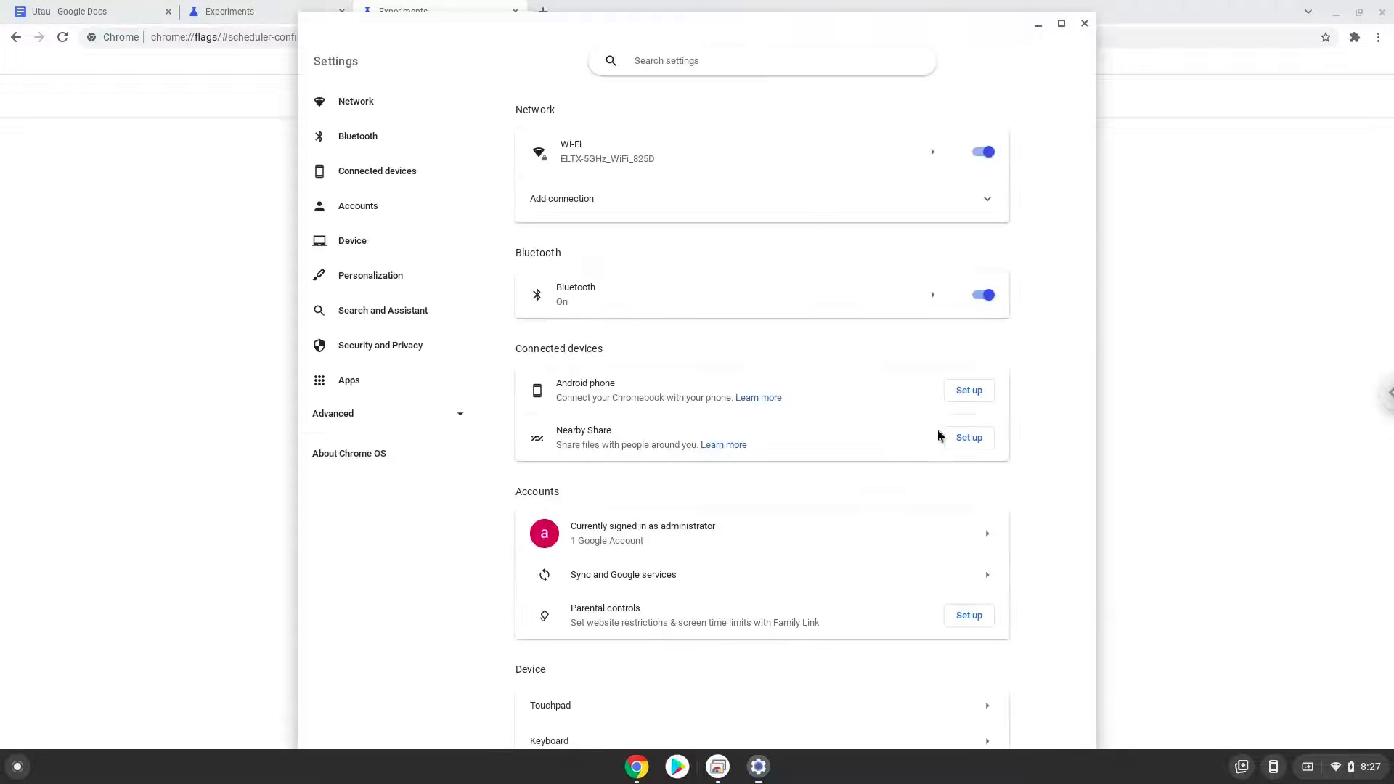
pyautogui.click(333, 414)
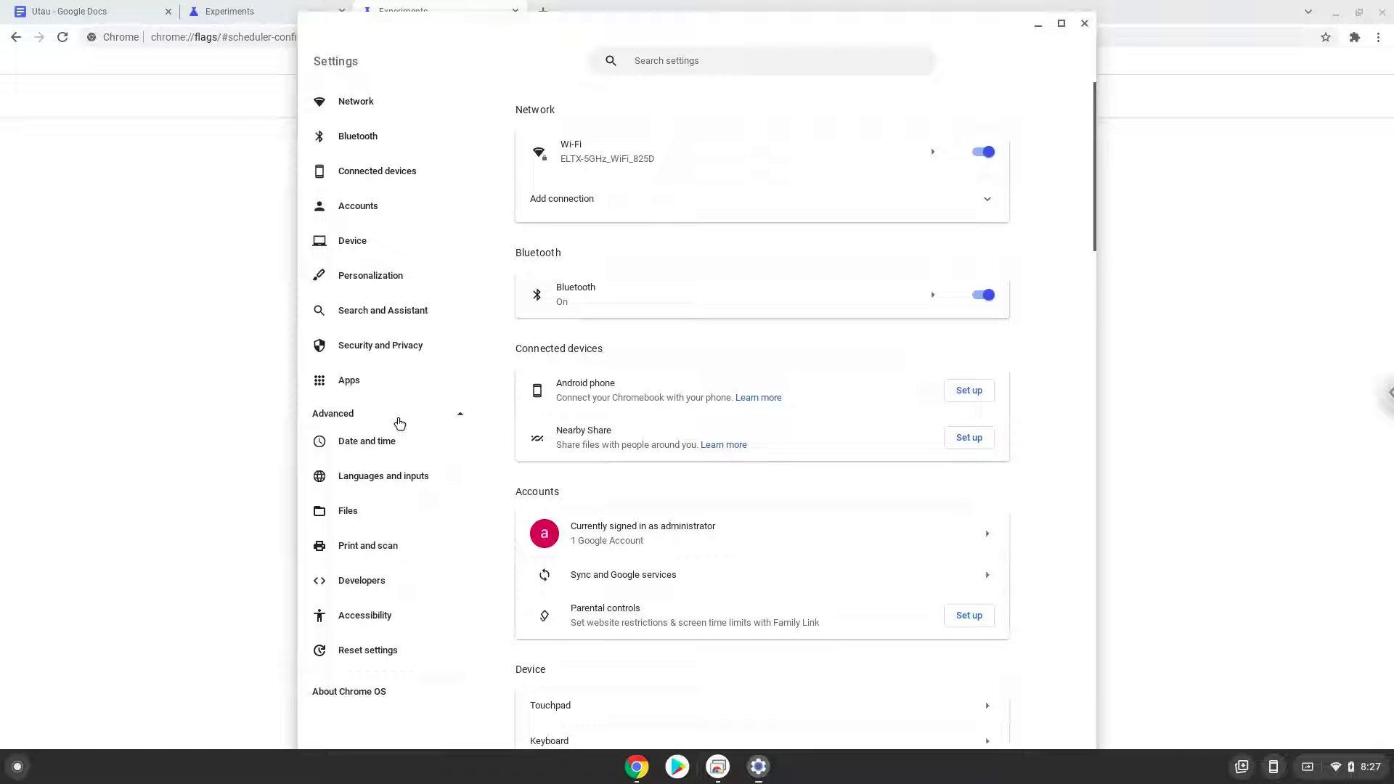
pyautogui.click(361, 580)
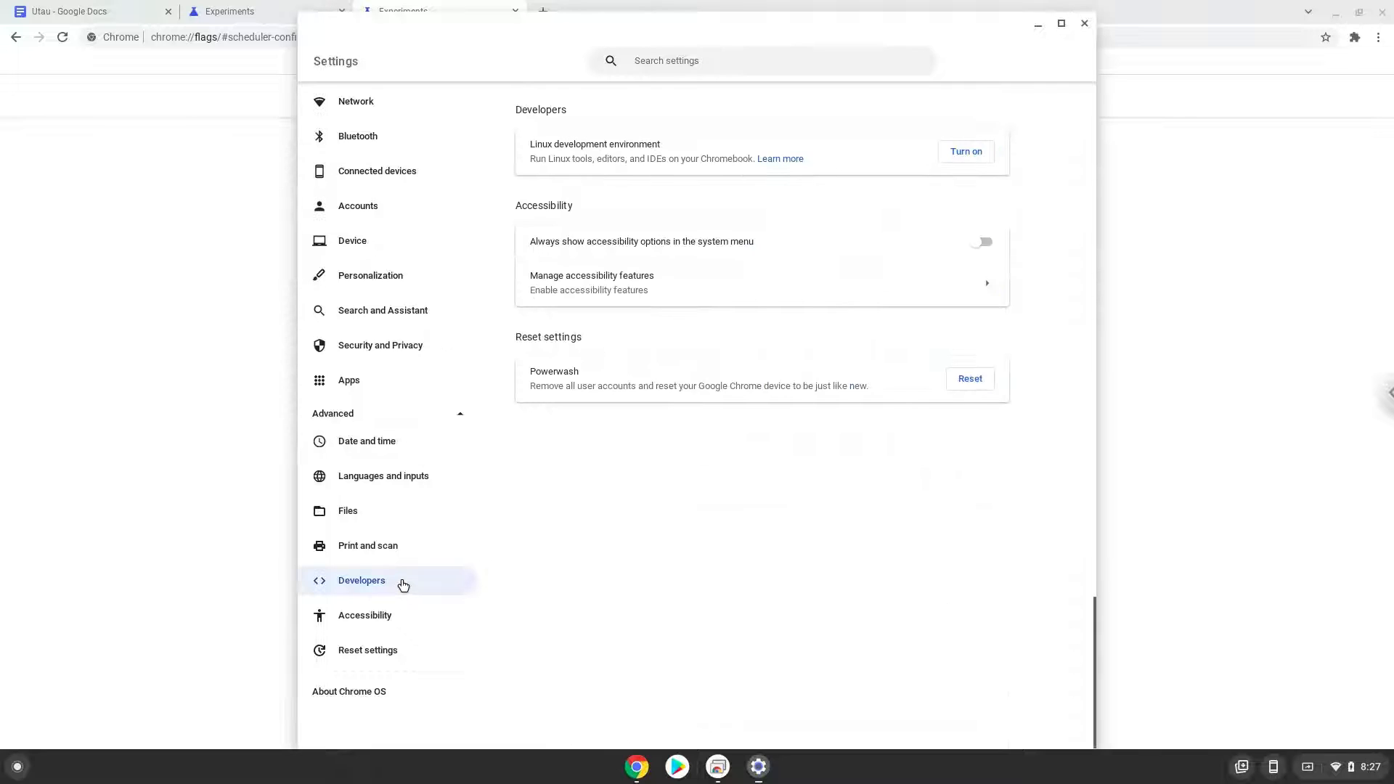
pyautogui.moveTo(930, 195)
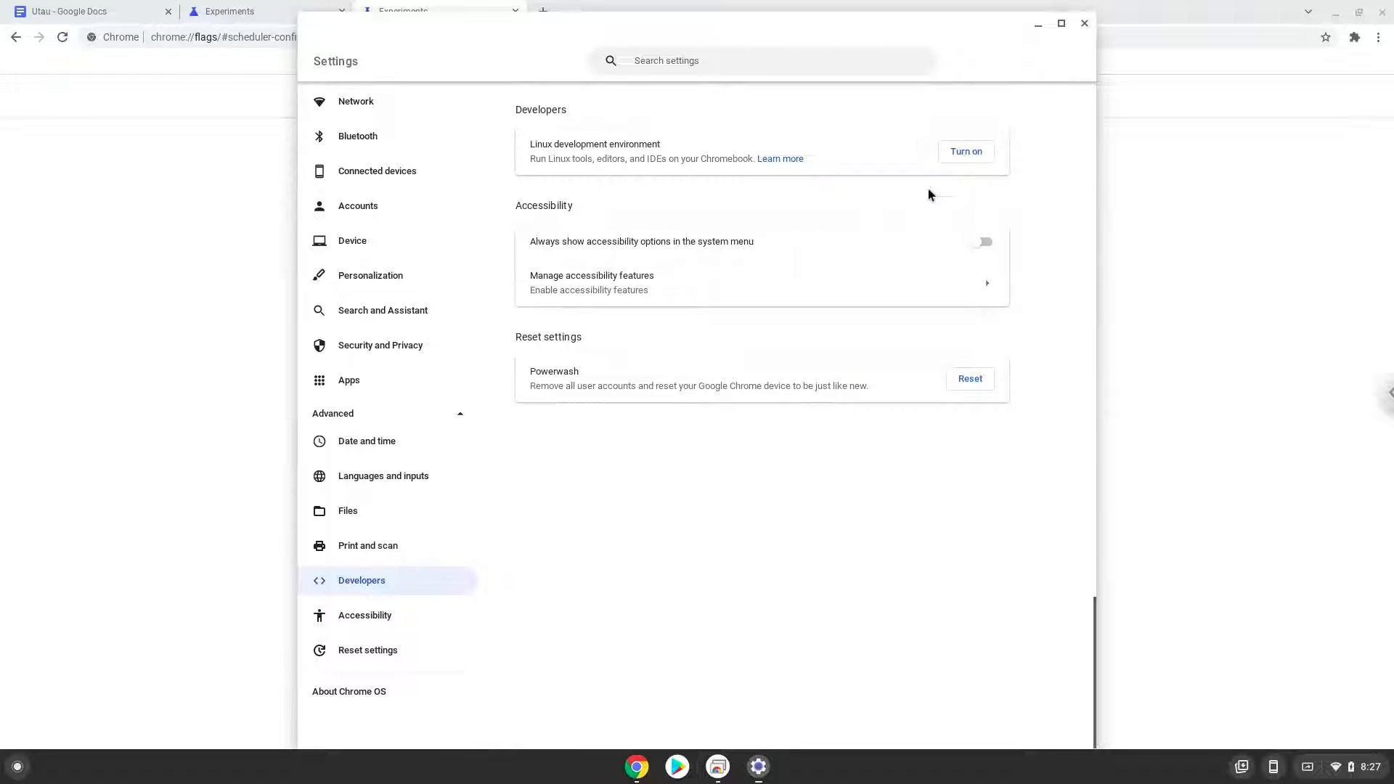
pyautogui.click(966, 151)
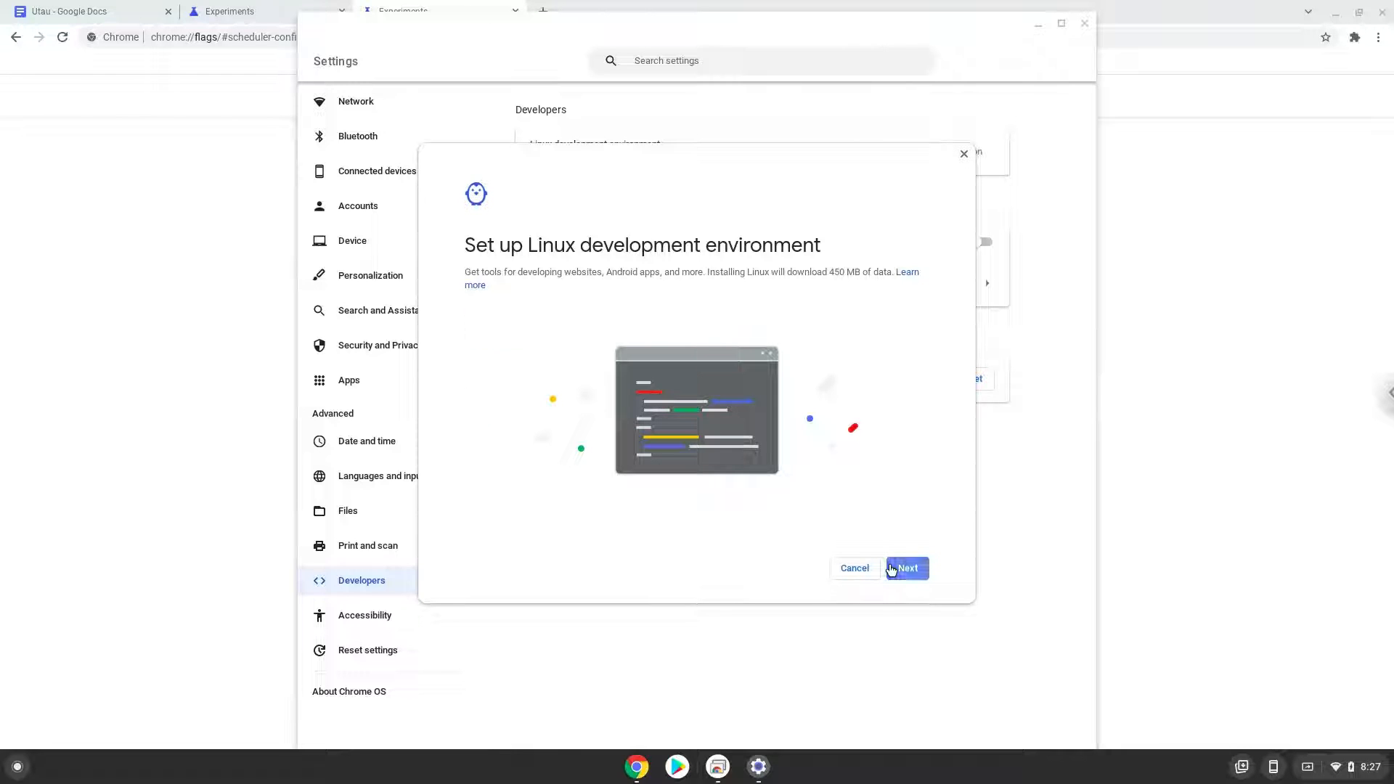
pyautogui.click(906, 568)
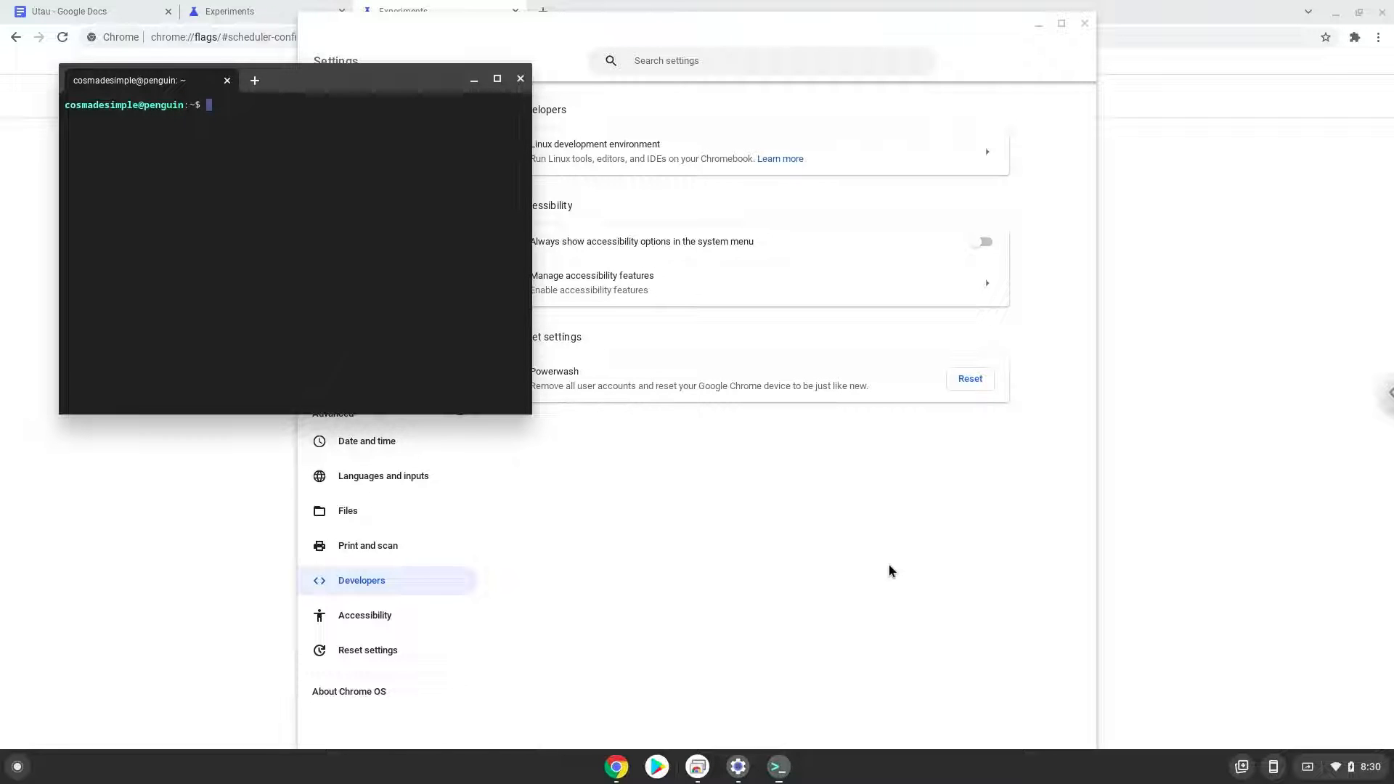
pyautogui.moveTo(582, 125)
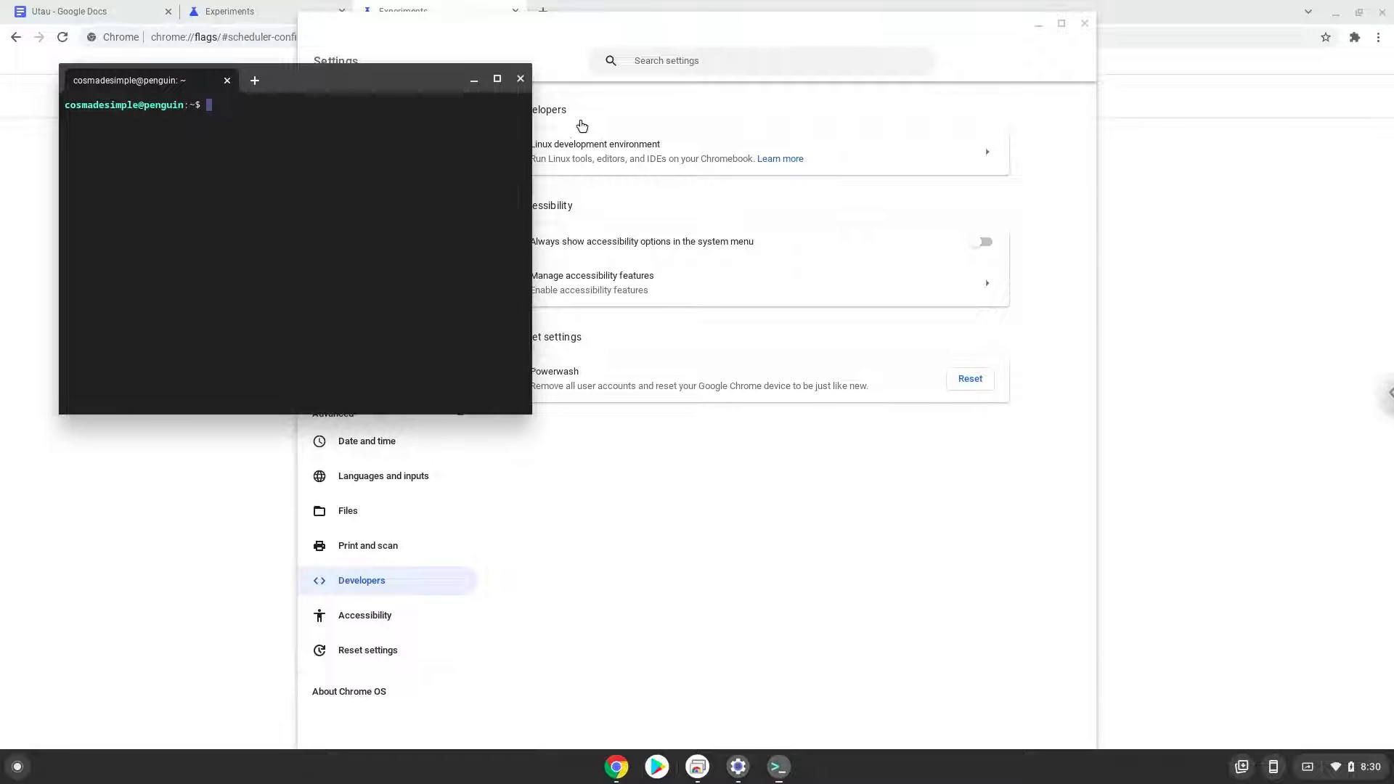
pyautogui.click(519, 78)
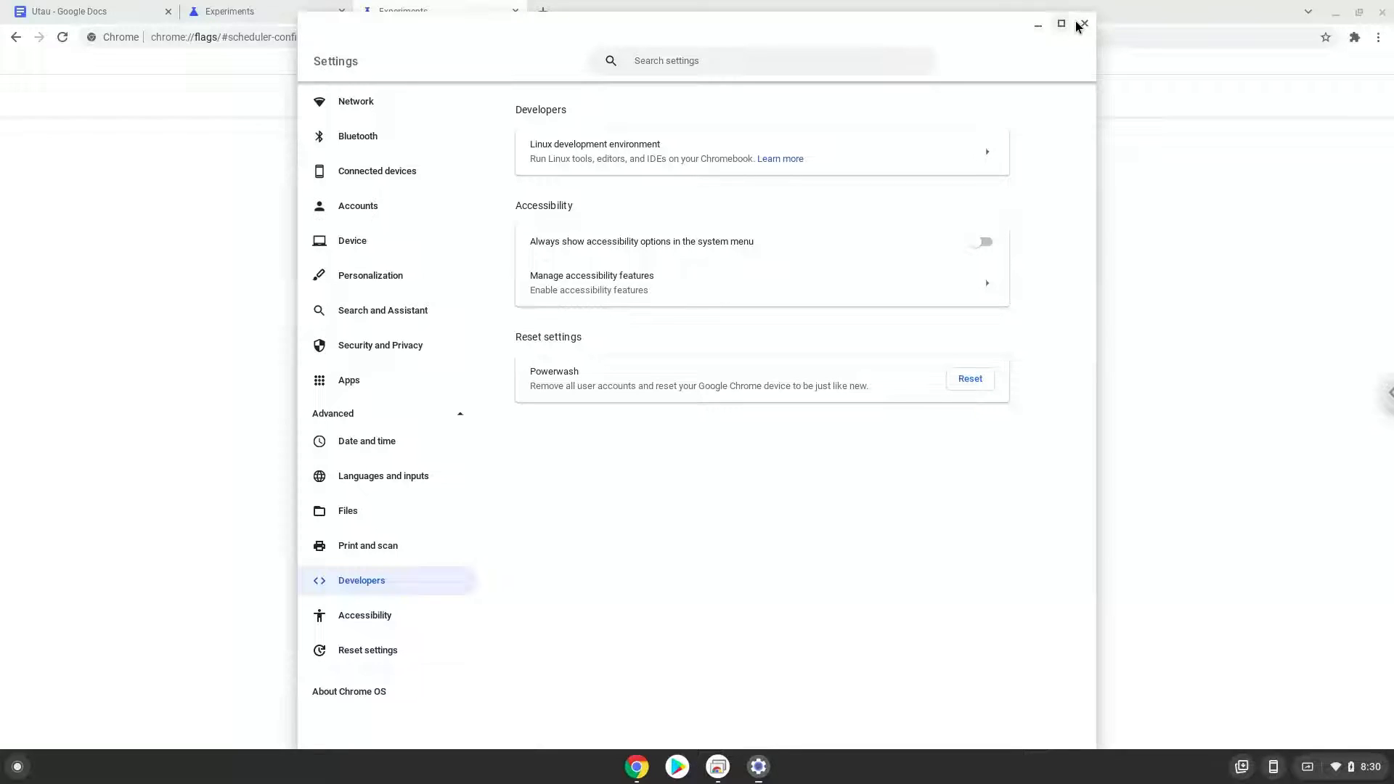
# Copy the 'sudo dpkg --add-architecture i386' line from the Utau notes and search the launcher for Terminal
pyautogui.click(1083, 25)
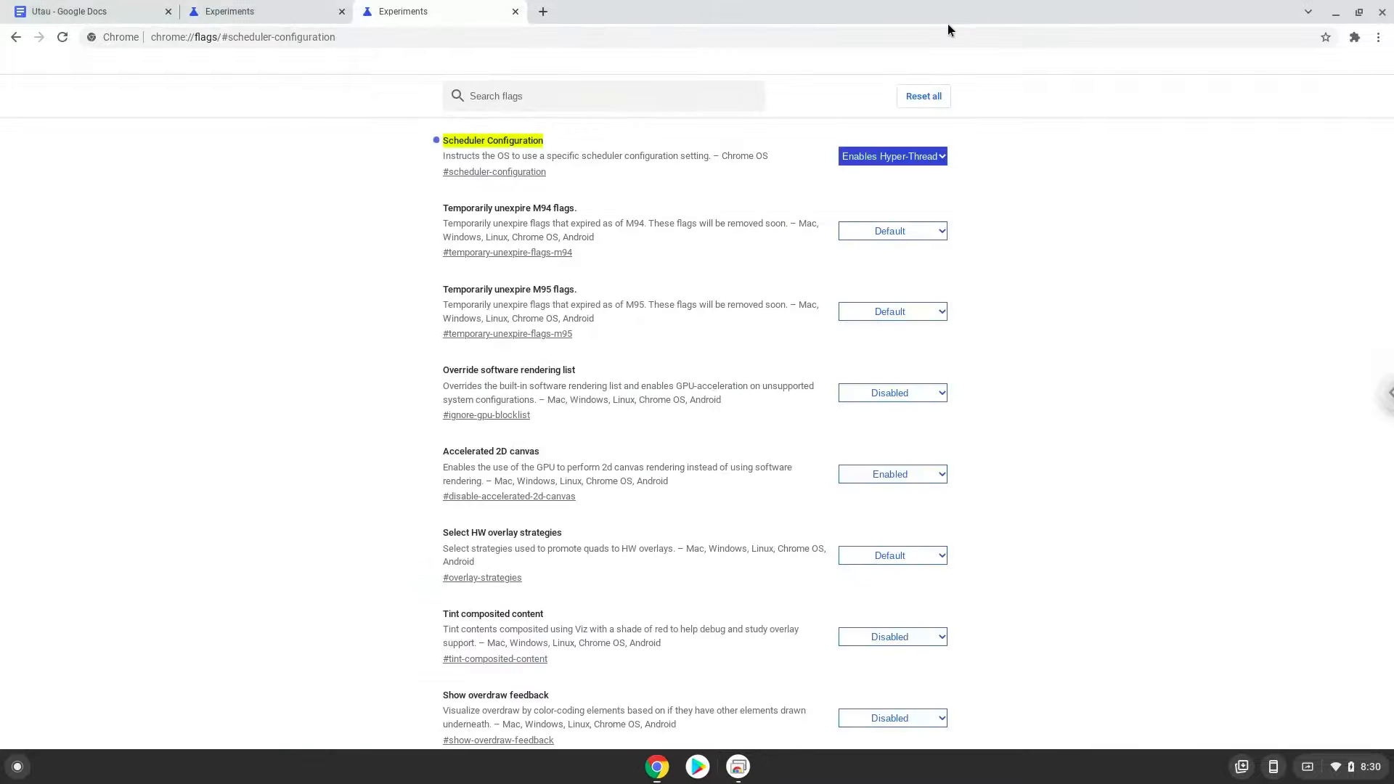
pyautogui.click(67, 10)
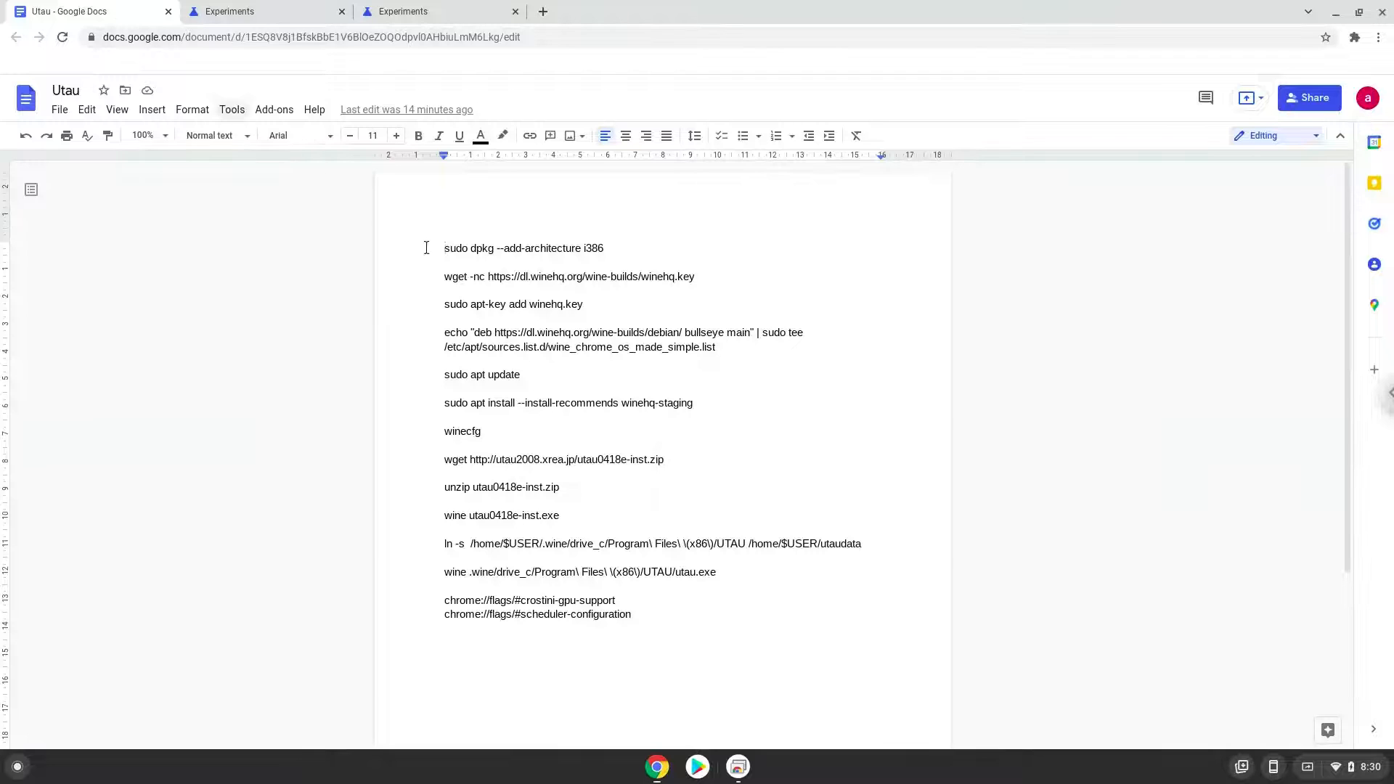
pyautogui.tripleClick(524, 248)
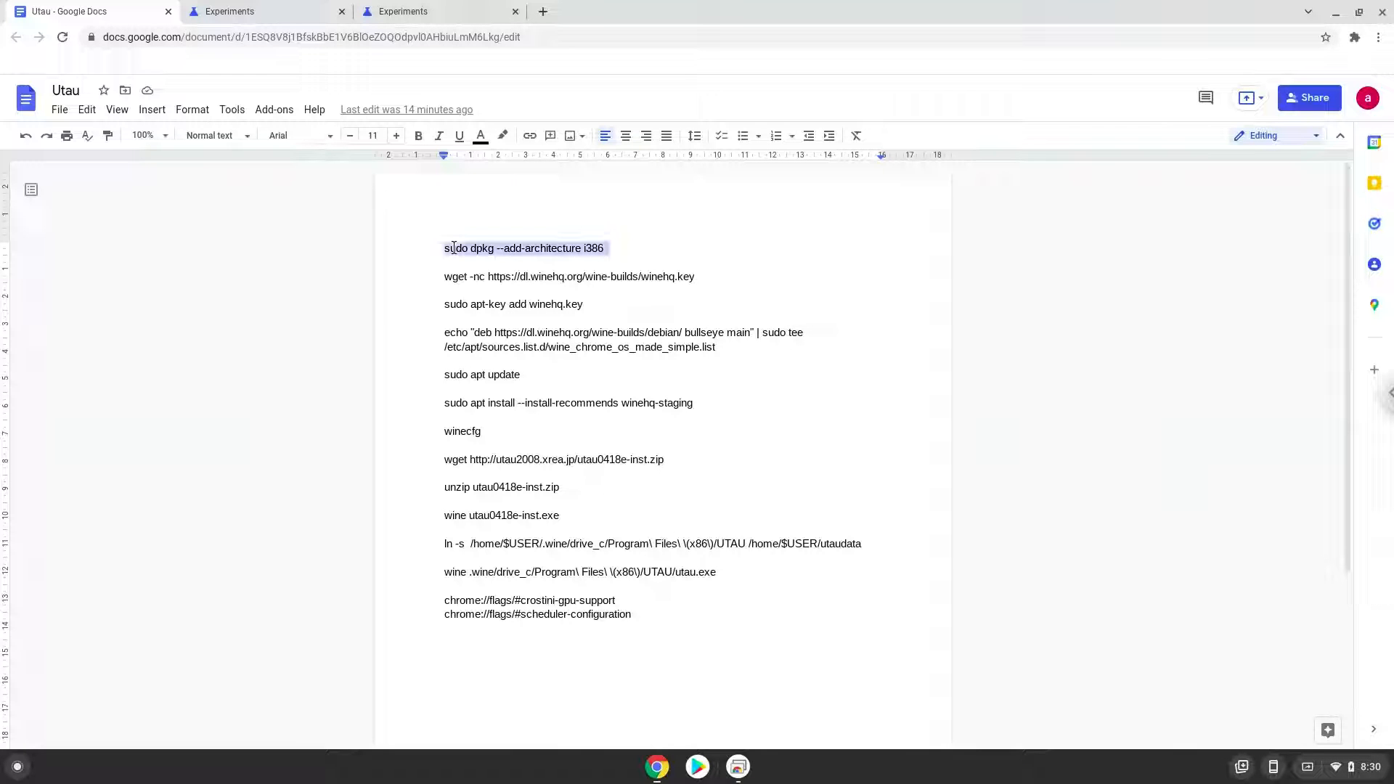
pyautogui.rightClick(524, 248)
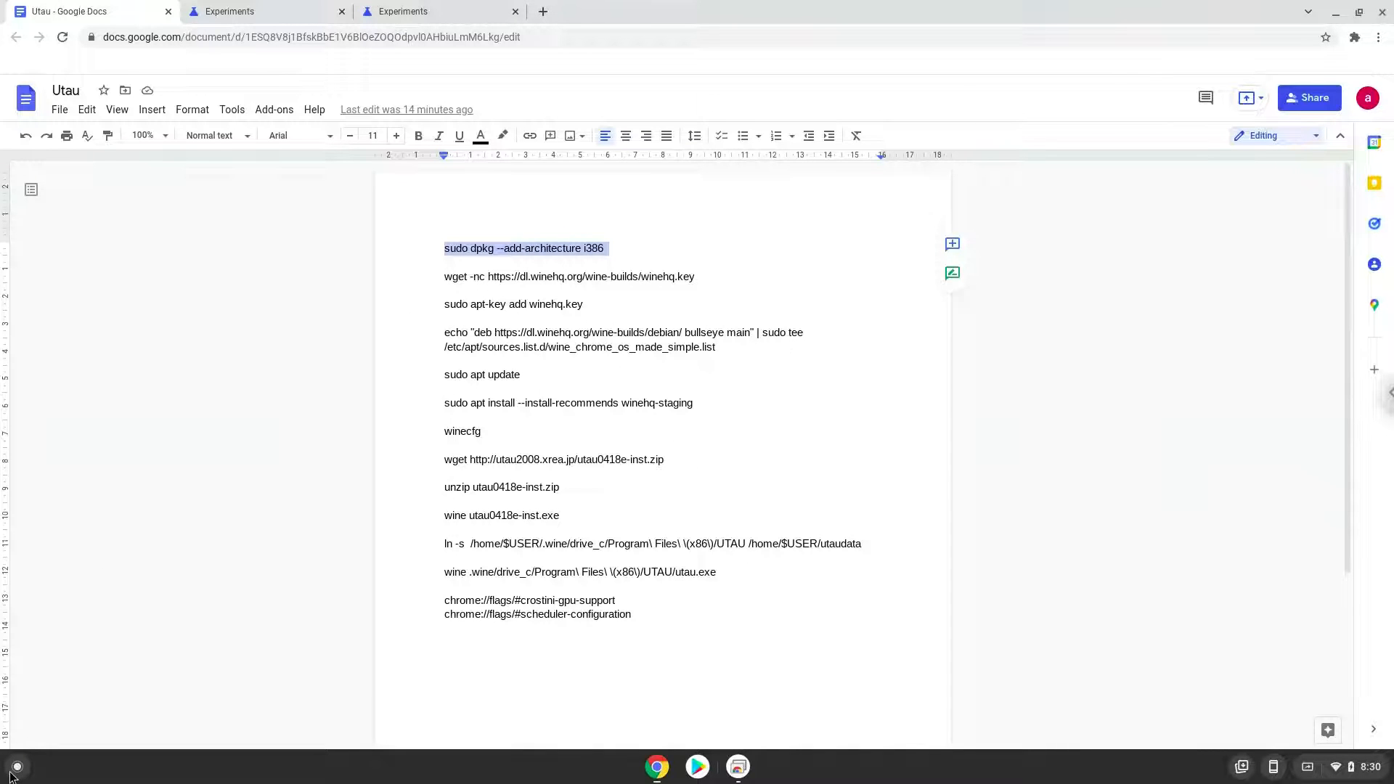
pyautogui.click(16, 766)
pyautogui.write('ter')
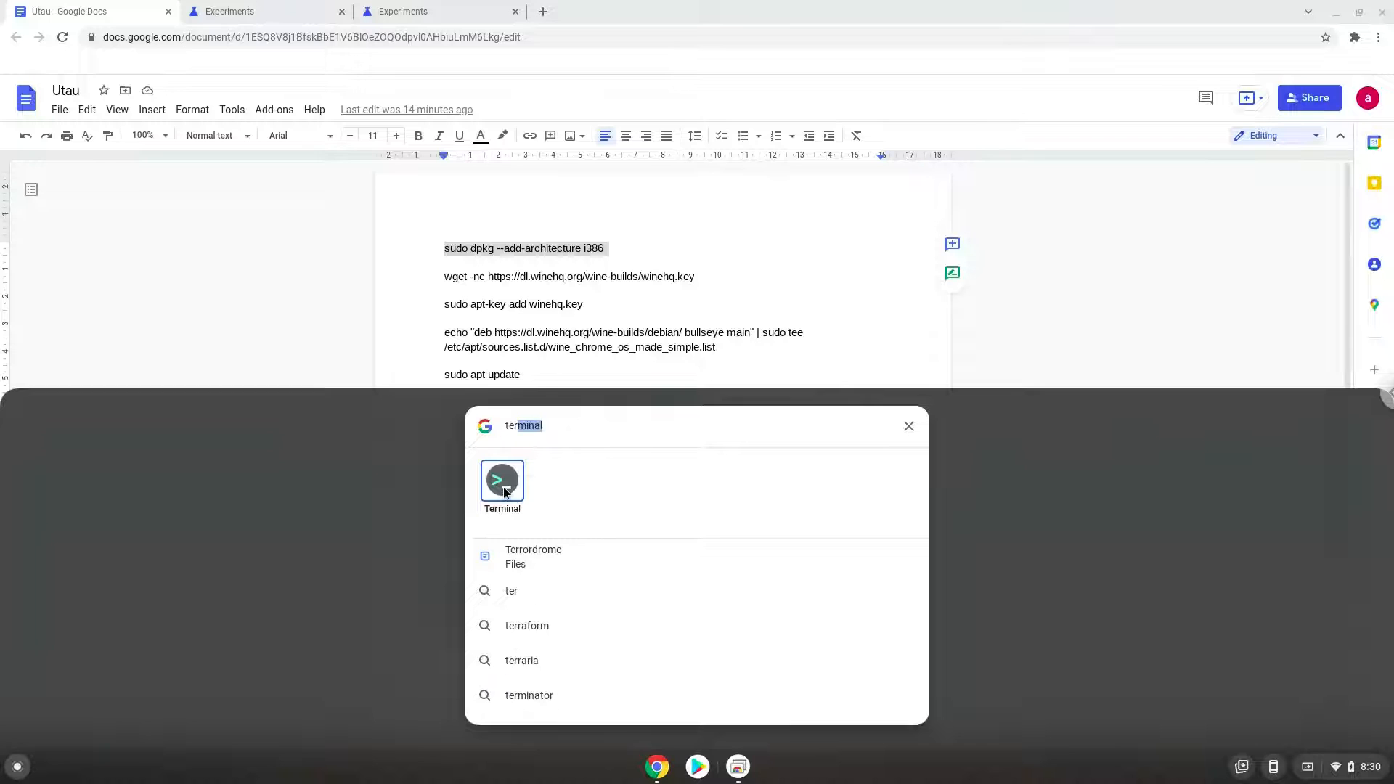
# Run the dpkg i386 command in Terminal, then copy and run the wget winehq.key line
pyautogui.click(501, 481)
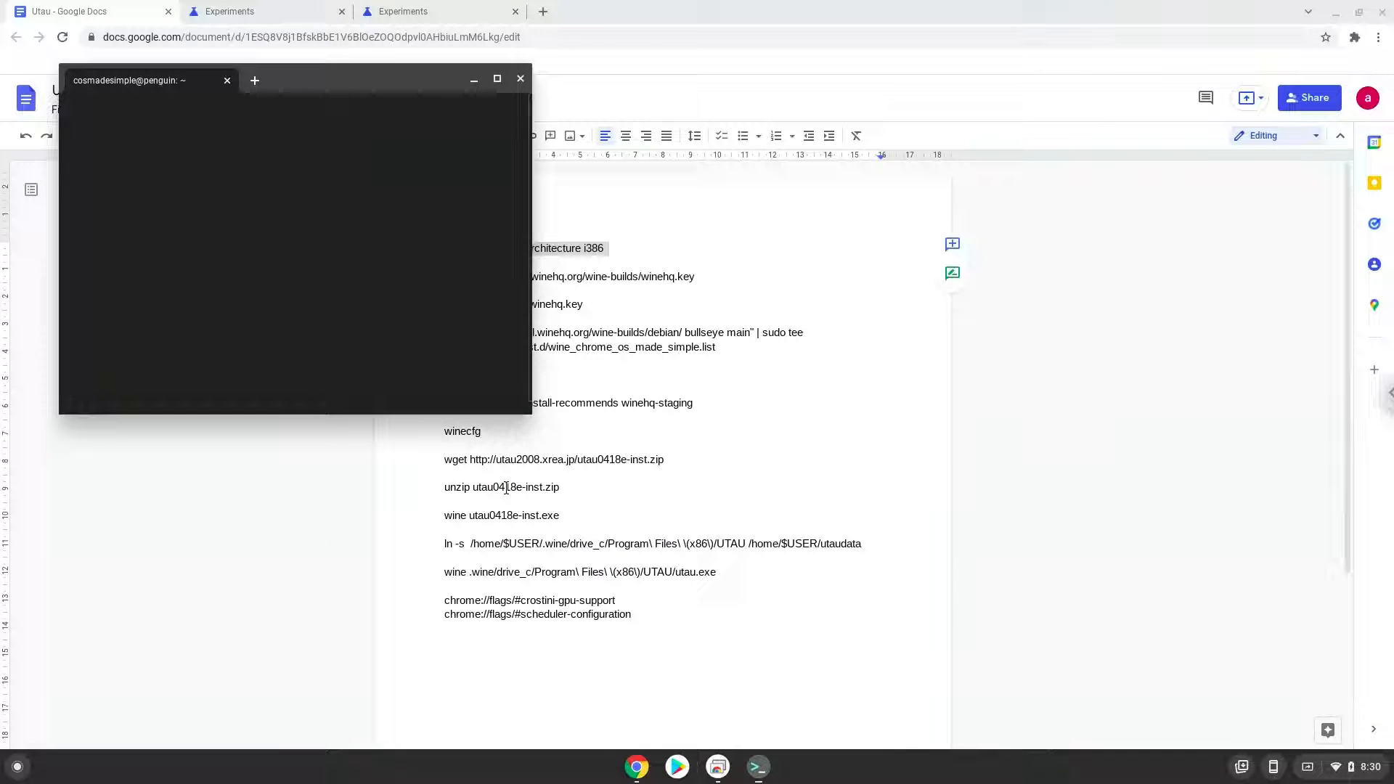
pyautogui.click(293, 267)
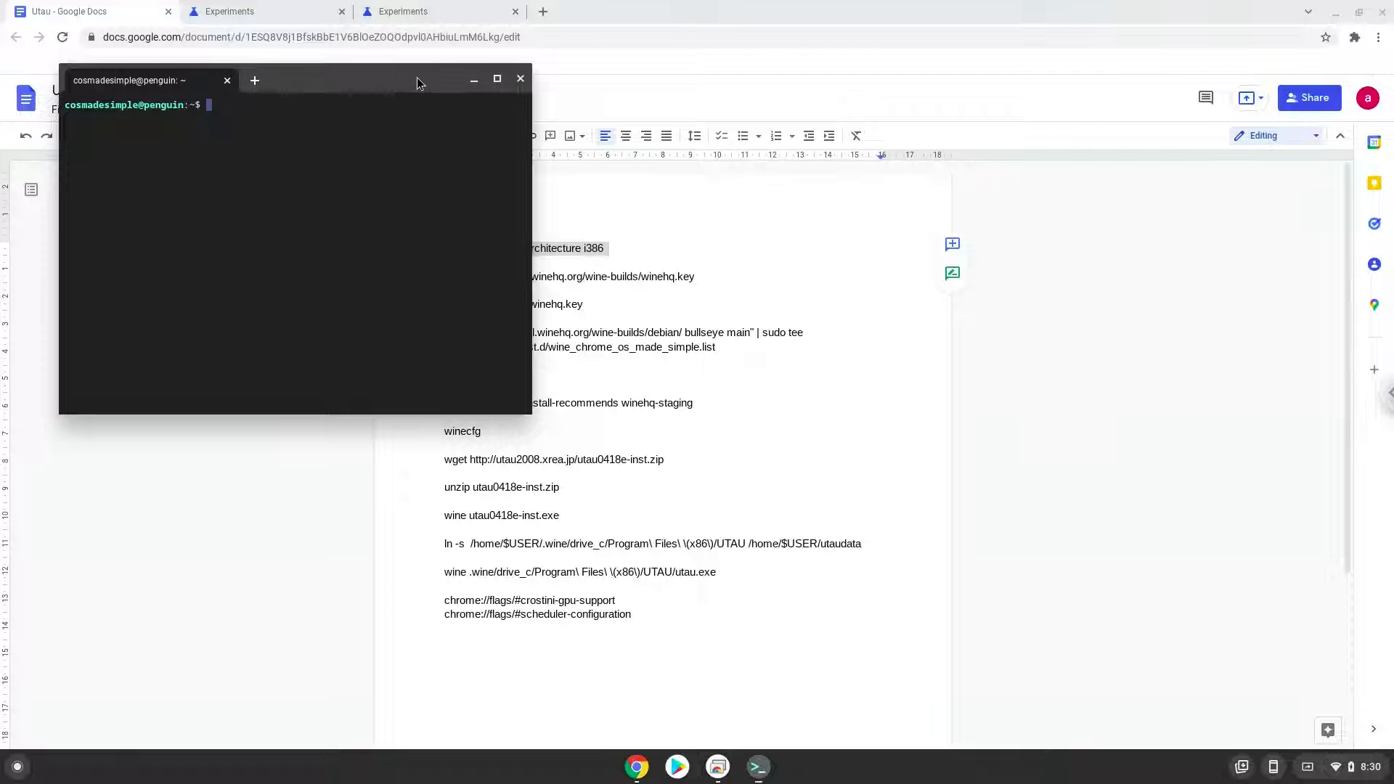
pyautogui.click(519, 78)
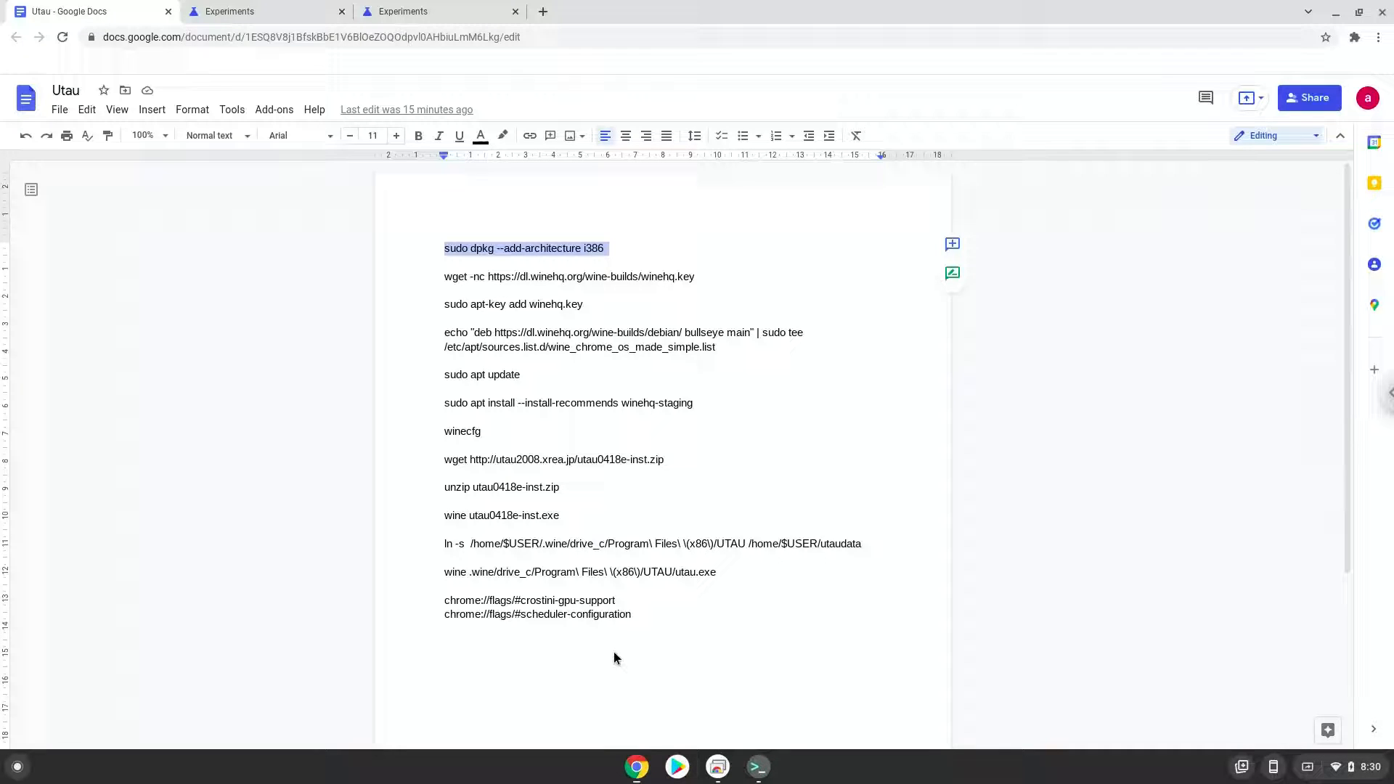
pyautogui.click(563, 276)
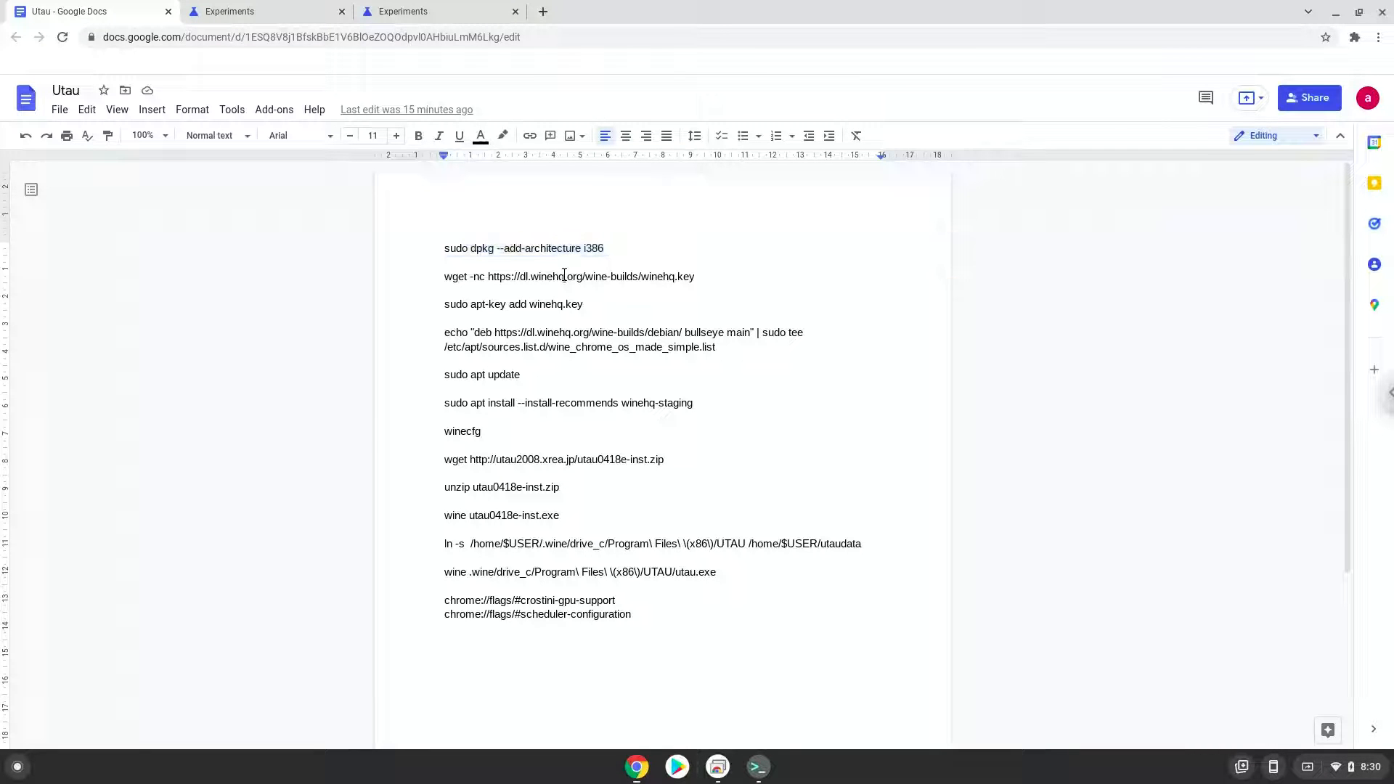
pyautogui.rightClick(569, 276)
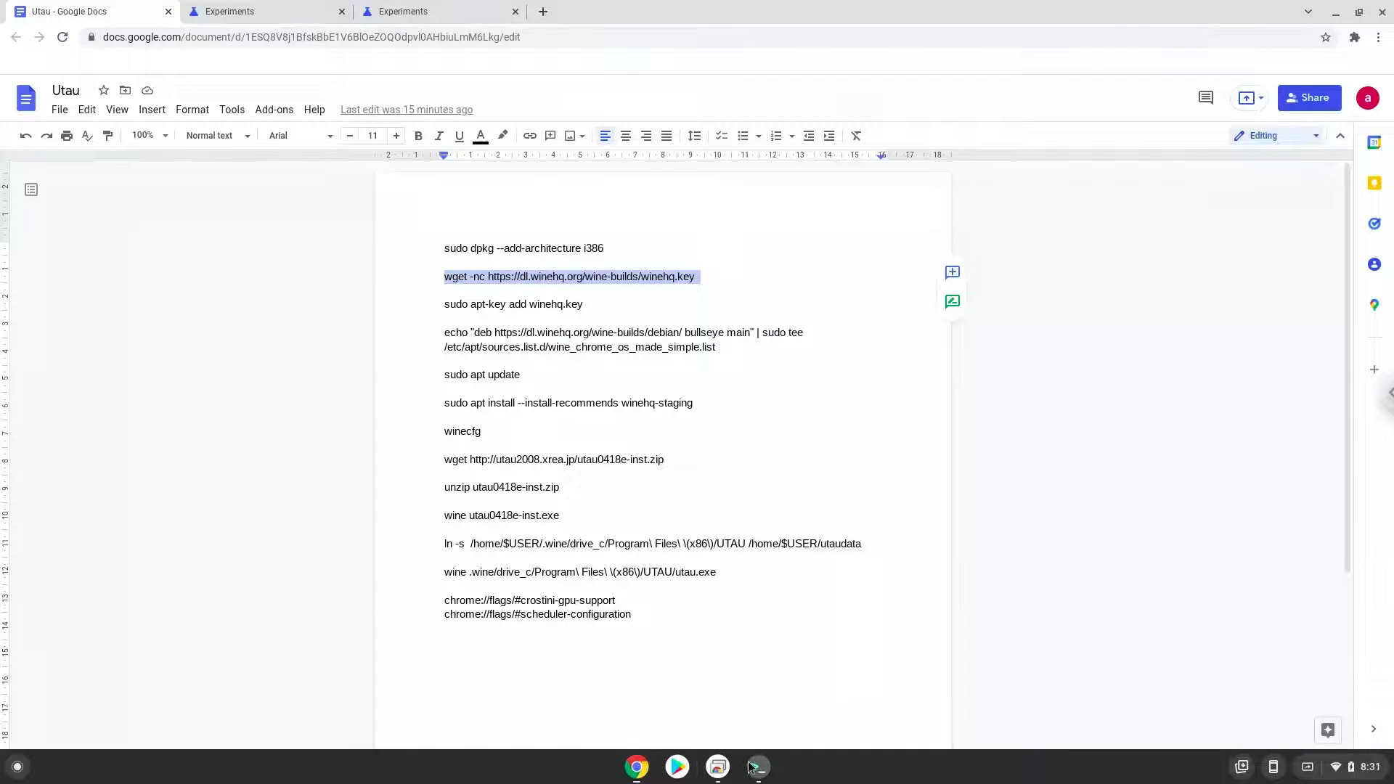
pyautogui.click(754, 767)
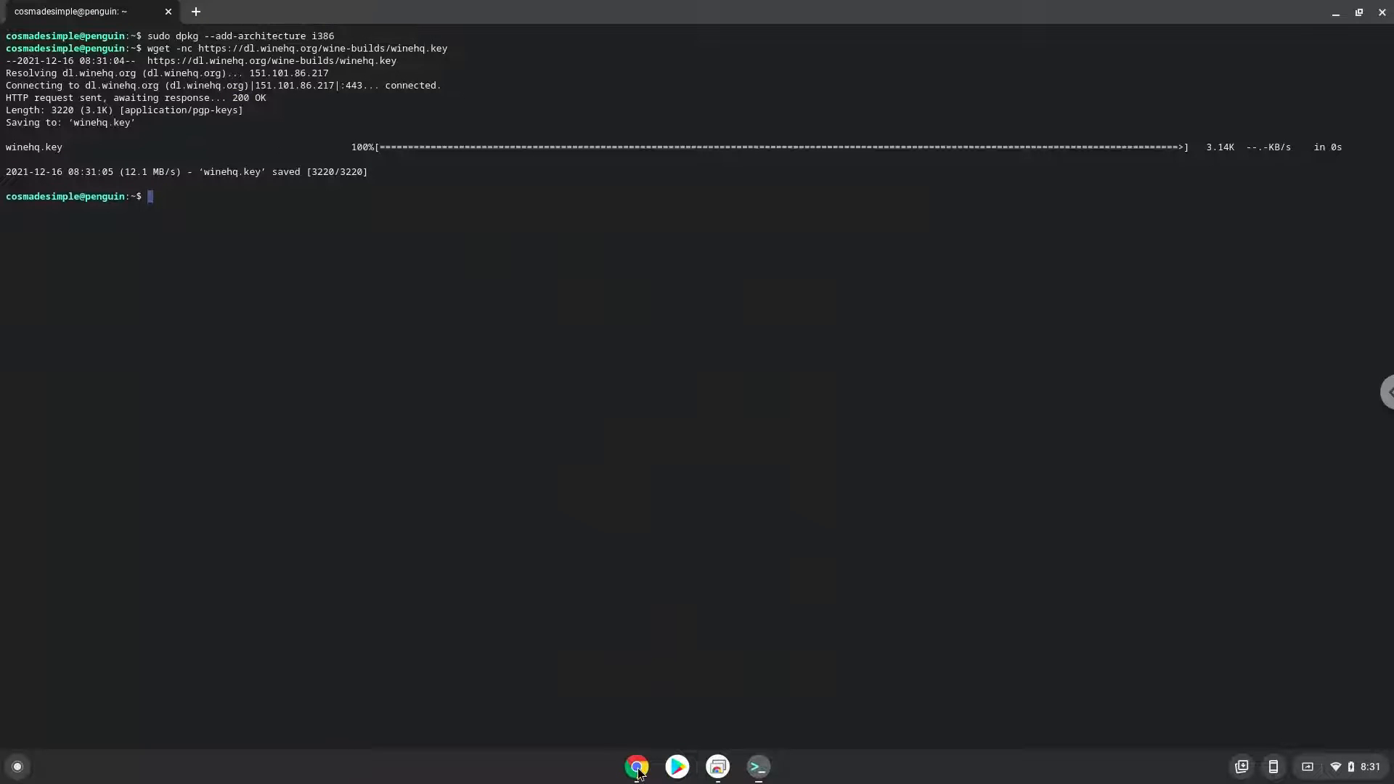
# Run 'sudo apt-key add winehq.key' copied from the notes
pyautogui.click(636, 765)
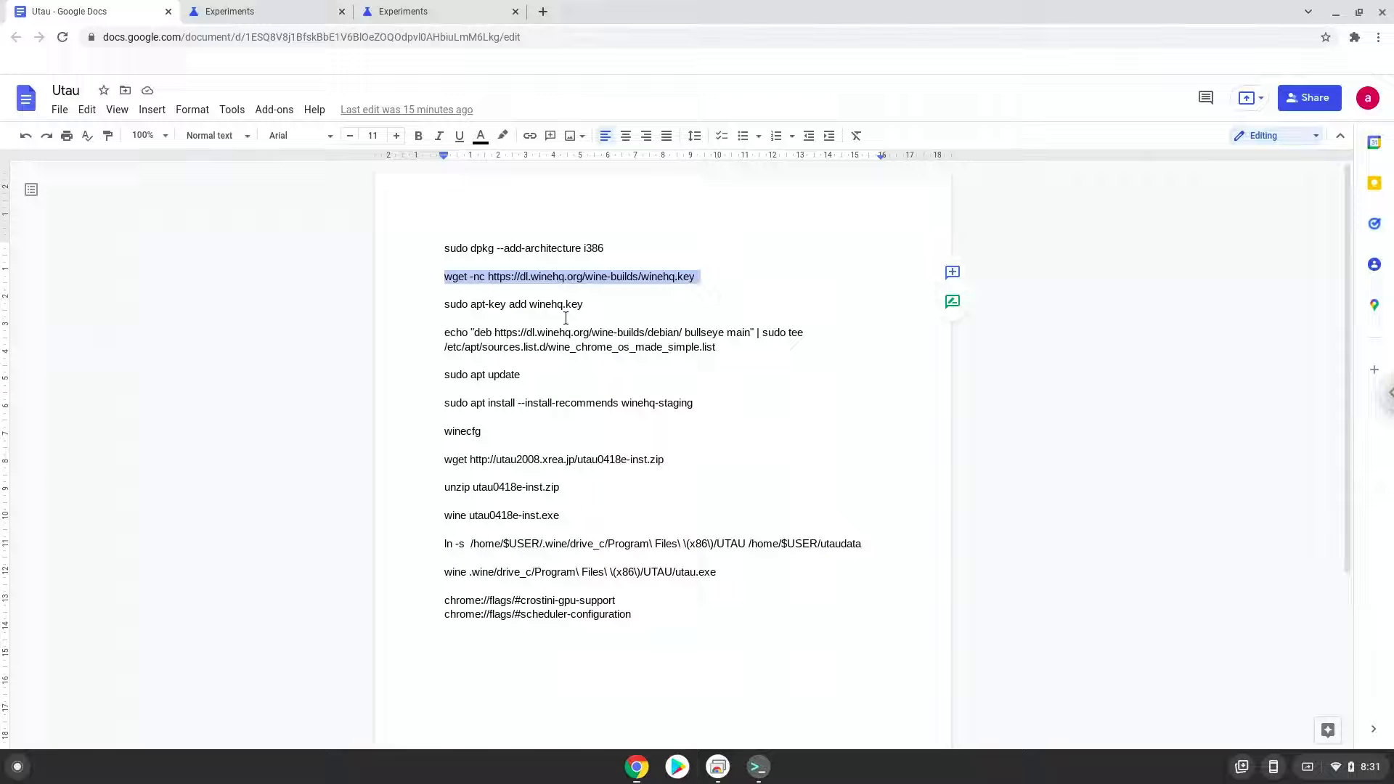
pyautogui.click(562, 303)
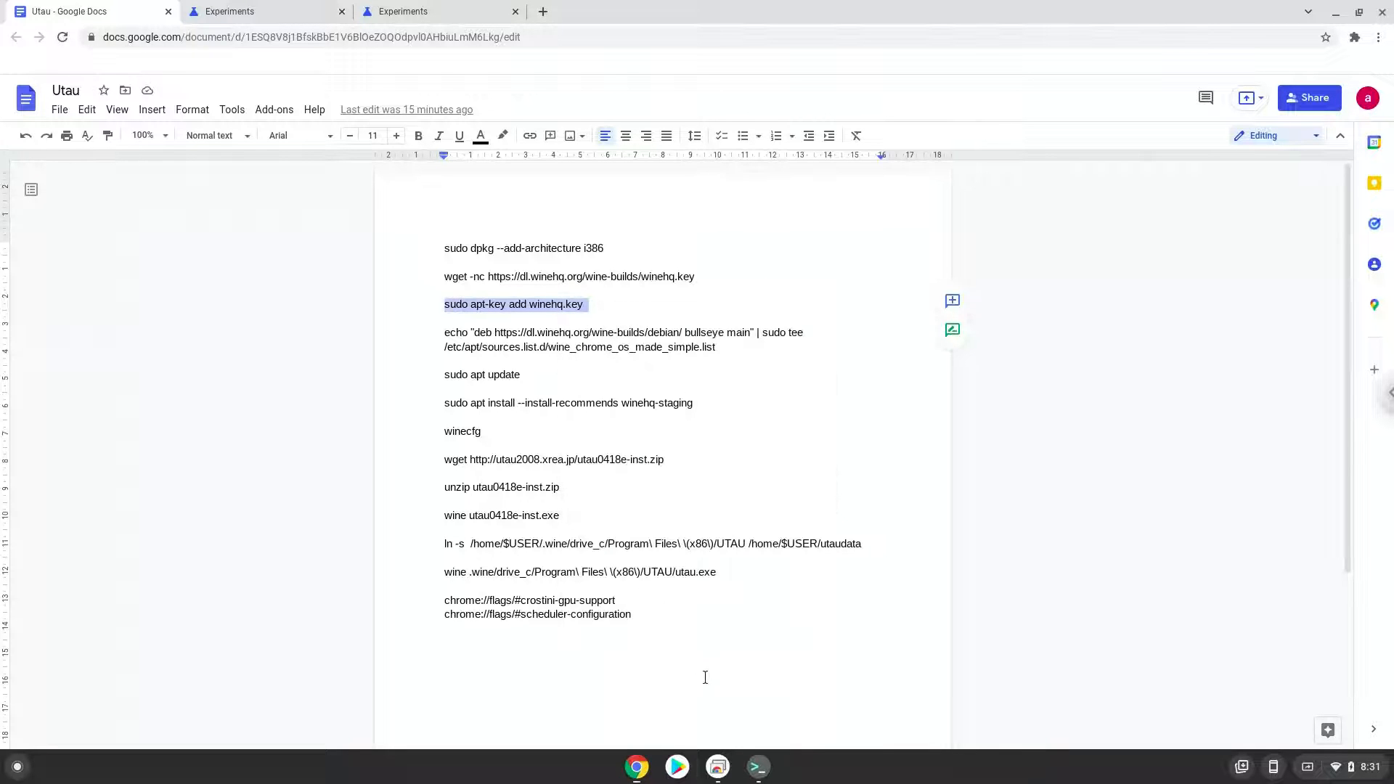
pyautogui.click(756, 767)
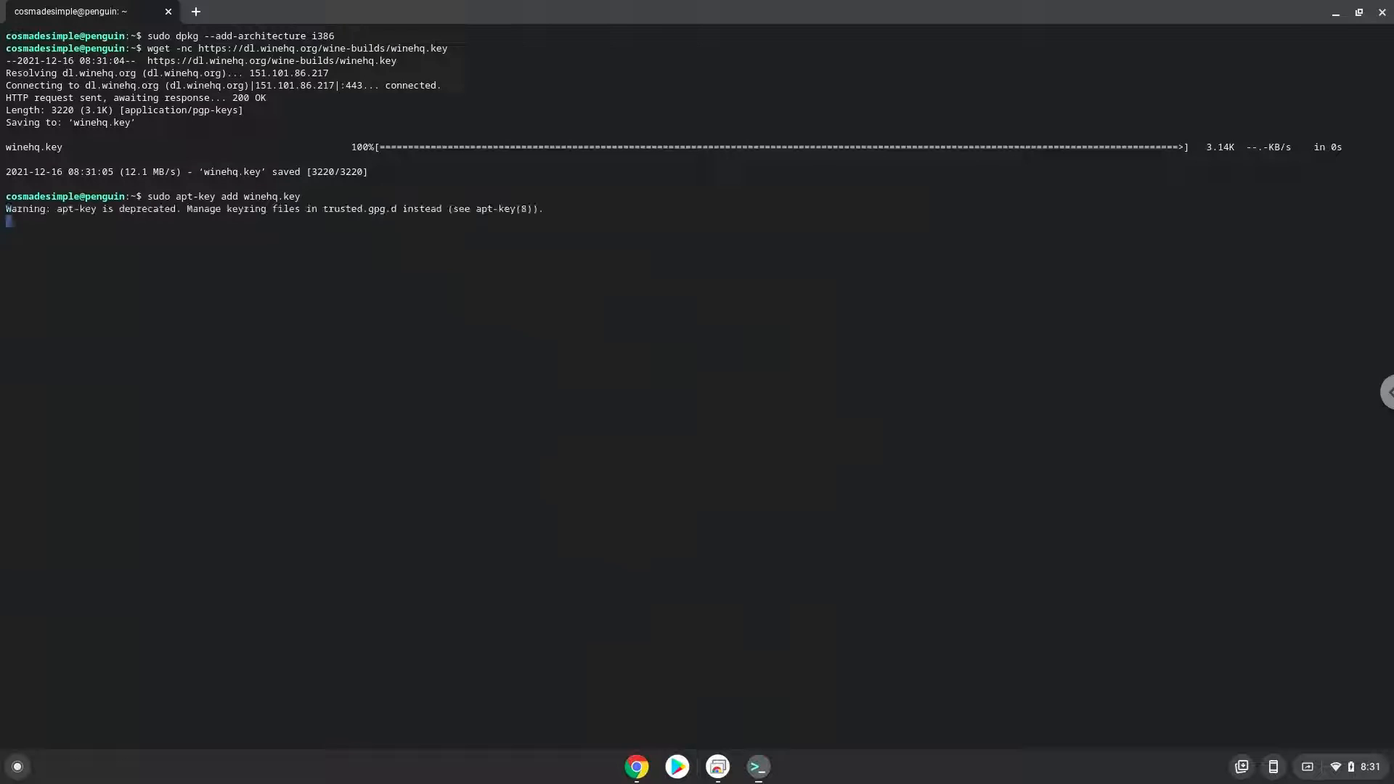
pyautogui.press('Return')
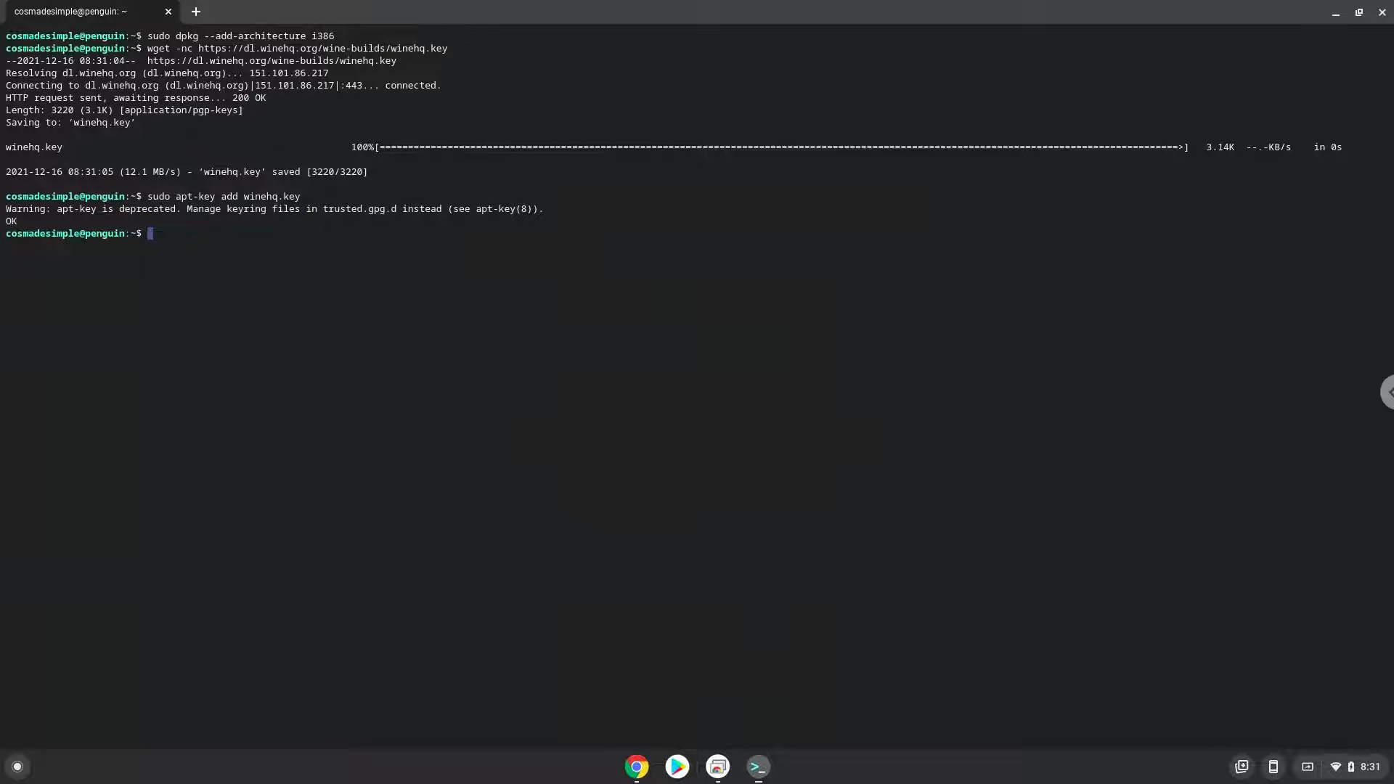
pyautogui.moveTo(634, 644)
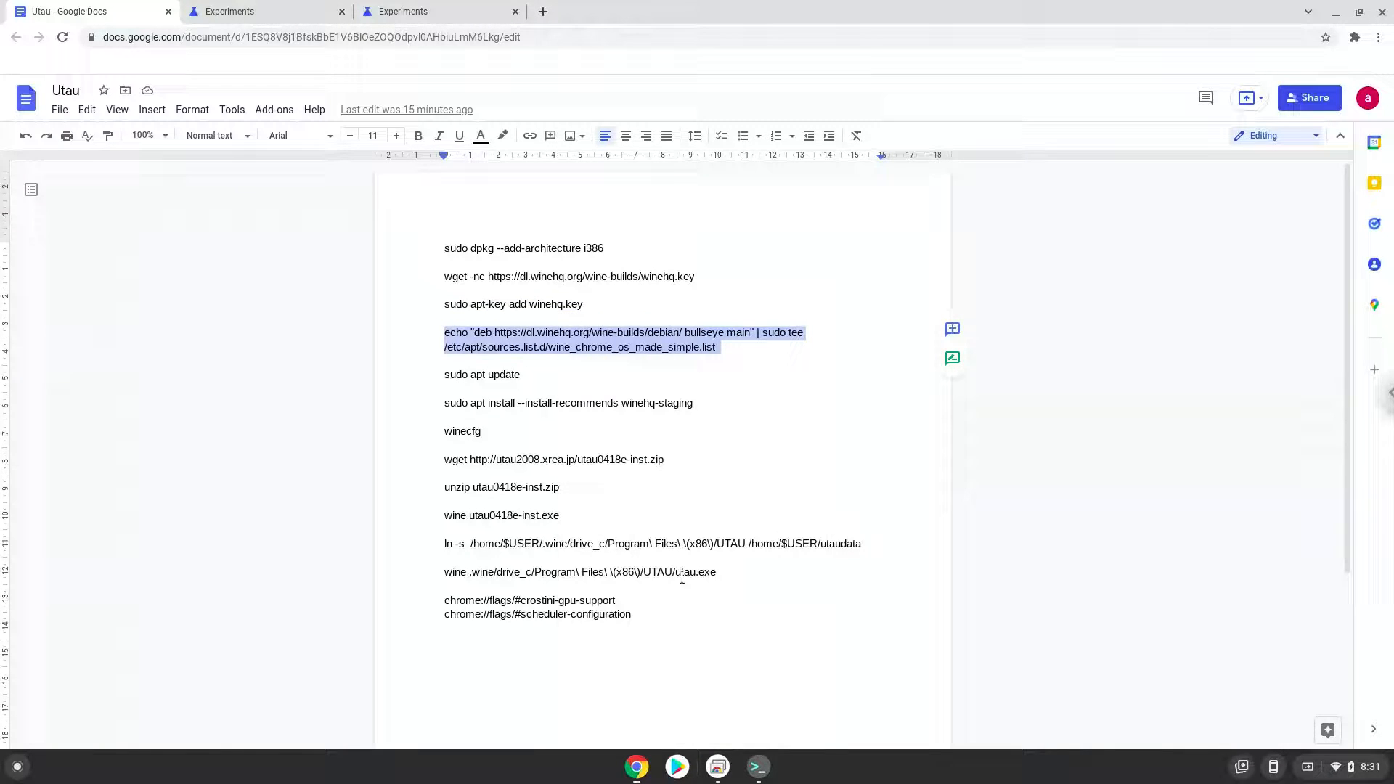
# Write the WineHQ bullseye repository into /etc/apt sources with echo | sudo tee, then copy 'sudo apt update'
pyautogui.click(757, 765)
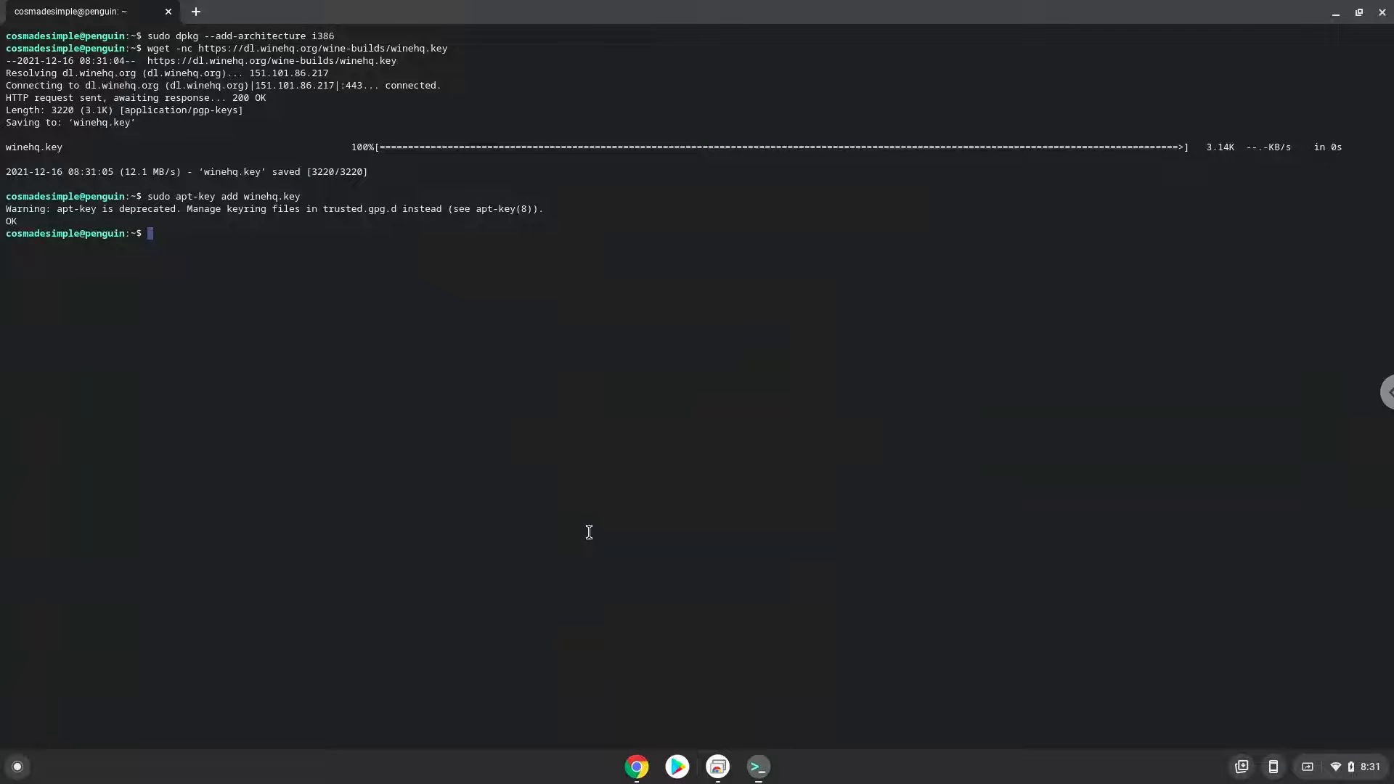
pyautogui.write('echo "deb https://dl.winehq.org/wine-builds/debian/ bullseye main" | sudo tee /etc/apt/sources.list.d/wine_chrome_os_made_simple.list')
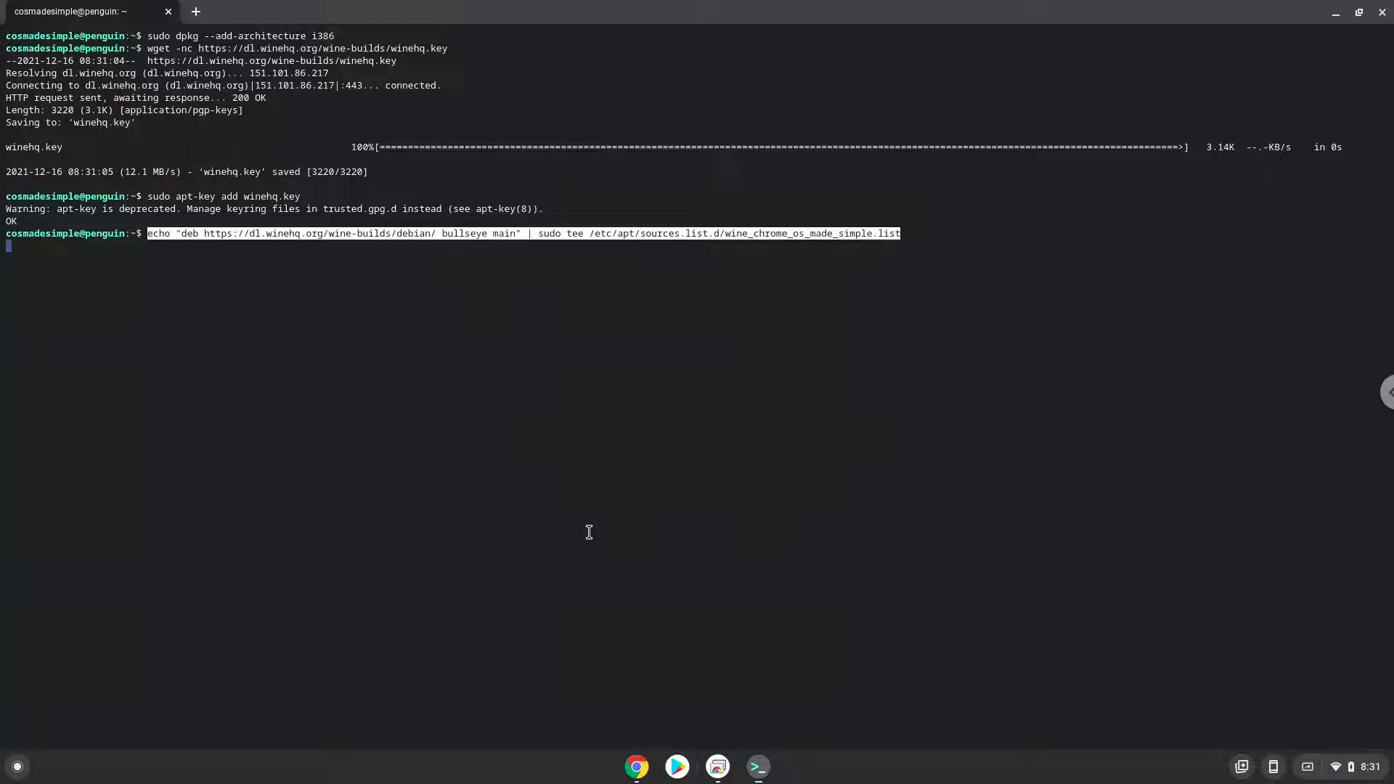
pyautogui.press('Return')
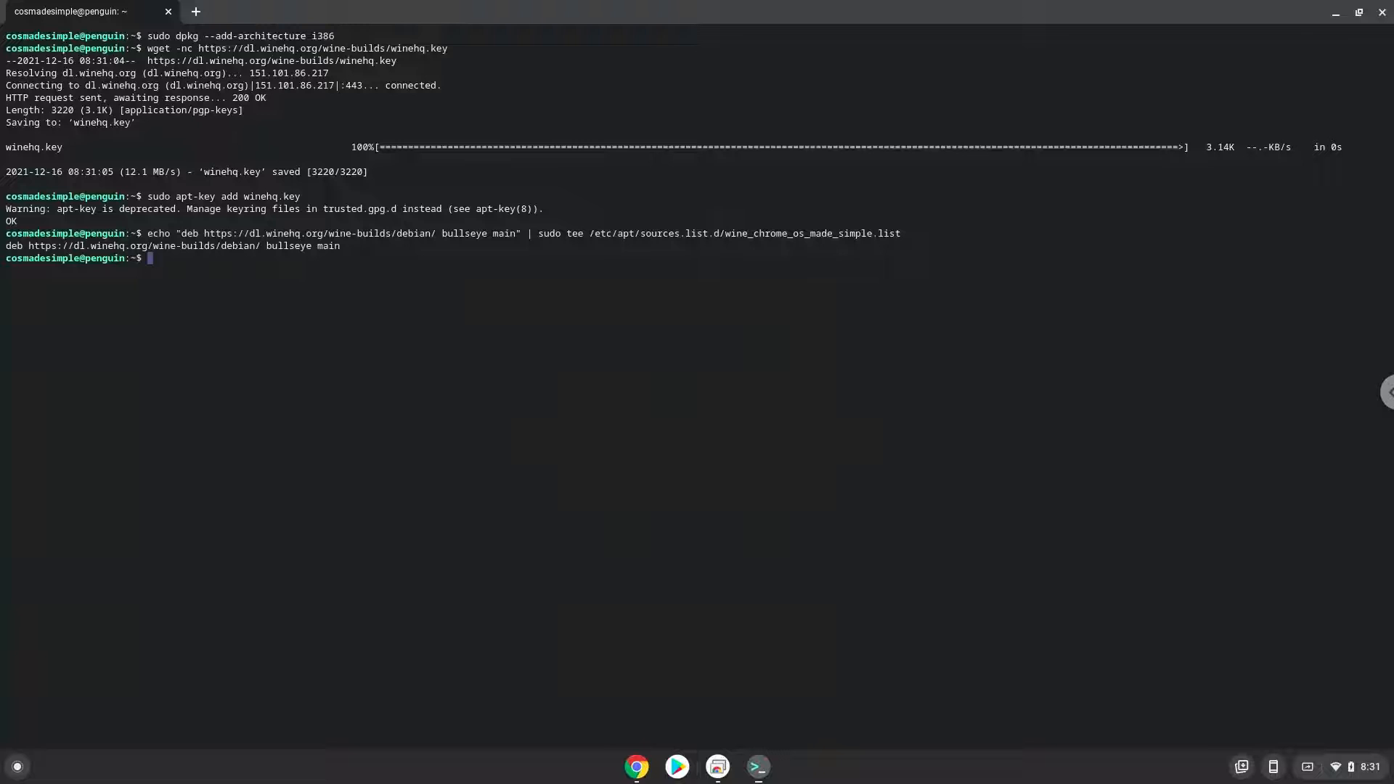
pyautogui.moveTo(584, 576)
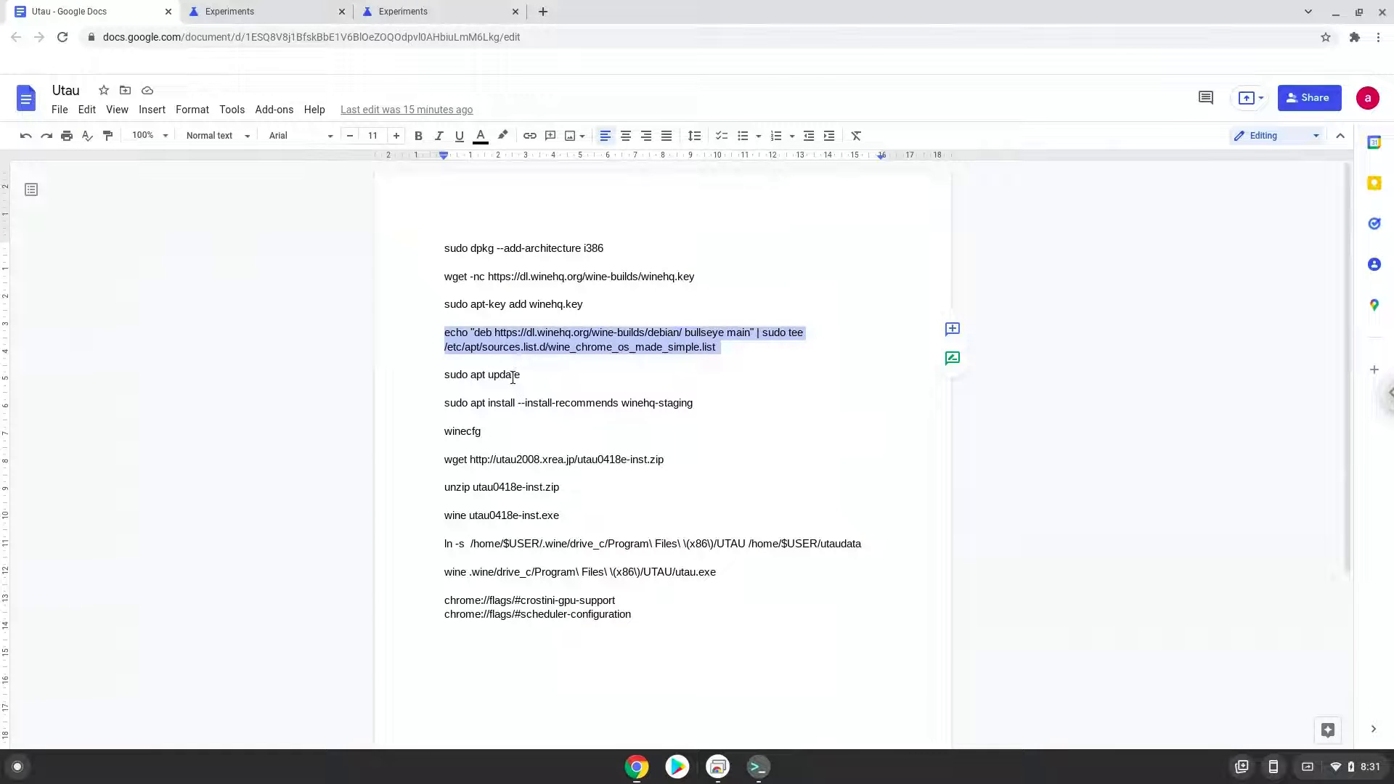
pyautogui.rightClick(481, 374)
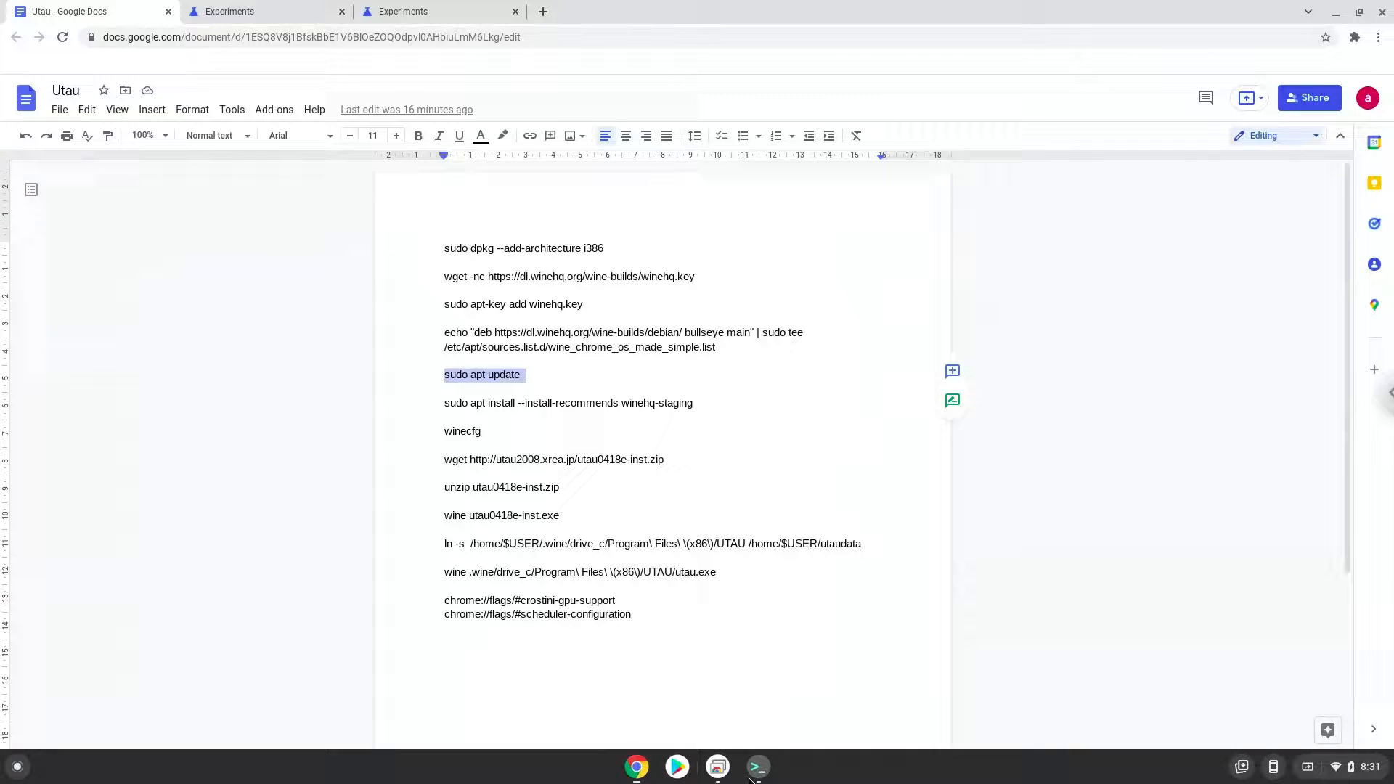
# Run 'sudo apt update', then copy the winehq-staging install command into Terminal
pyautogui.click(756, 766)
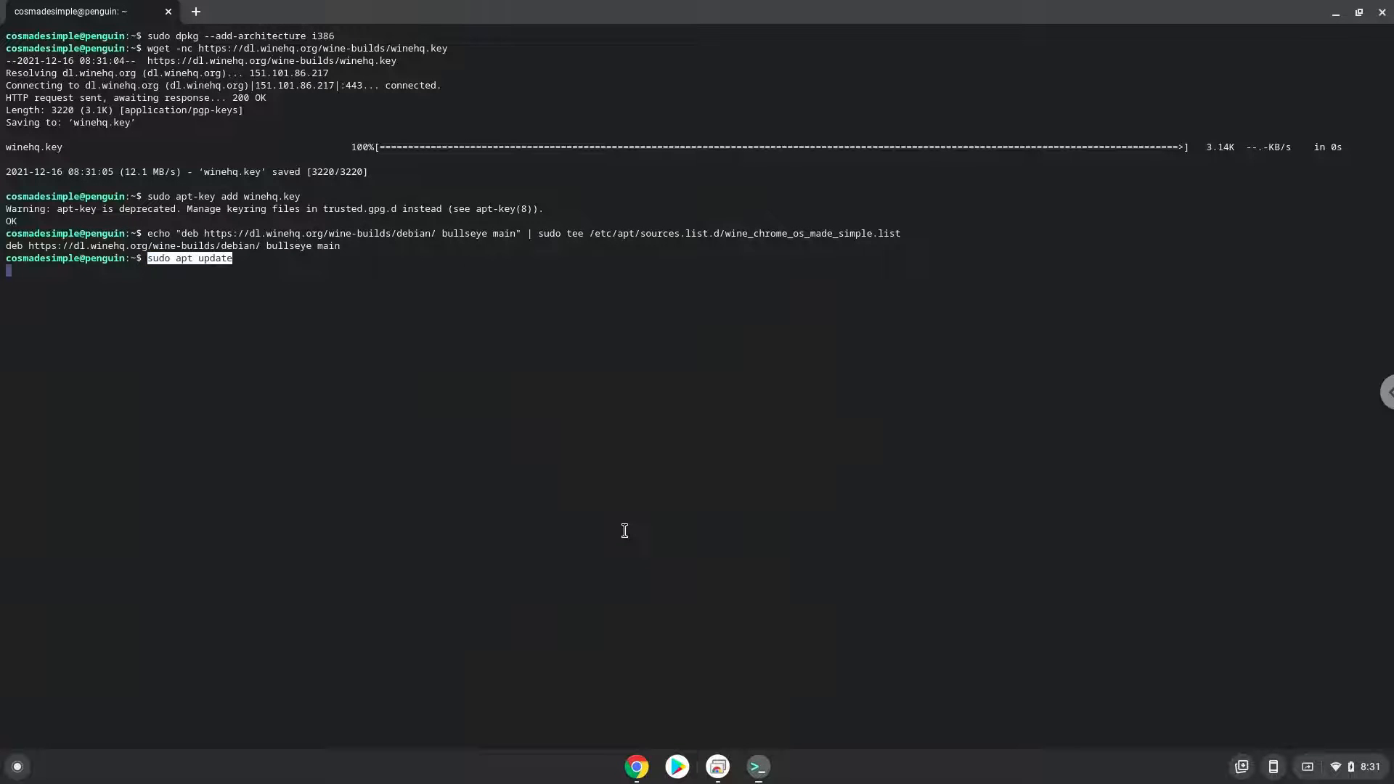
pyautogui.press('Return')
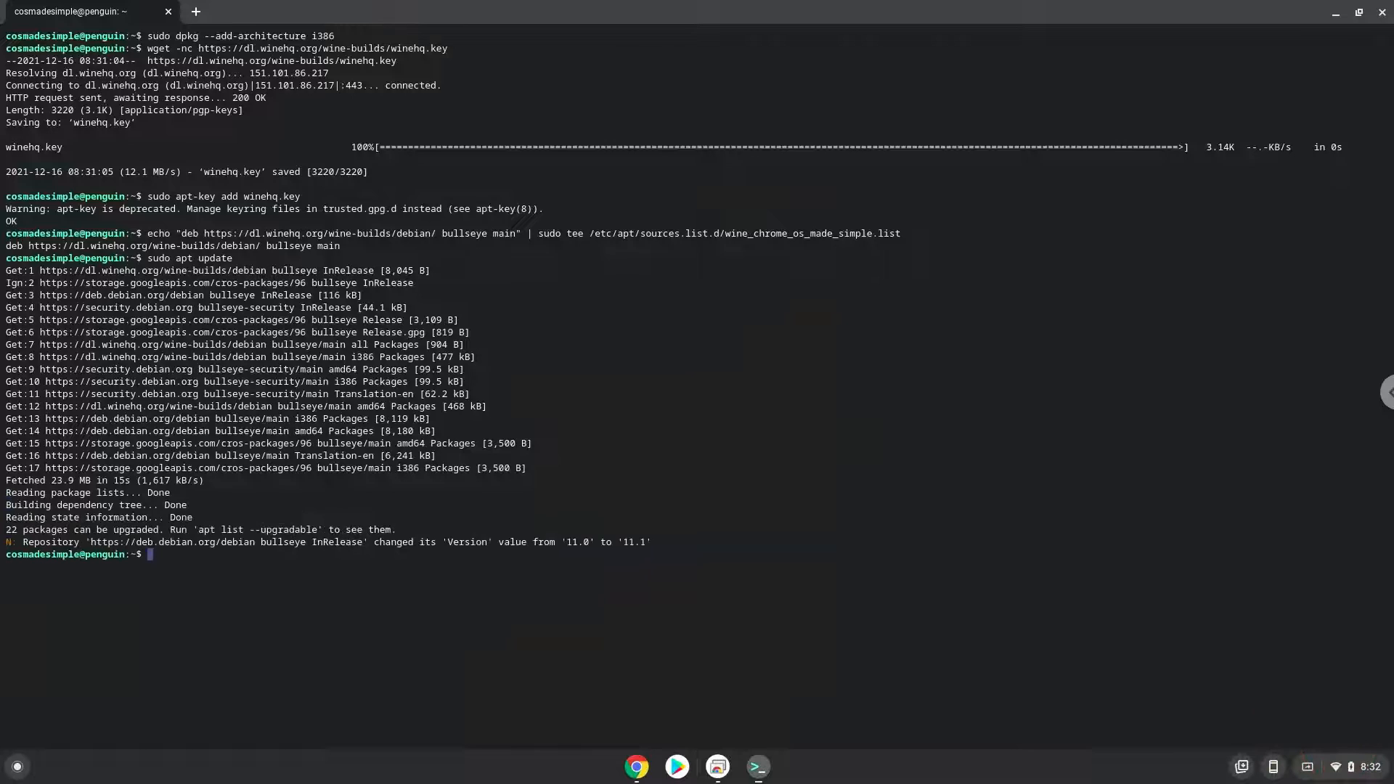
pyautogui.moveTo(629, 624)
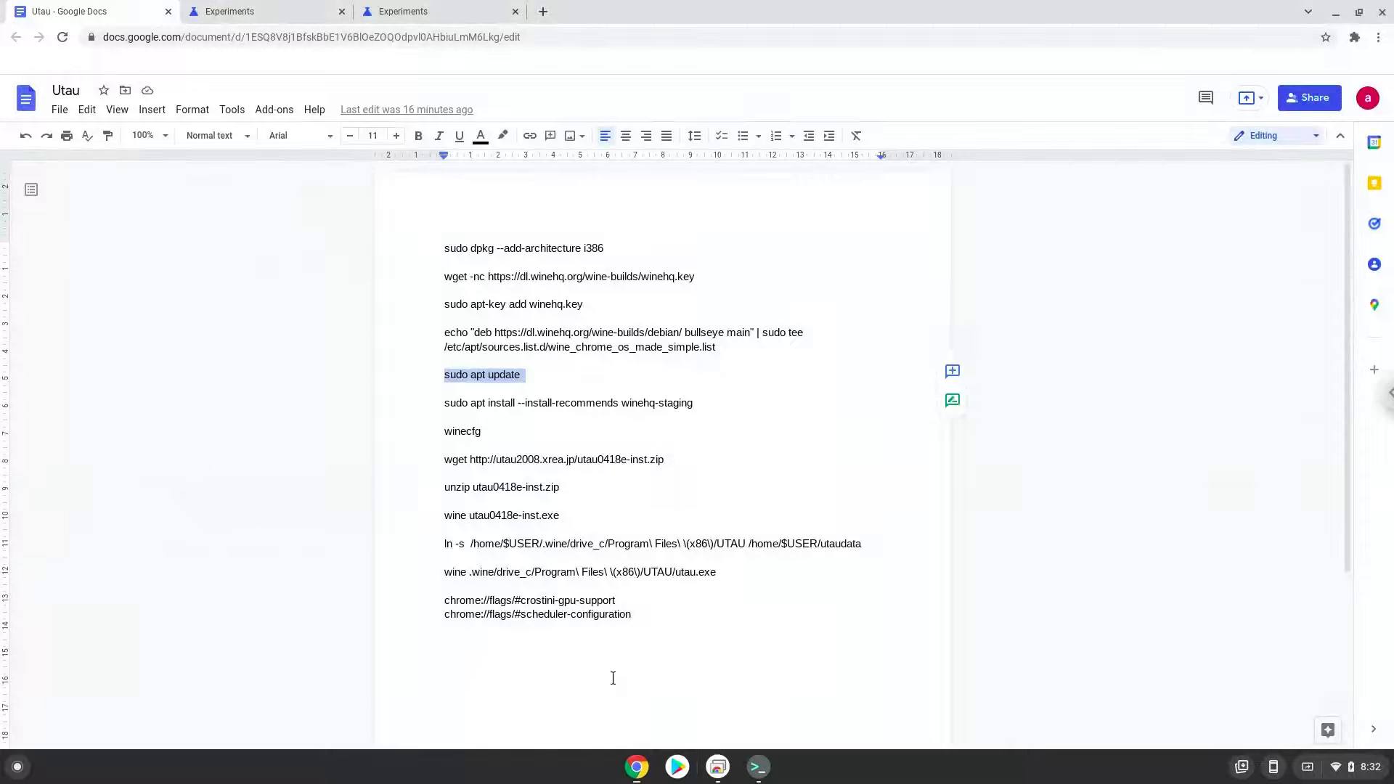
pyautogui.click(576, 402)
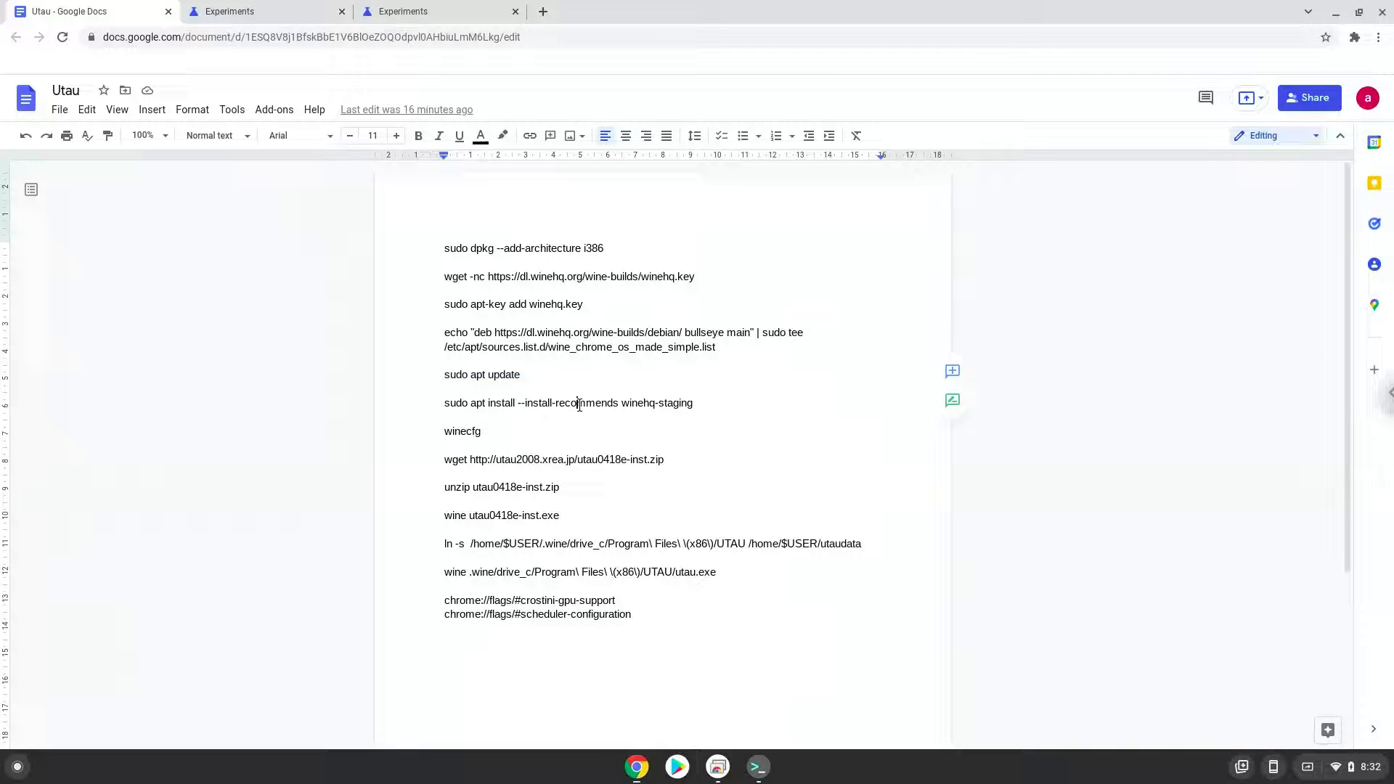
pyautogui.rightClick(578, 403)
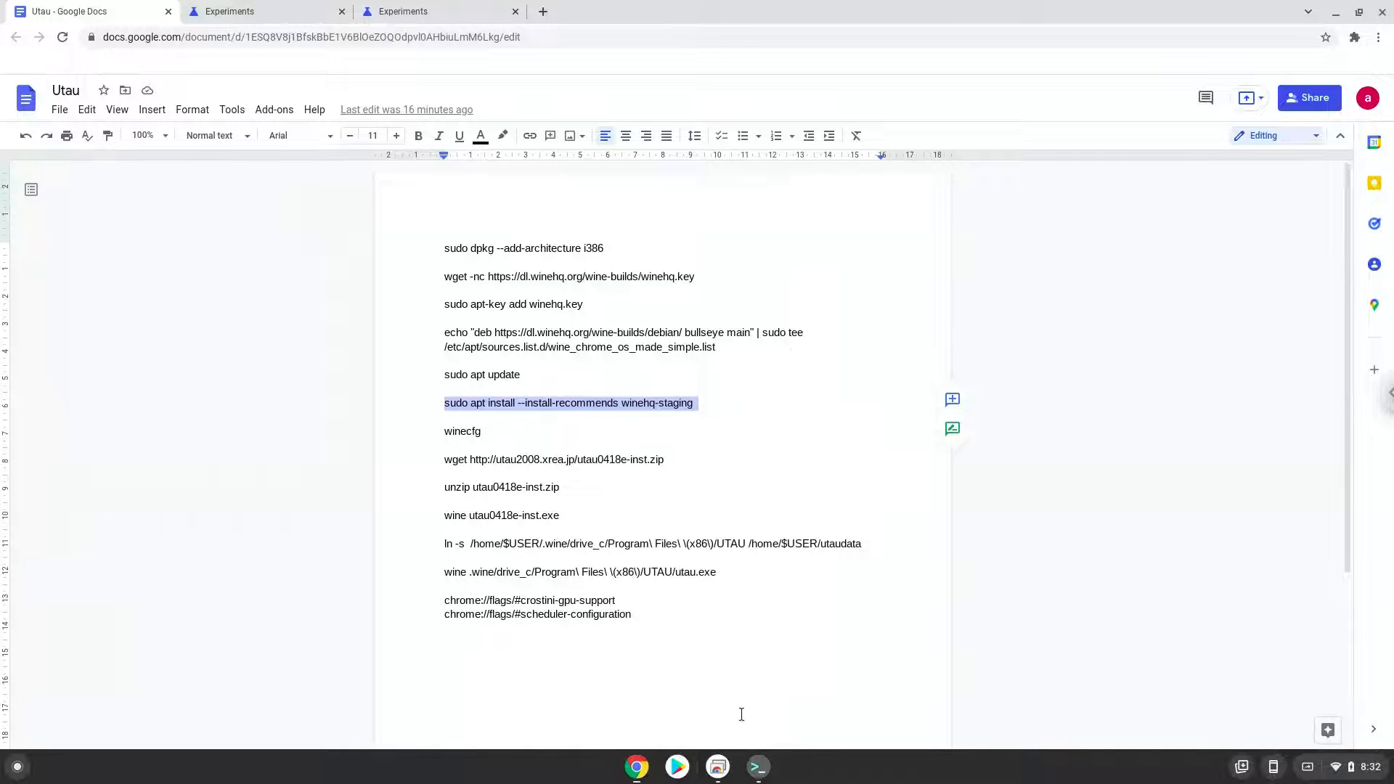
pyautogui.click(756, 767)
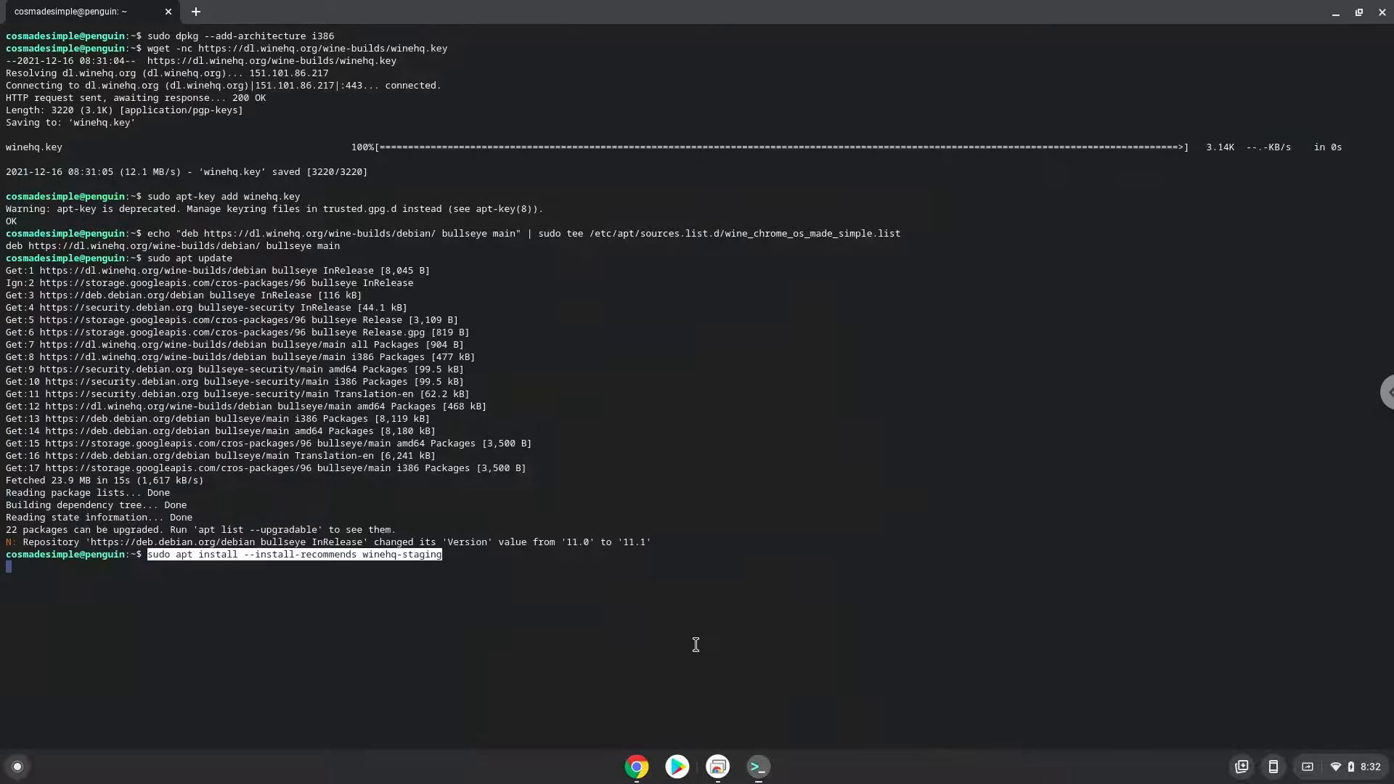
# Run 'sudo apt install --install-recommends winehq-staging' and confirm with Y
pyautogui.press('Return')
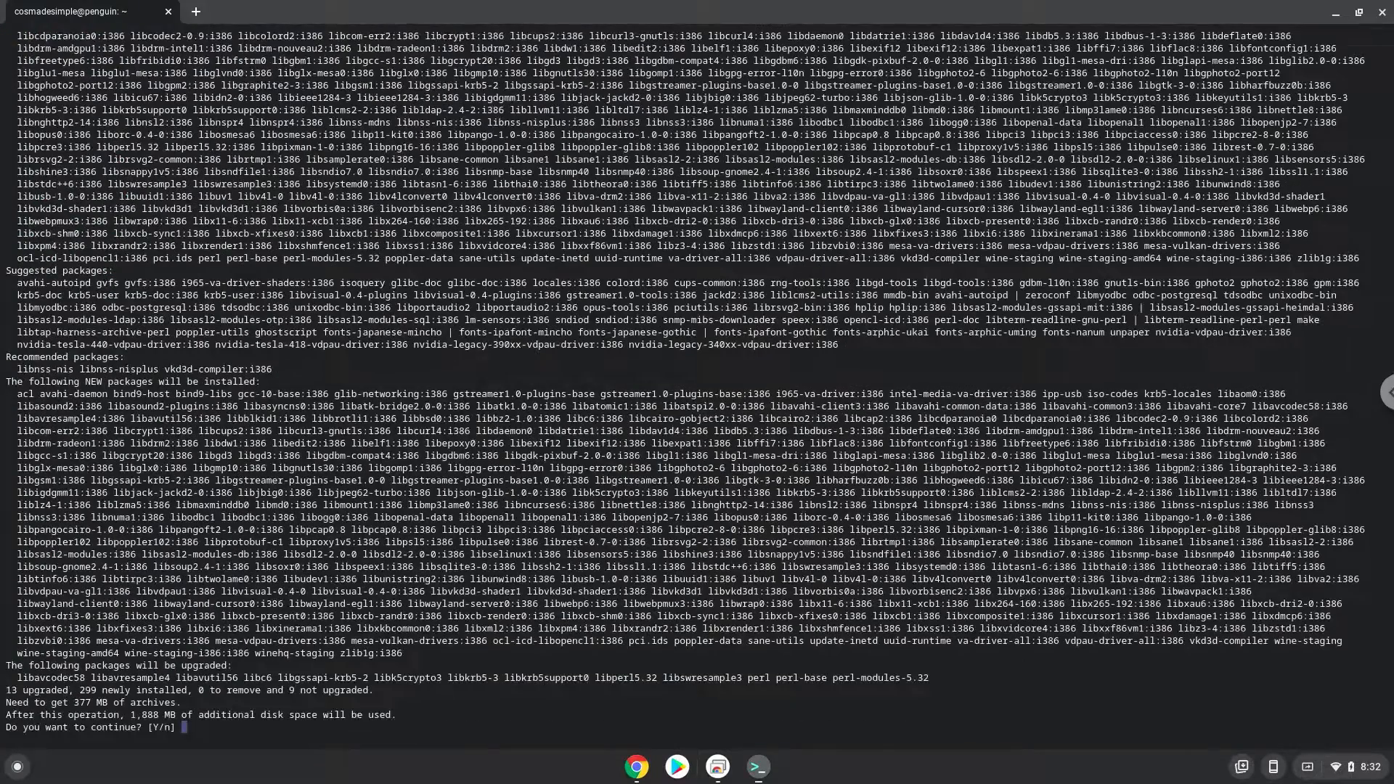
pyautogui.write('Y')
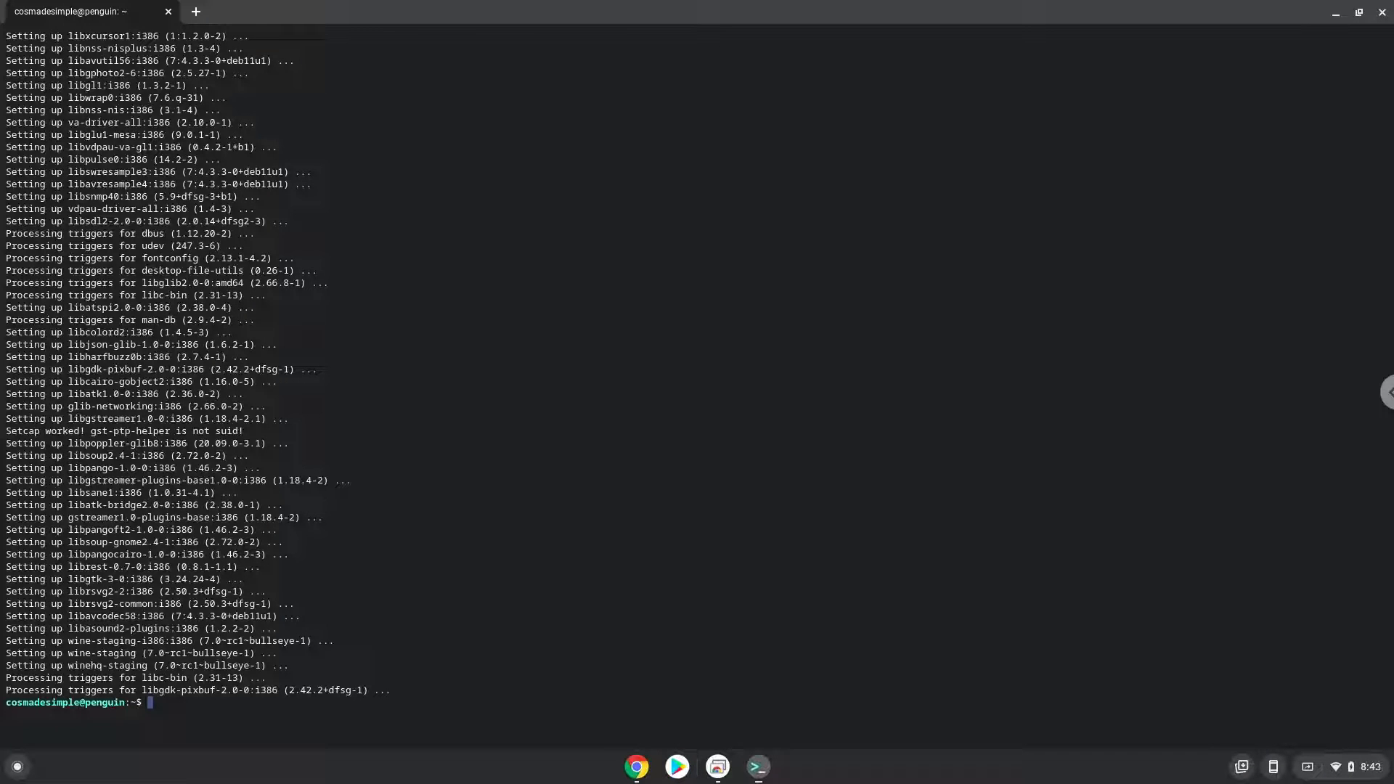
pyautogui.moveTo(649, 769)
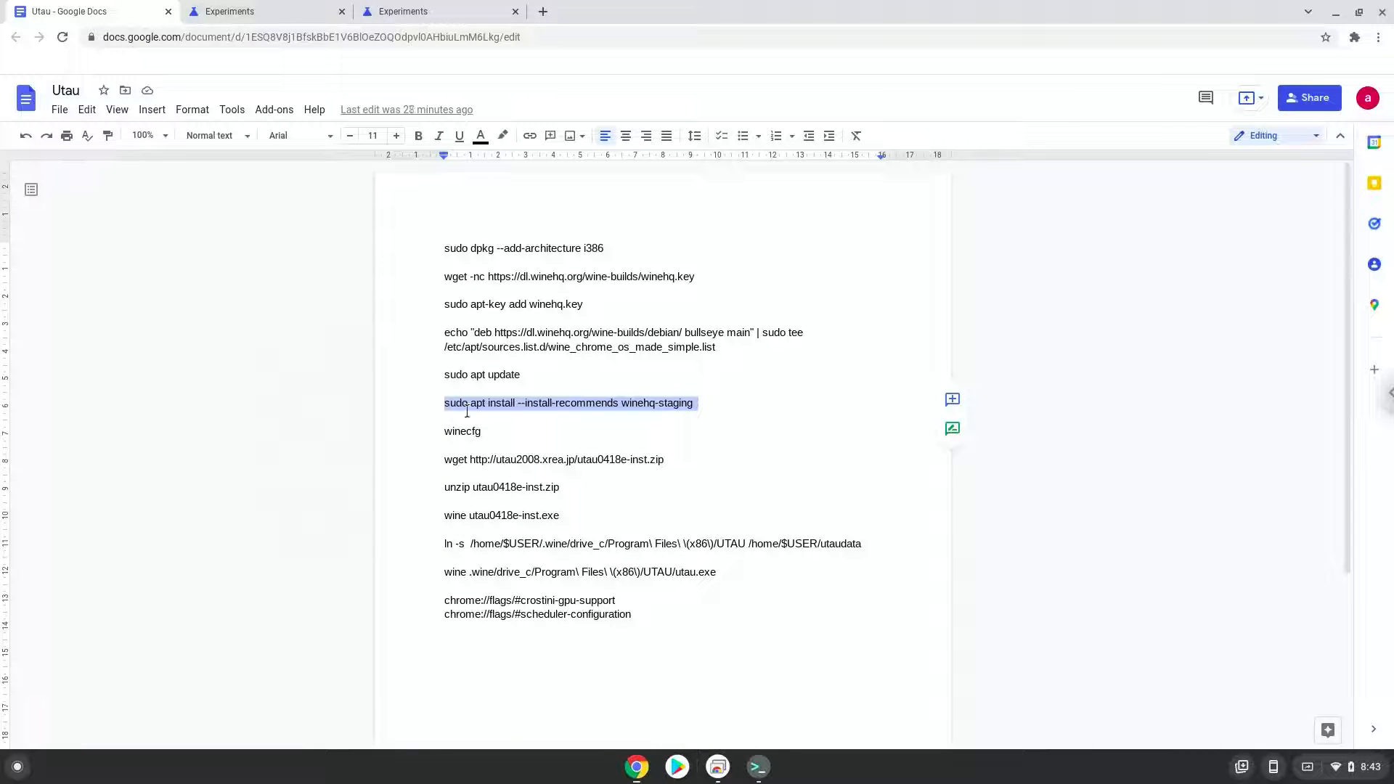
# Copy 'winecfg' from the notes and run it in Terminal to launch Wine configuration
pyautogui.doubleClick(461, 432)
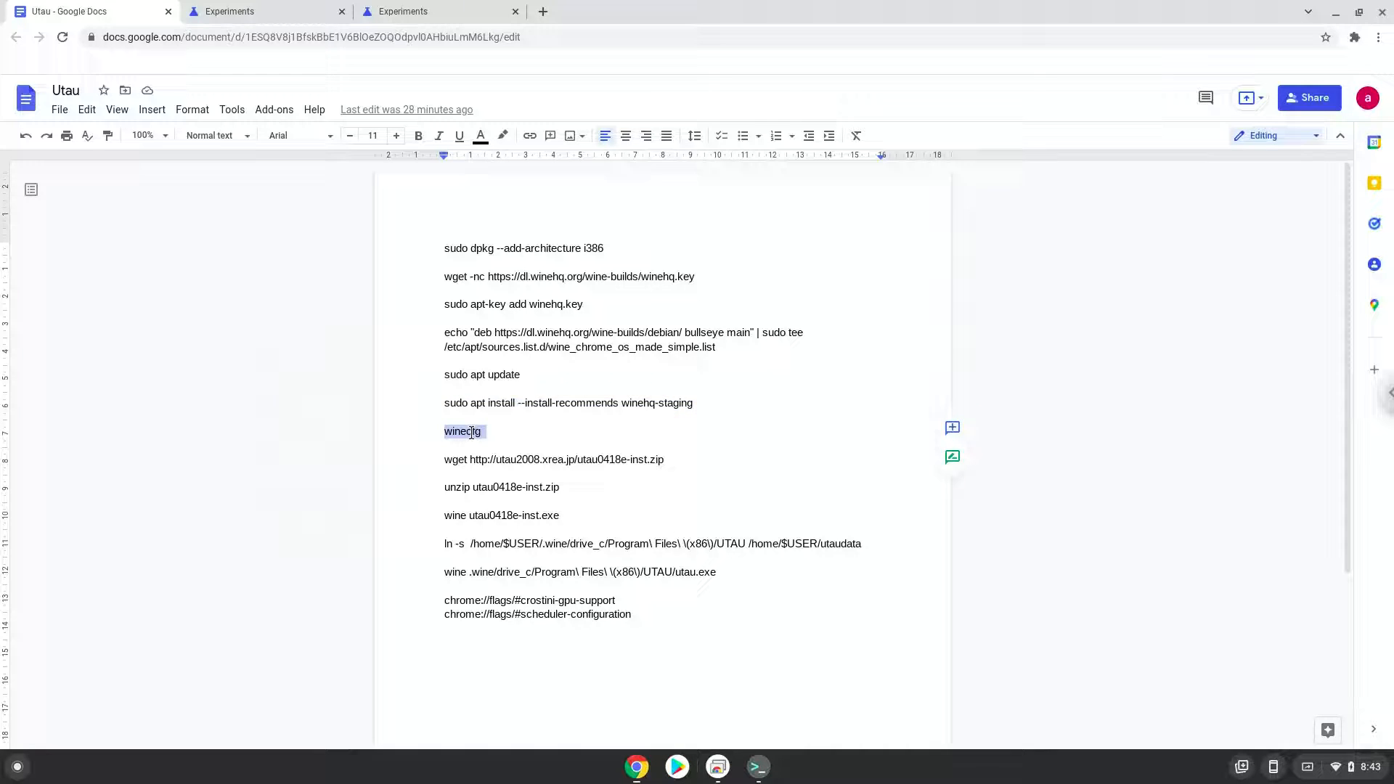
pyautogui.rightClick(462, 431)
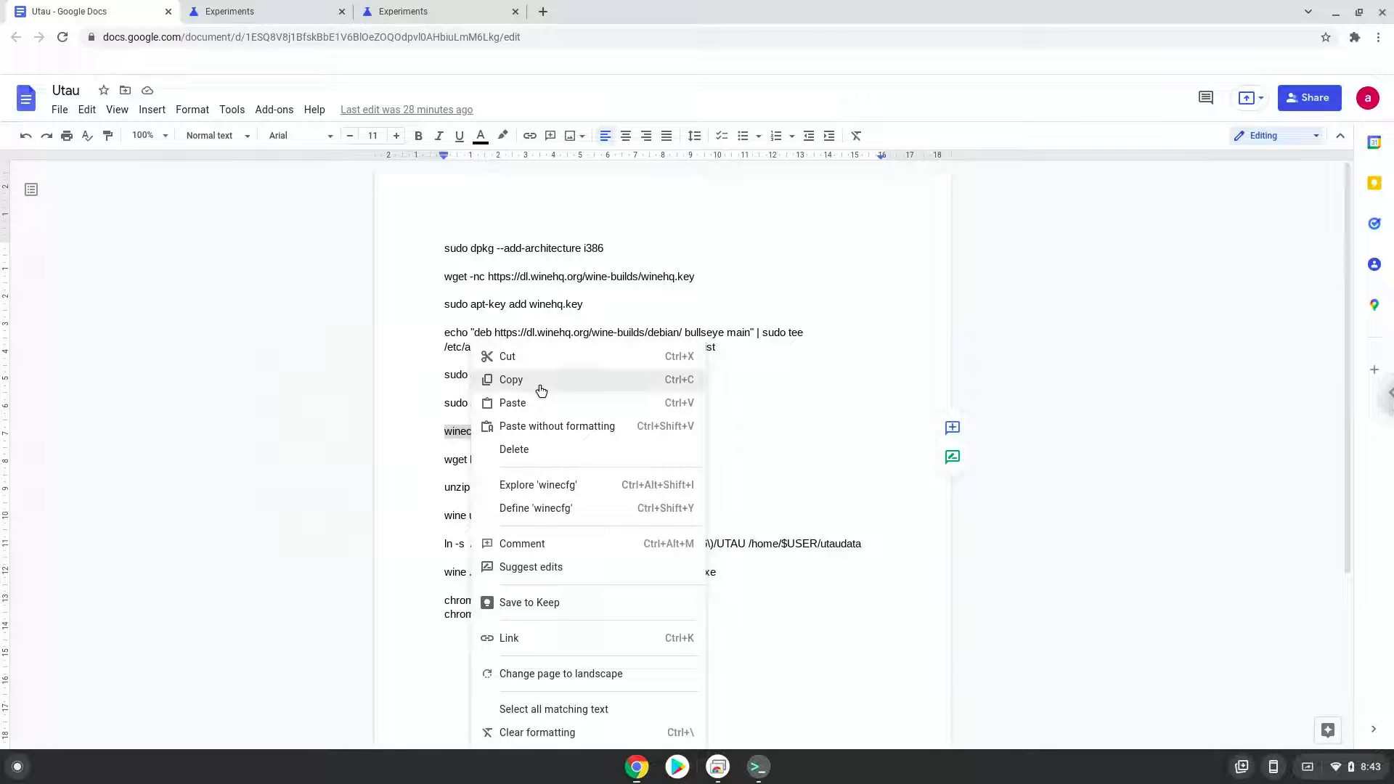
pyautogui.click(756, 765)
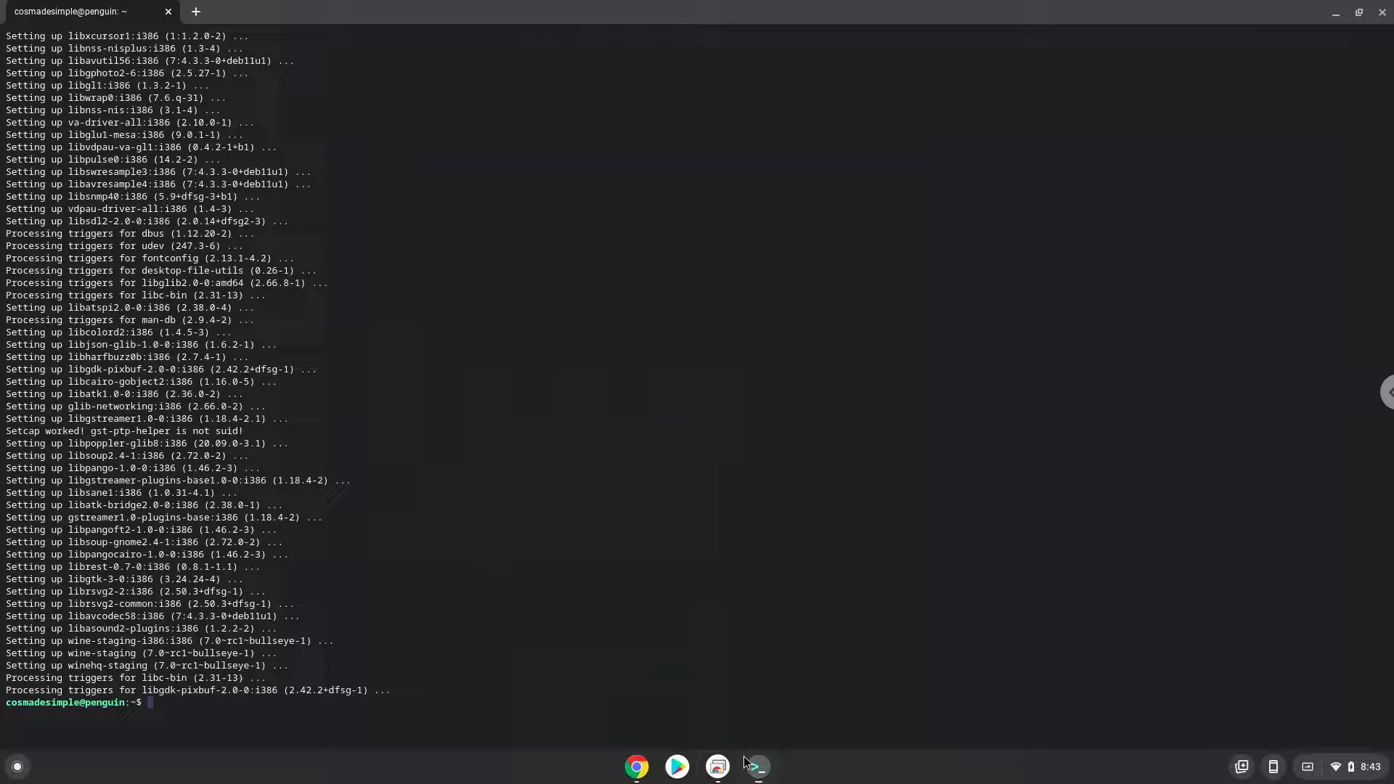
pyautogui.write('winecfg')
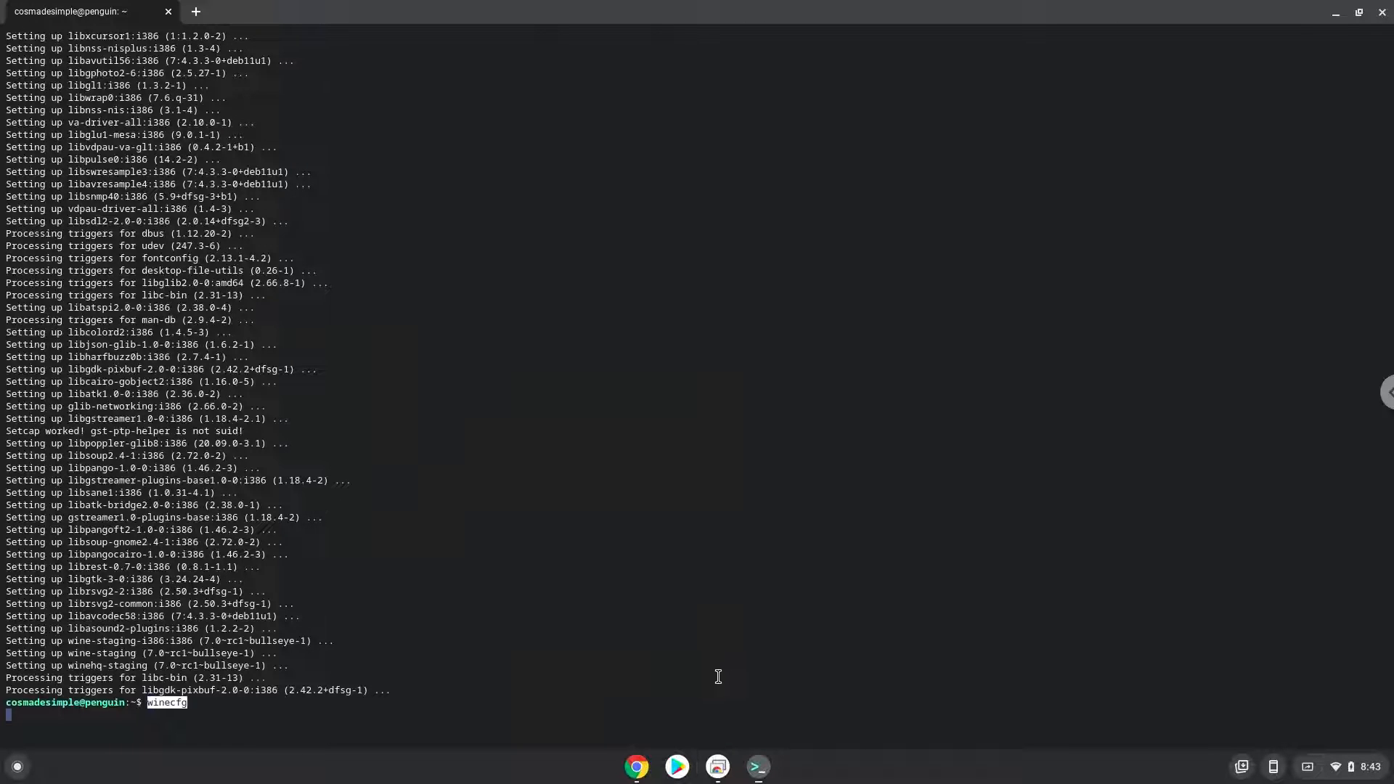
pyautogui.press('Return')
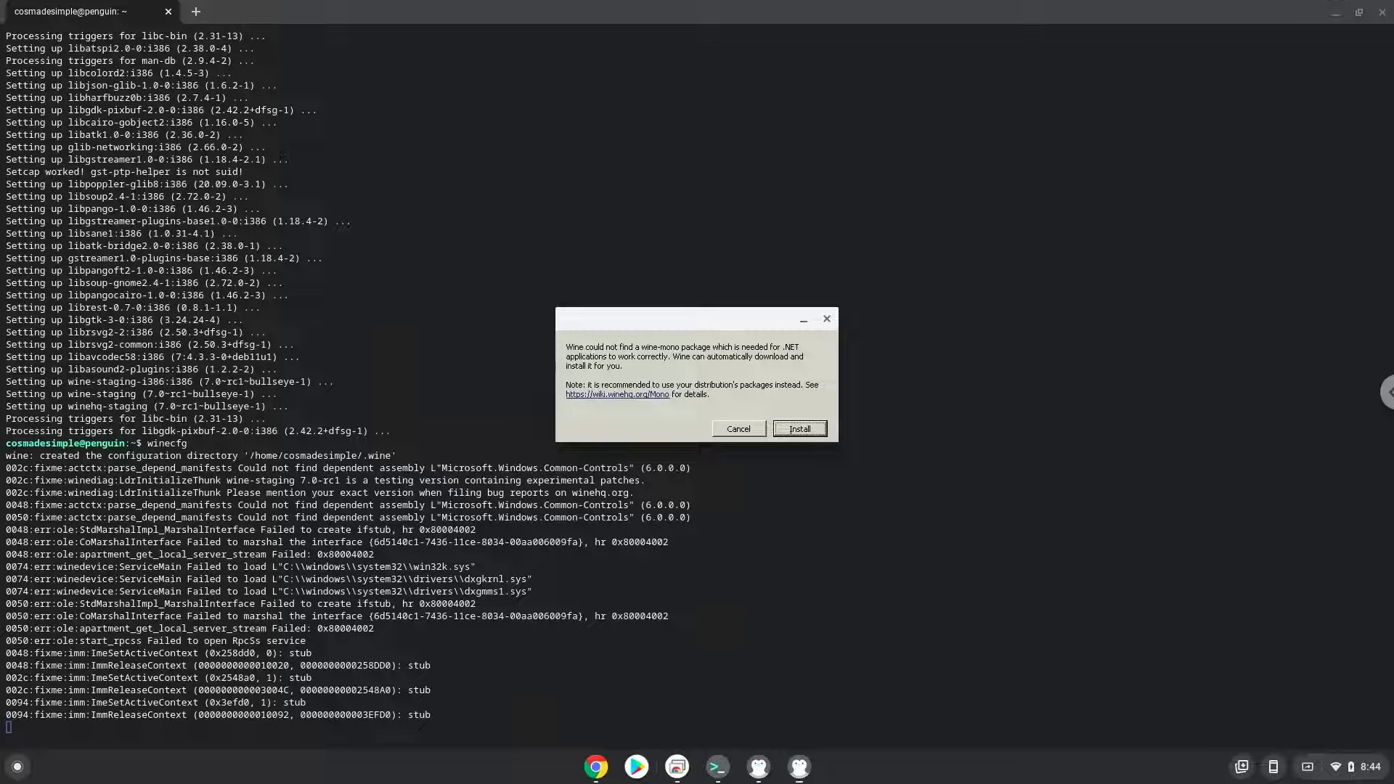
# Accept the wine-mono install prompt and close the Wine configuration window afterwards
pyautogui.click(797, 429)
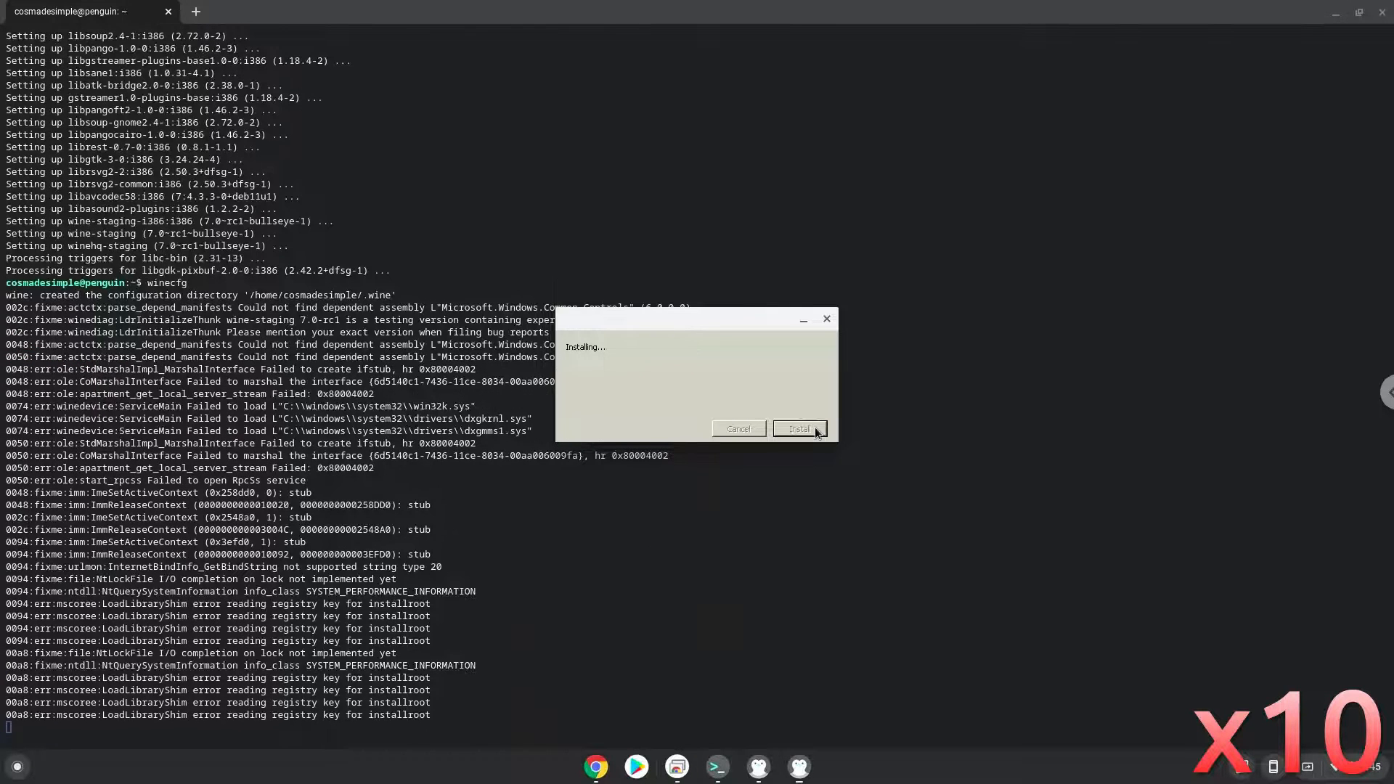
pyautogui.click(798, 428)
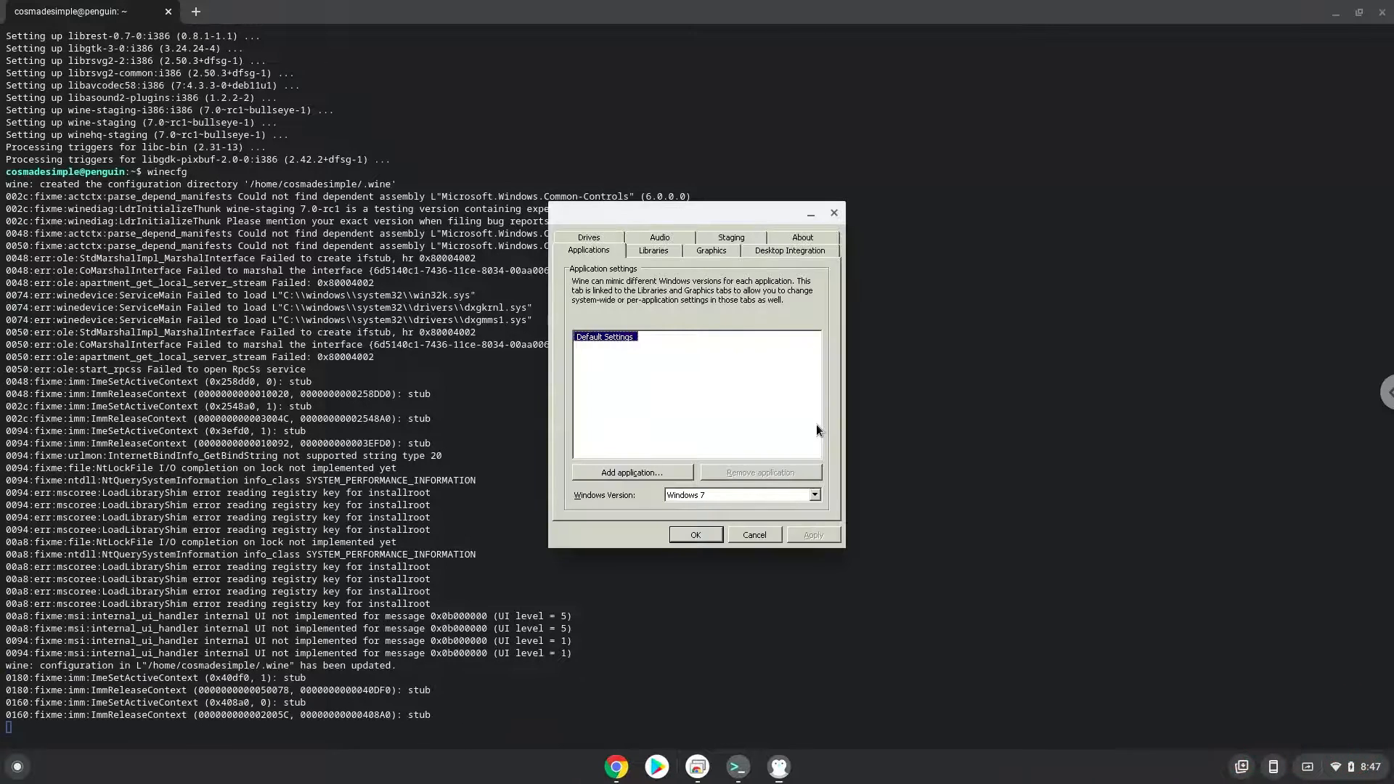
pyautogui.moveTo(820, 411)
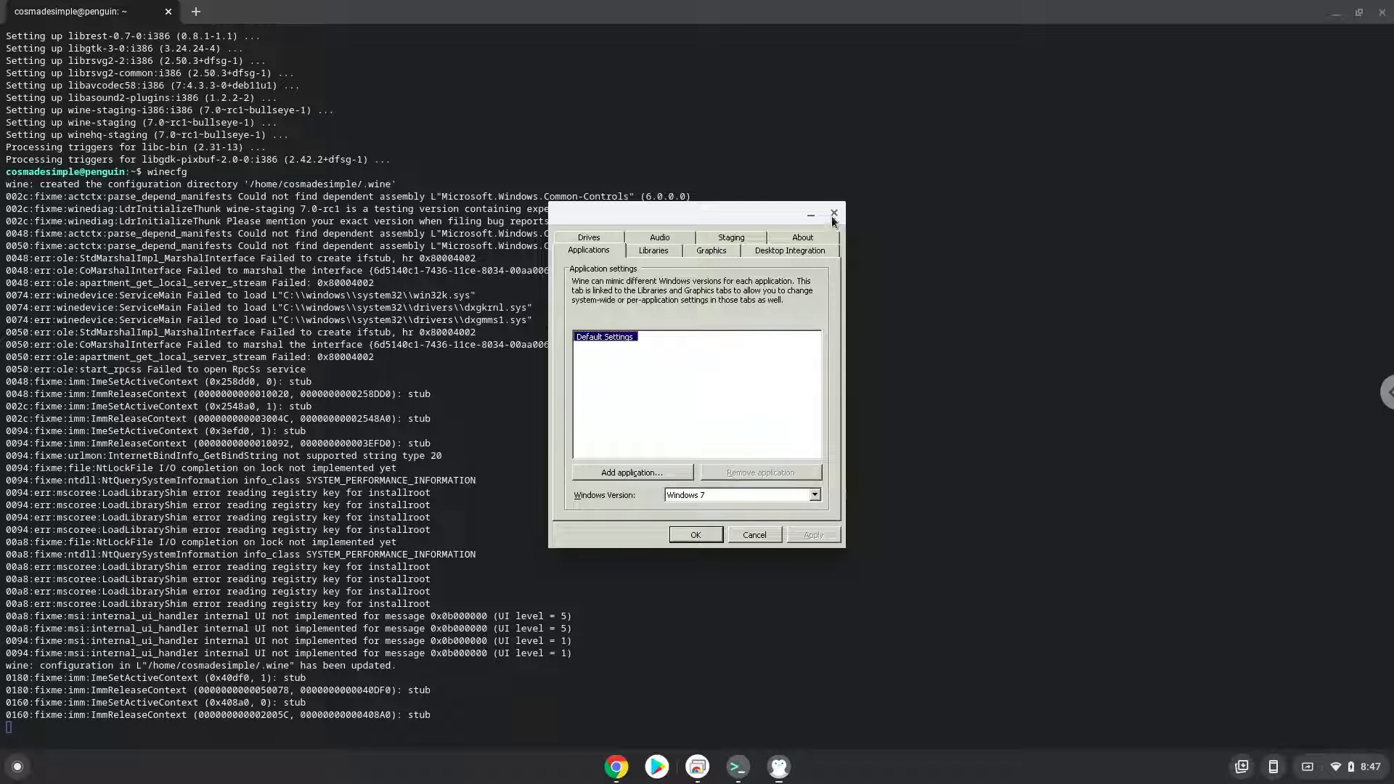
pyautogui.click(832, 215)
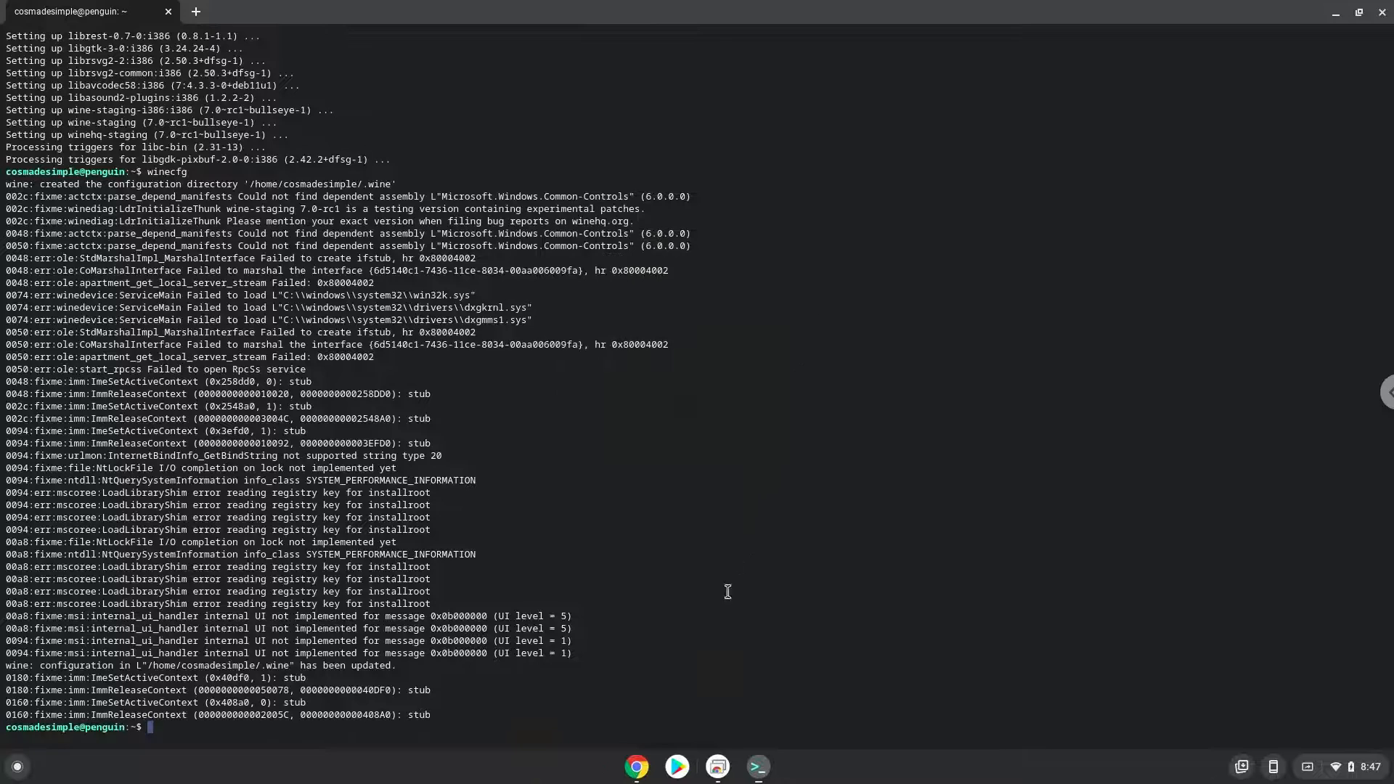
# Copy the unzip command and then the 'wine utau0418e-inst.exe' installer command from the notes
pyautogui.click(638, 766)
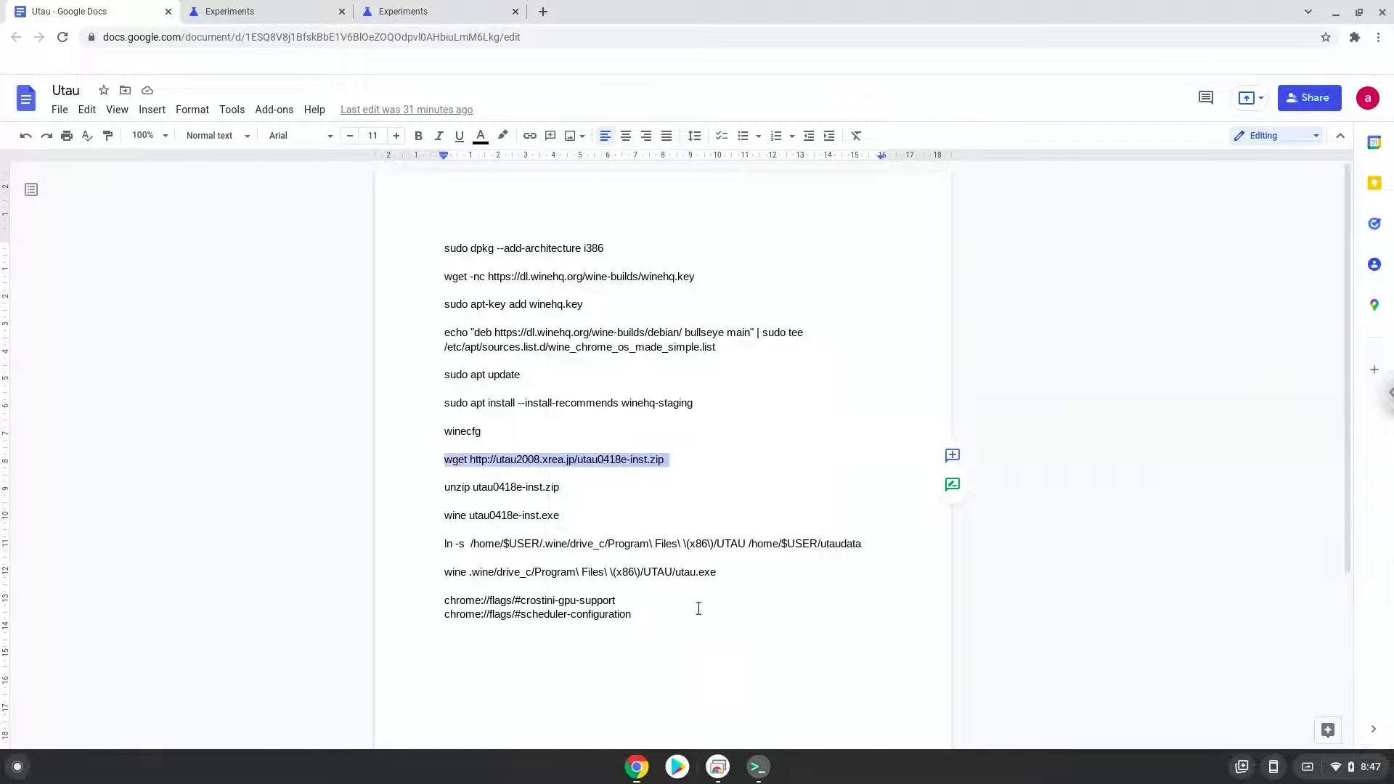
pyautogui.click(755, 767)
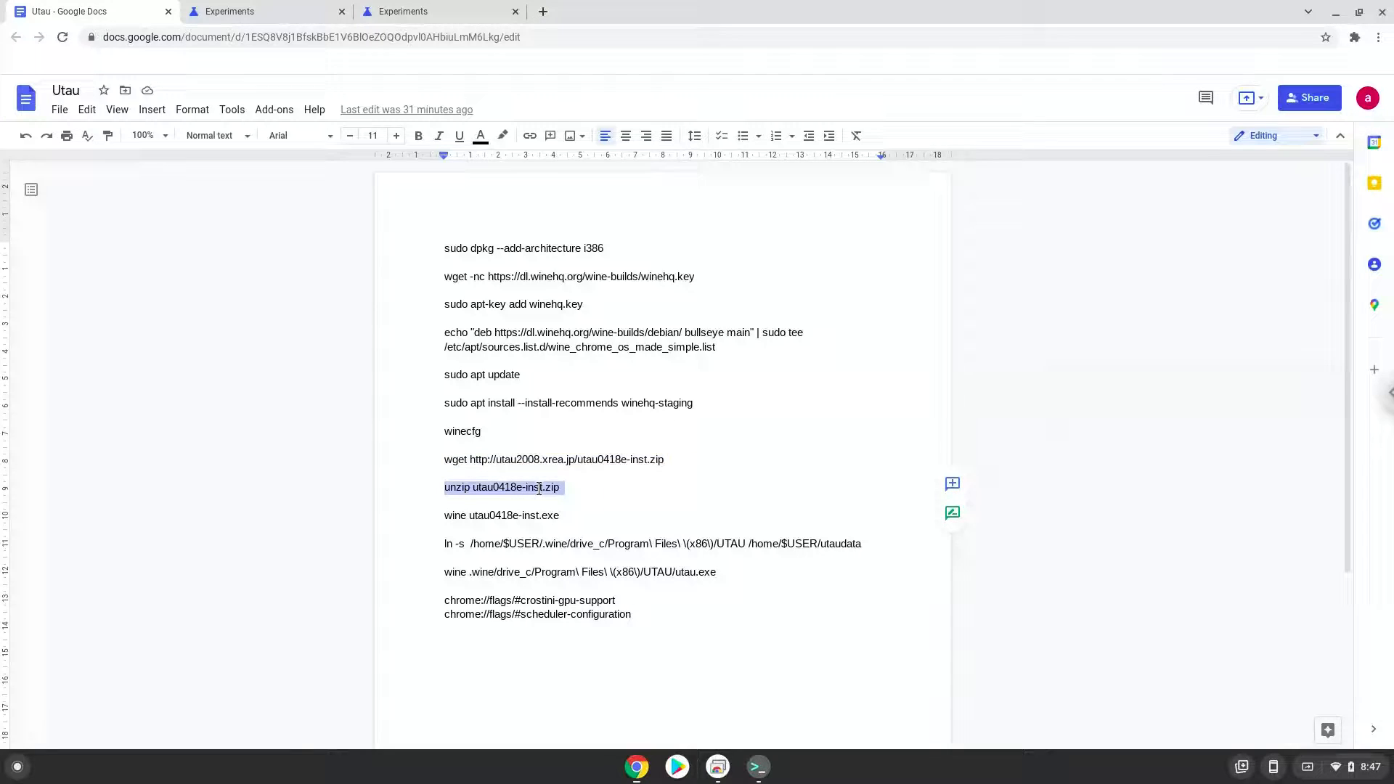
pyautogui.rightClick(503, 488)
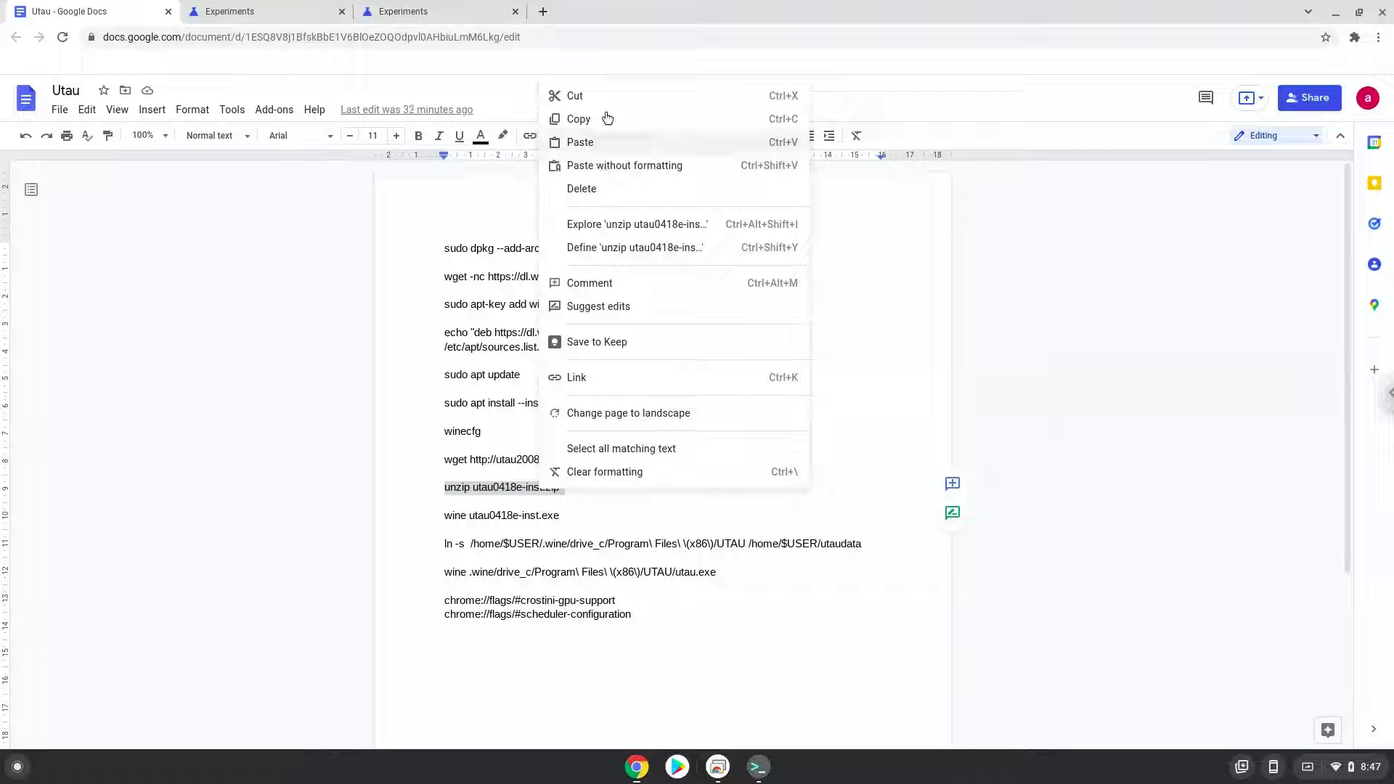
pyautogui.click(733, 721)
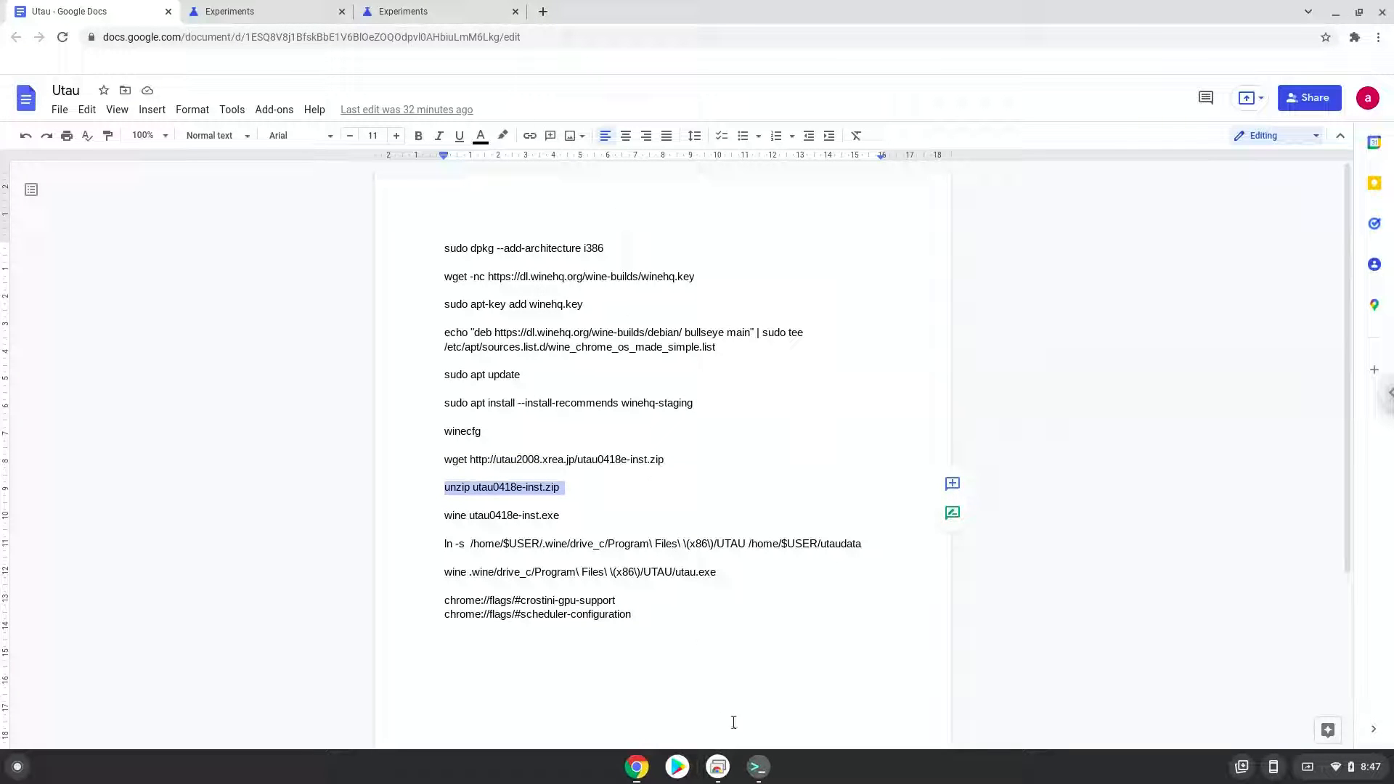
pyautogui.click(756, 765)
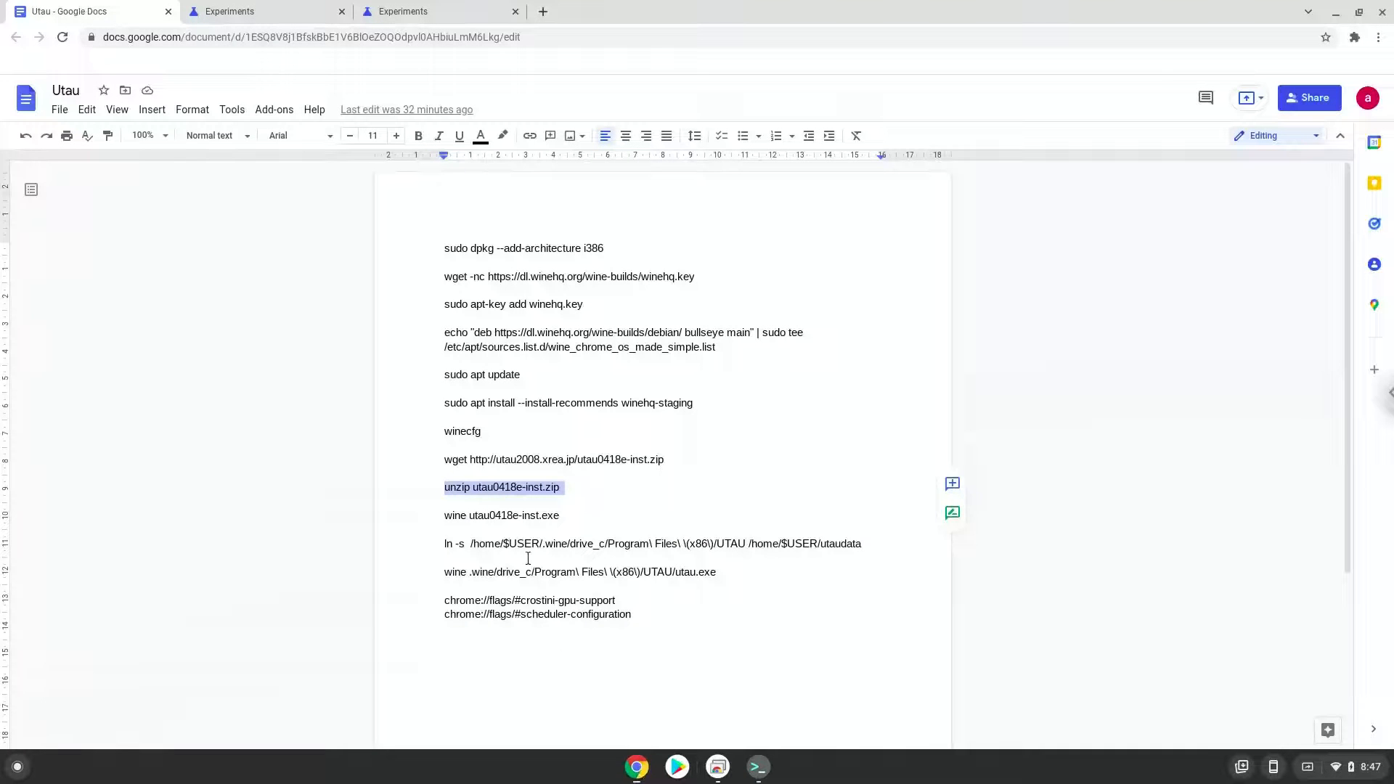
pyautogui.rightClick(501, 514)
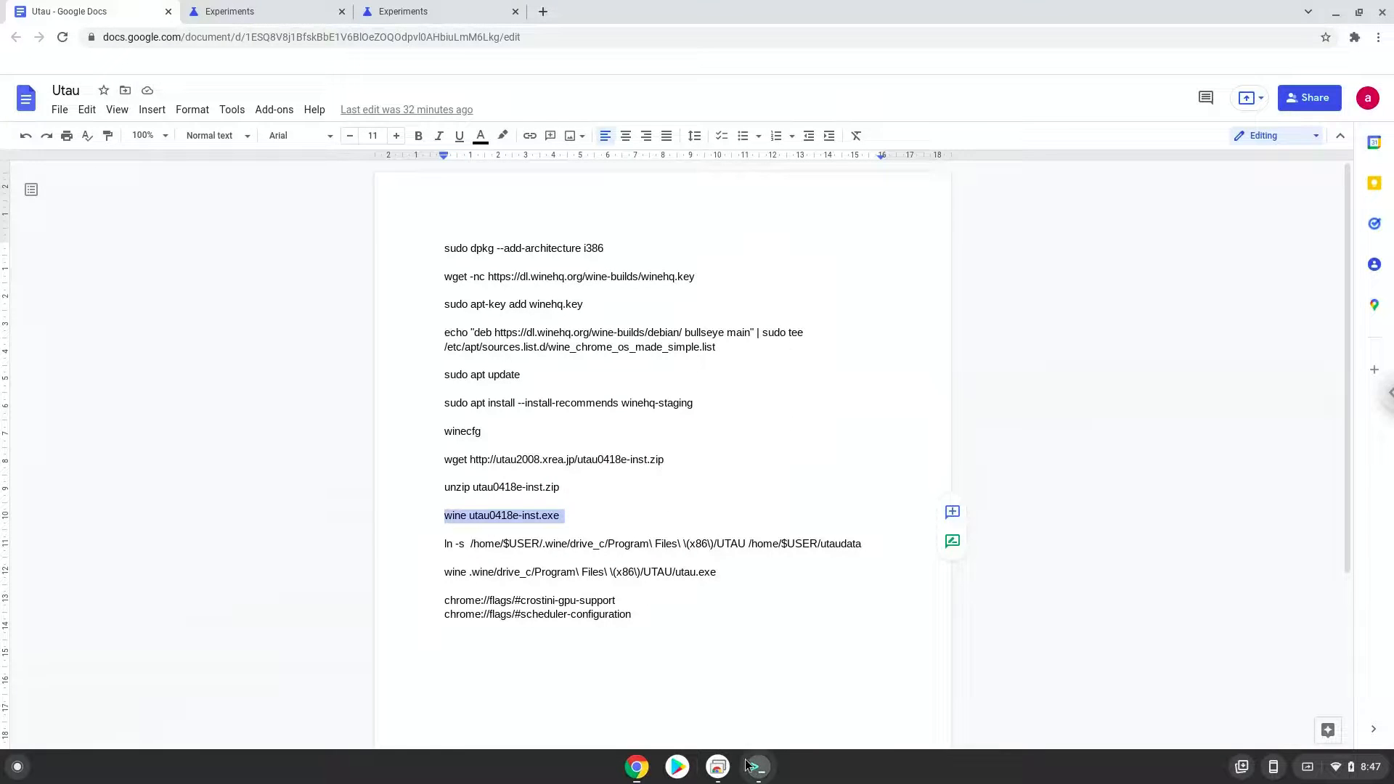
# Run the pasted 'wine utau0418e-inst.exe' command to start the UTAU installer
pyautogui.click(757, 767)
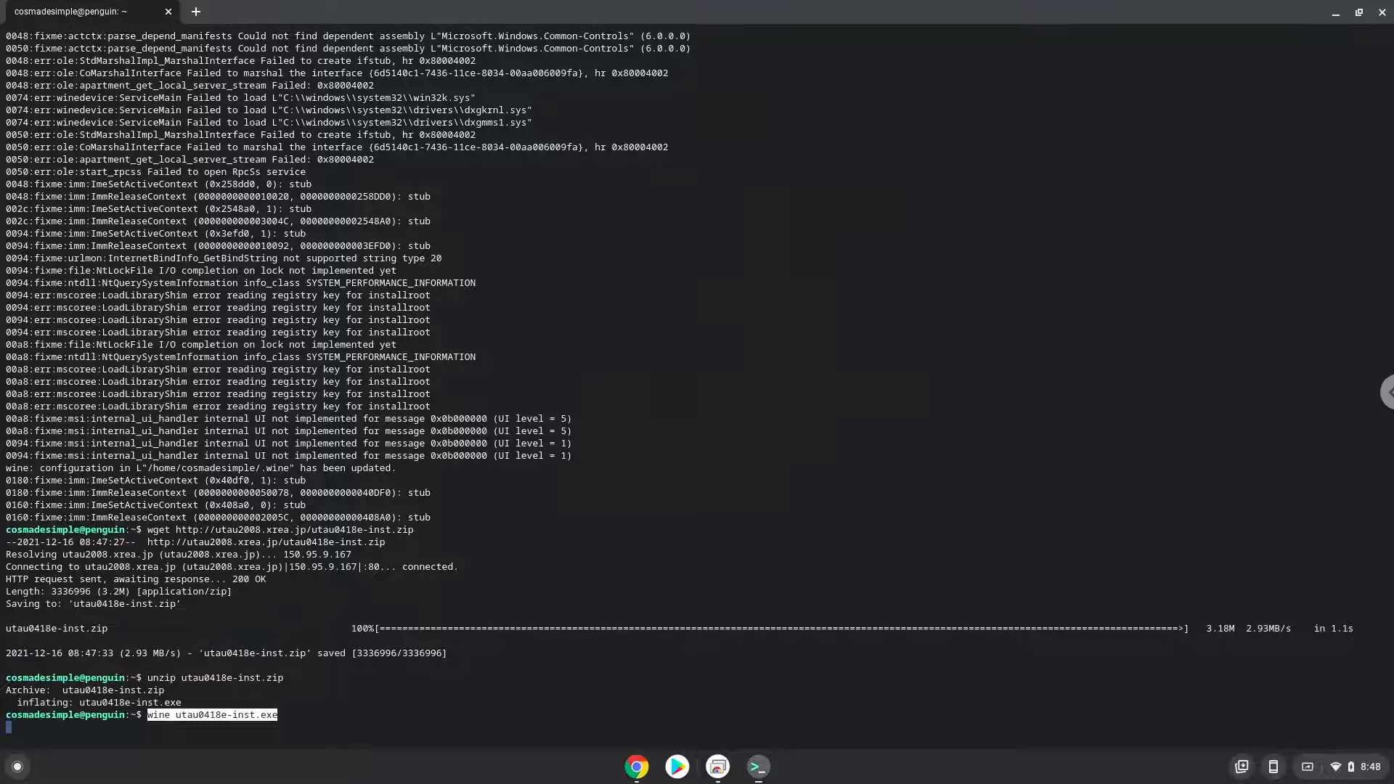
pyautogui.press('Return')
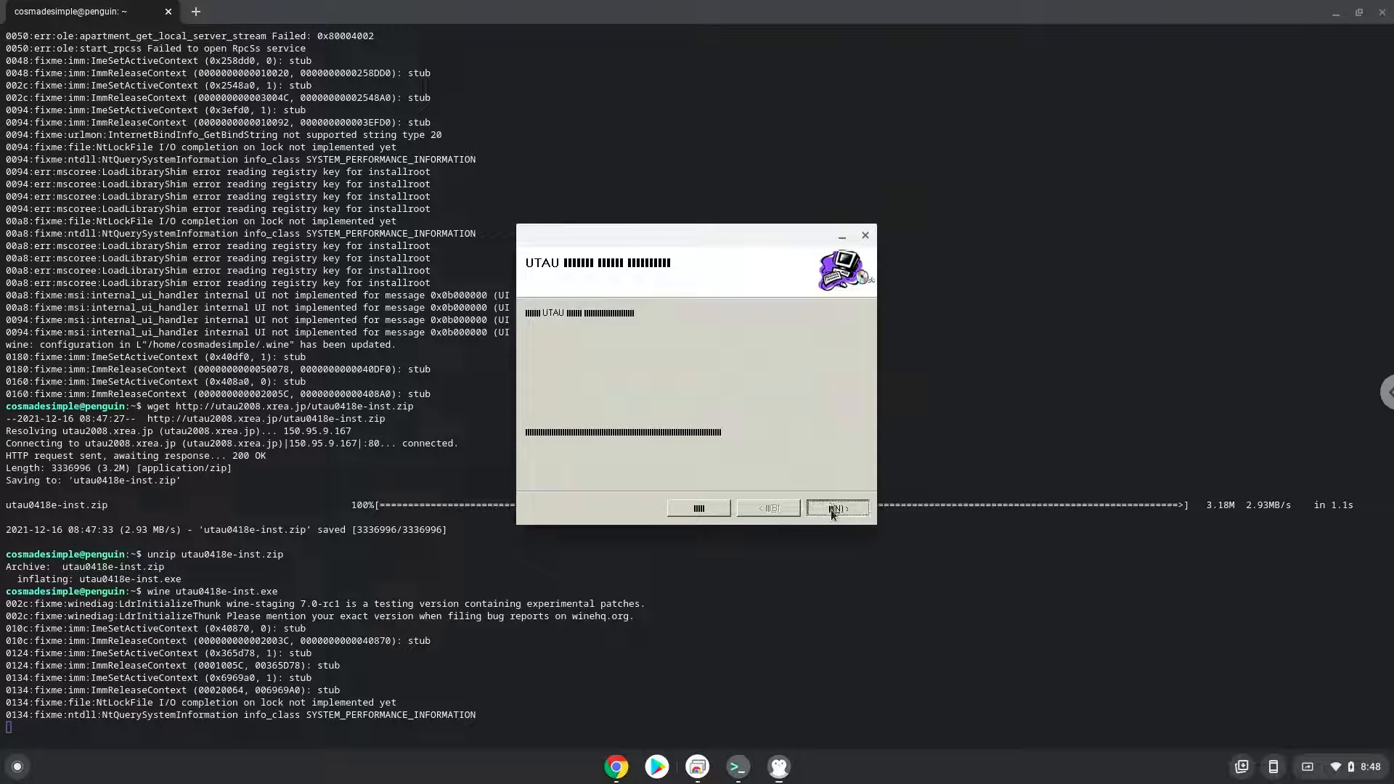
# Step through the installer keeping the default C:\Program Files (x86)\UTAU\ folder and finish it
pyautogui.click(836, 508)
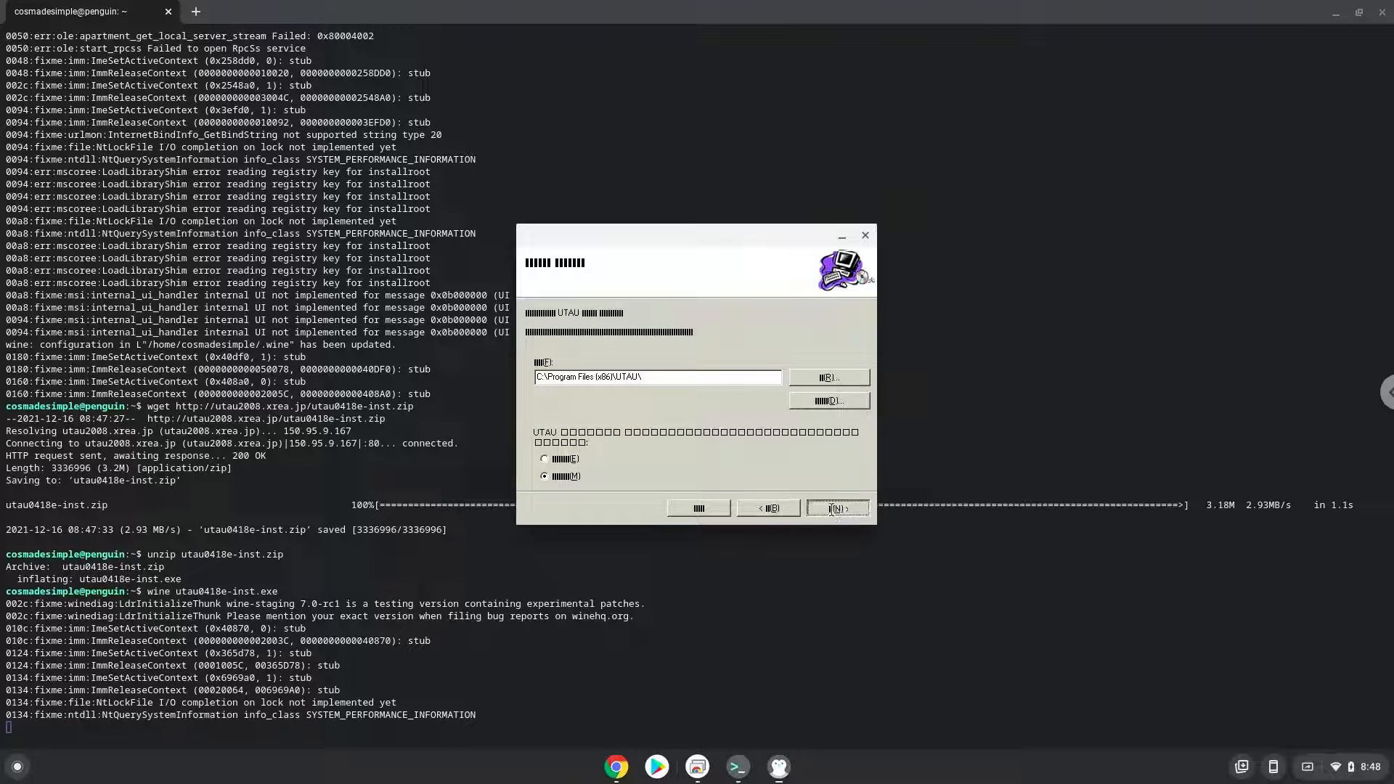
pyautogui.click(836, 508)
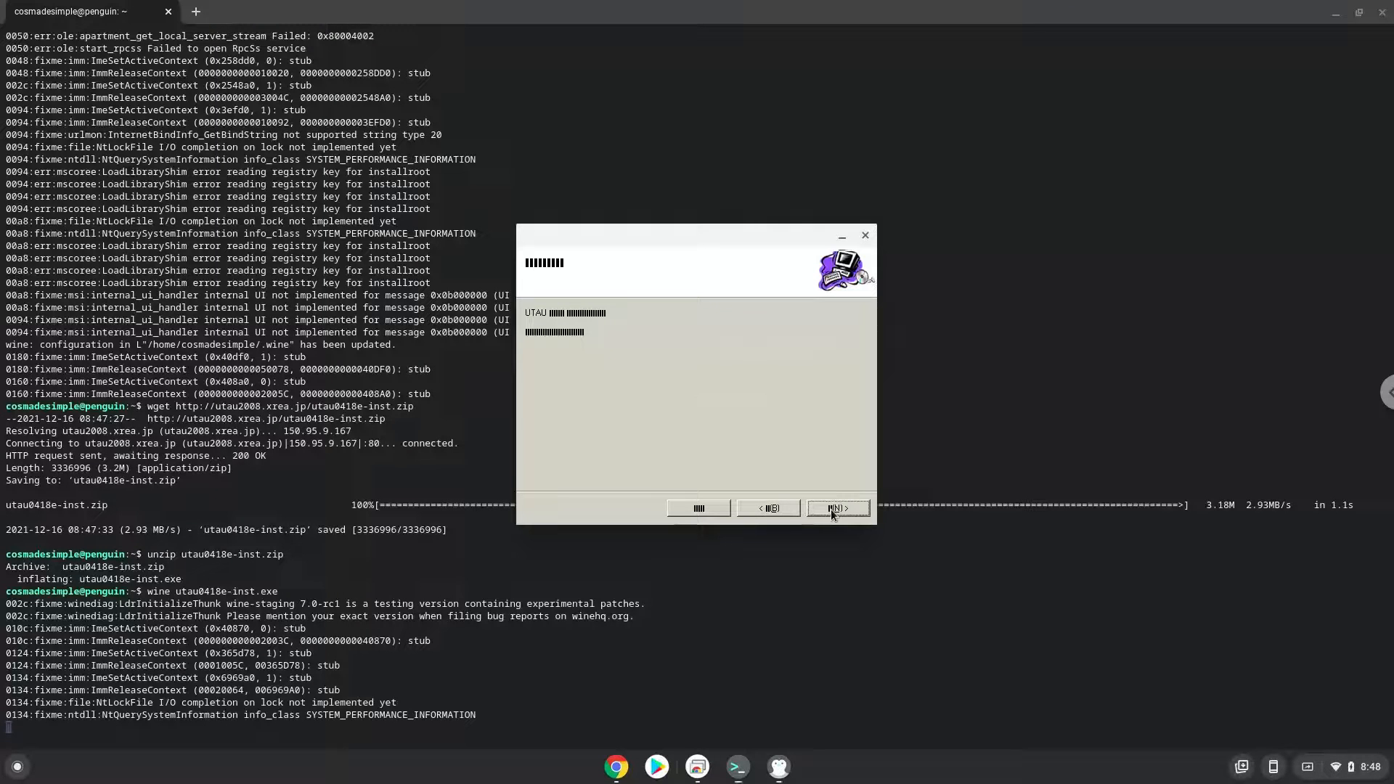
pyautogui.click(836, 508)
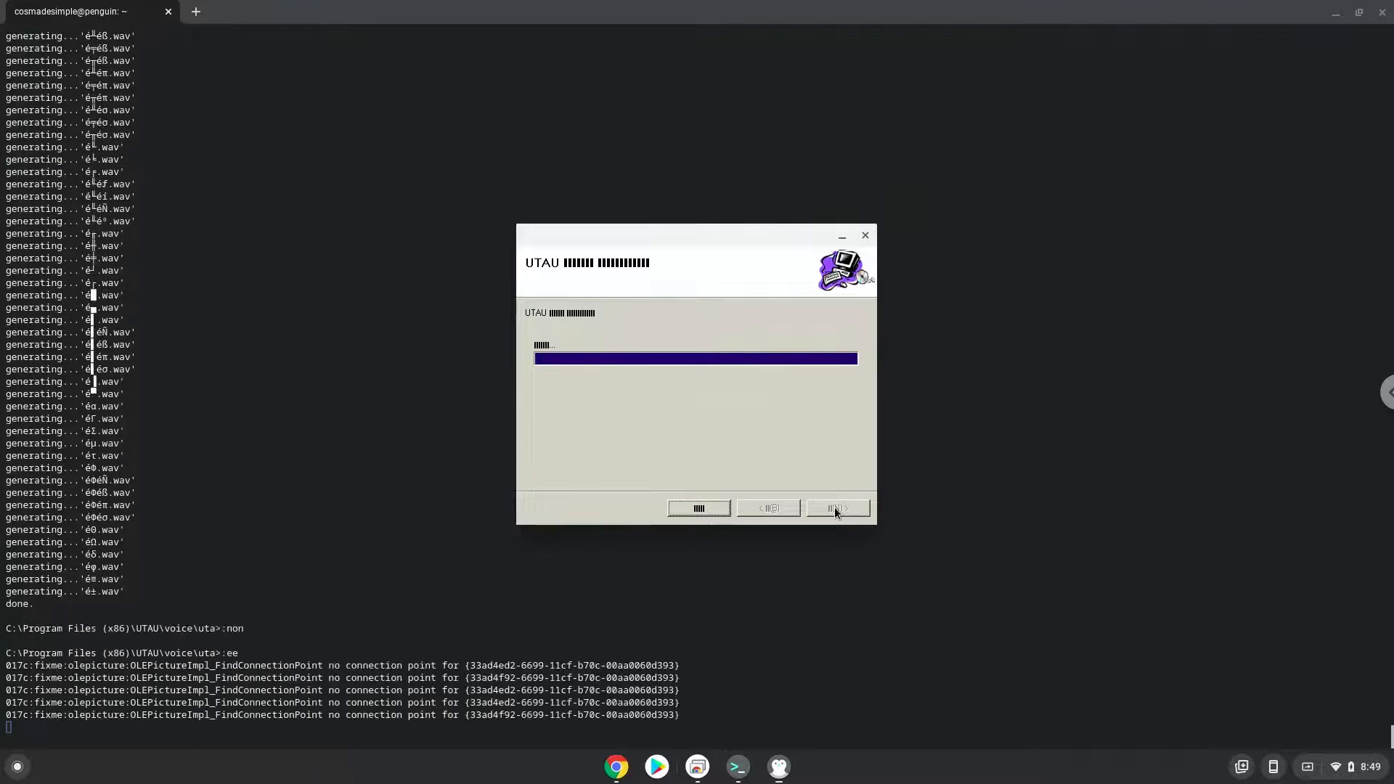
pyautogui.click(836, 509)
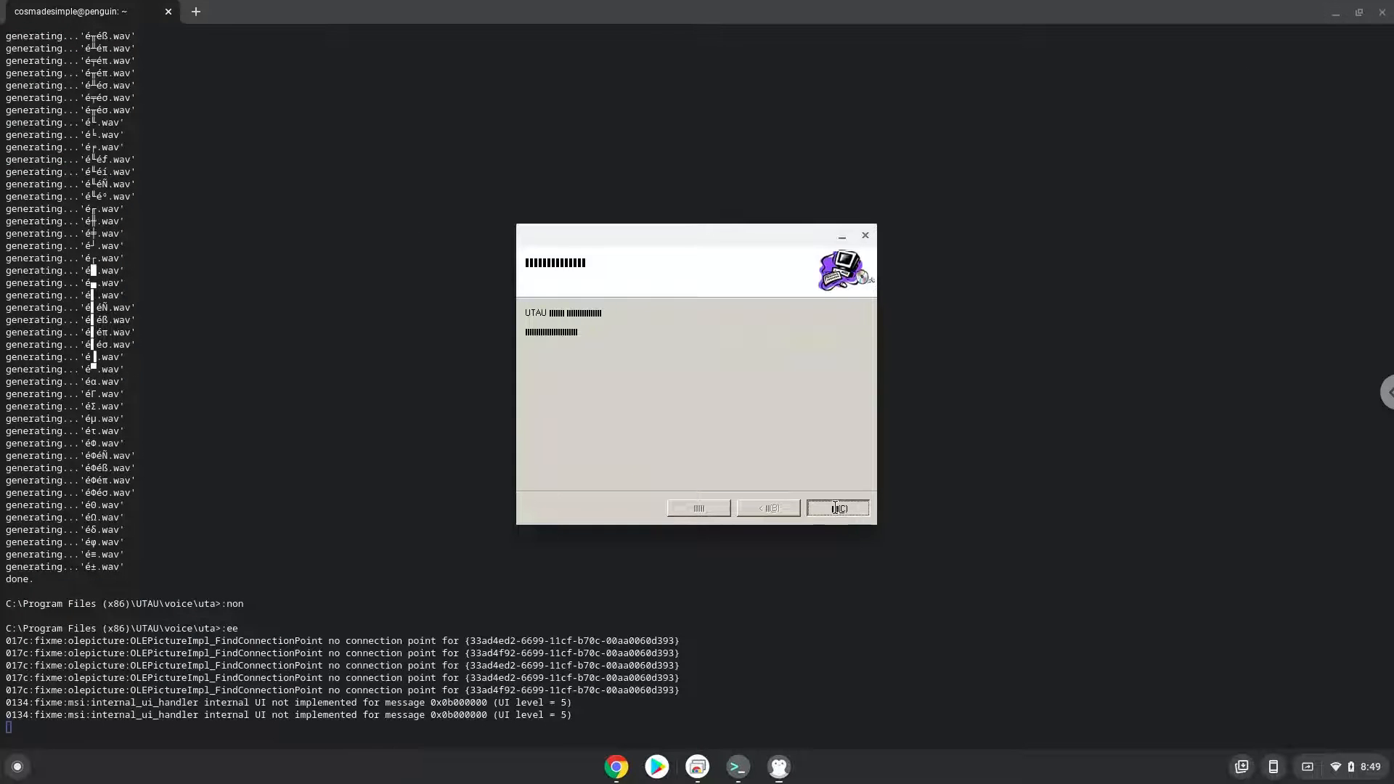
pyautogui.click(837, 509)
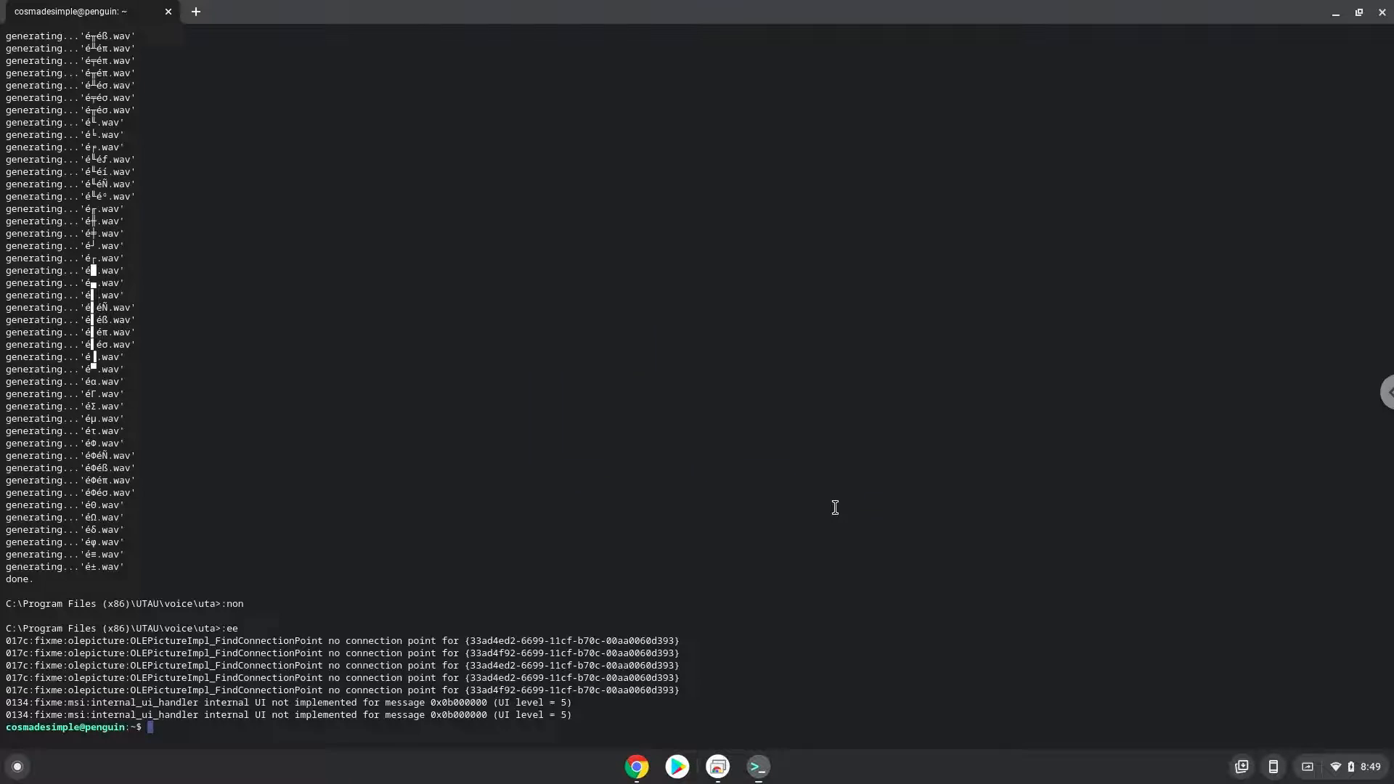
pyautogui.moveTo(748, 585)
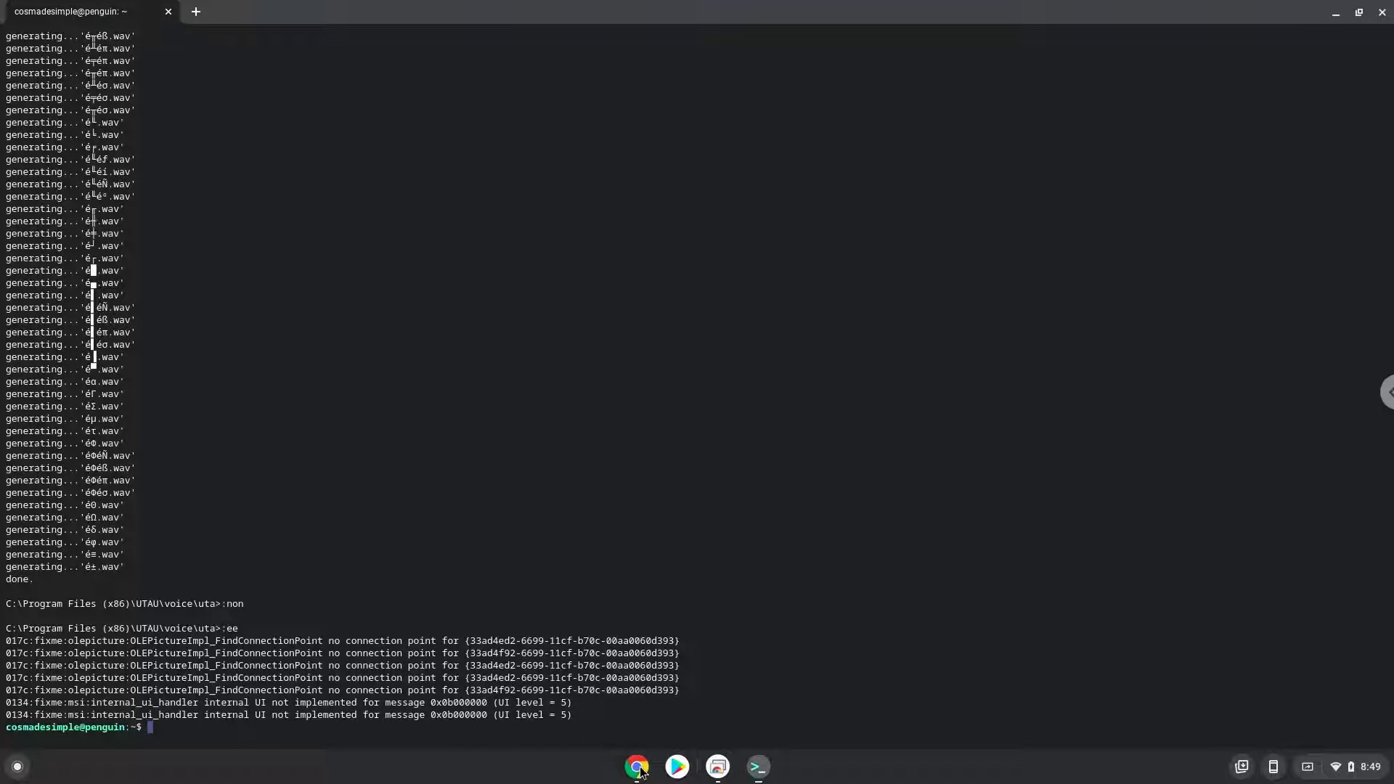
# Copy the ln -s line from the Docs notes and run it in Terminal to create the utaudata link
pyautogui.click(636, 765)
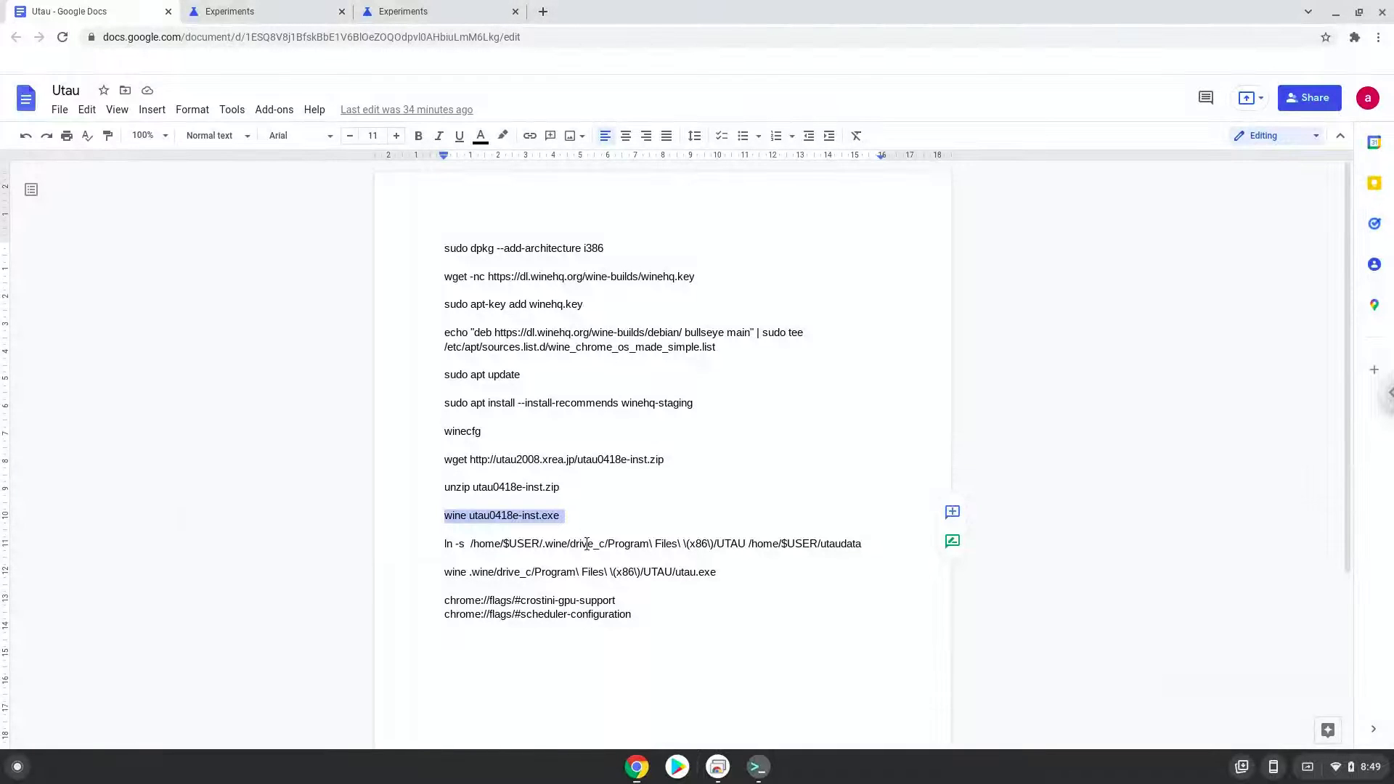
pyautogui.rightClick(584, 543)
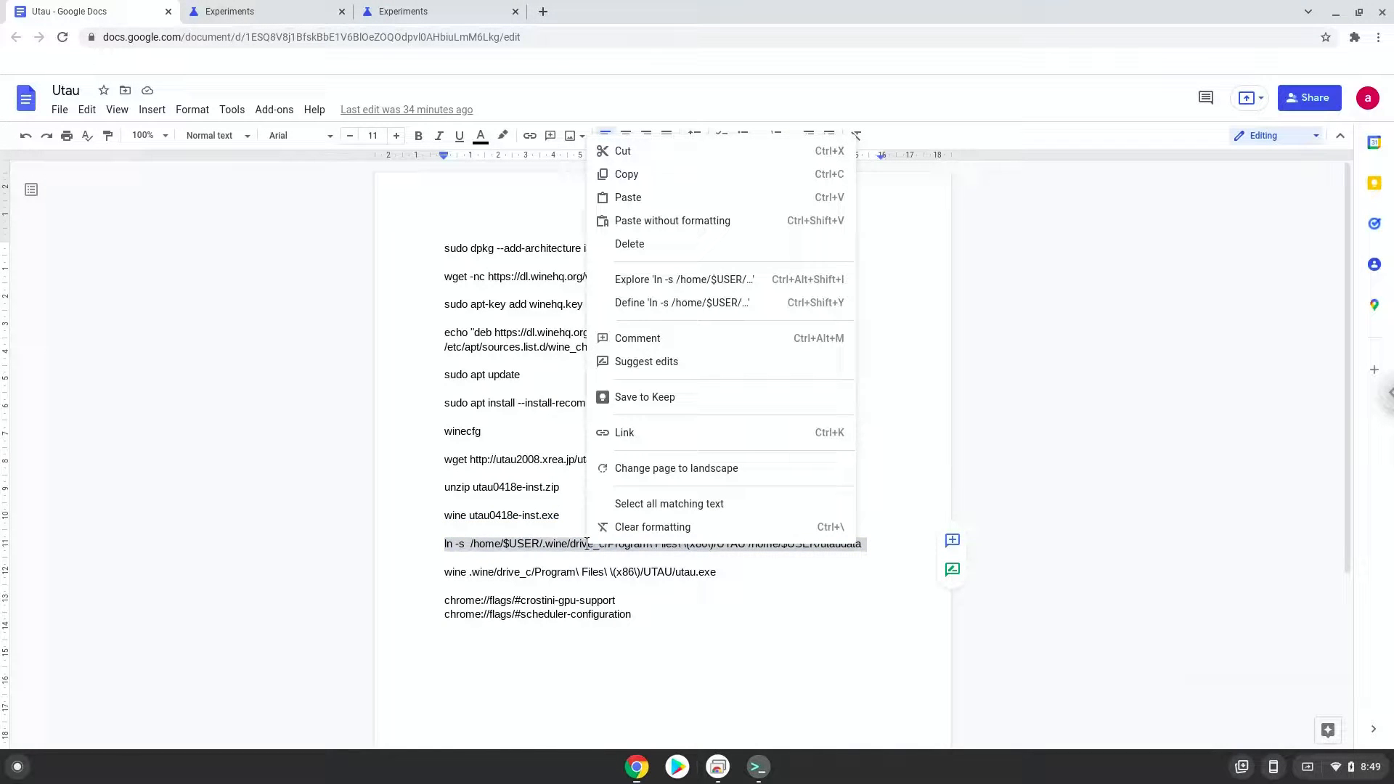
pyautogui.moveTo(678, 183)
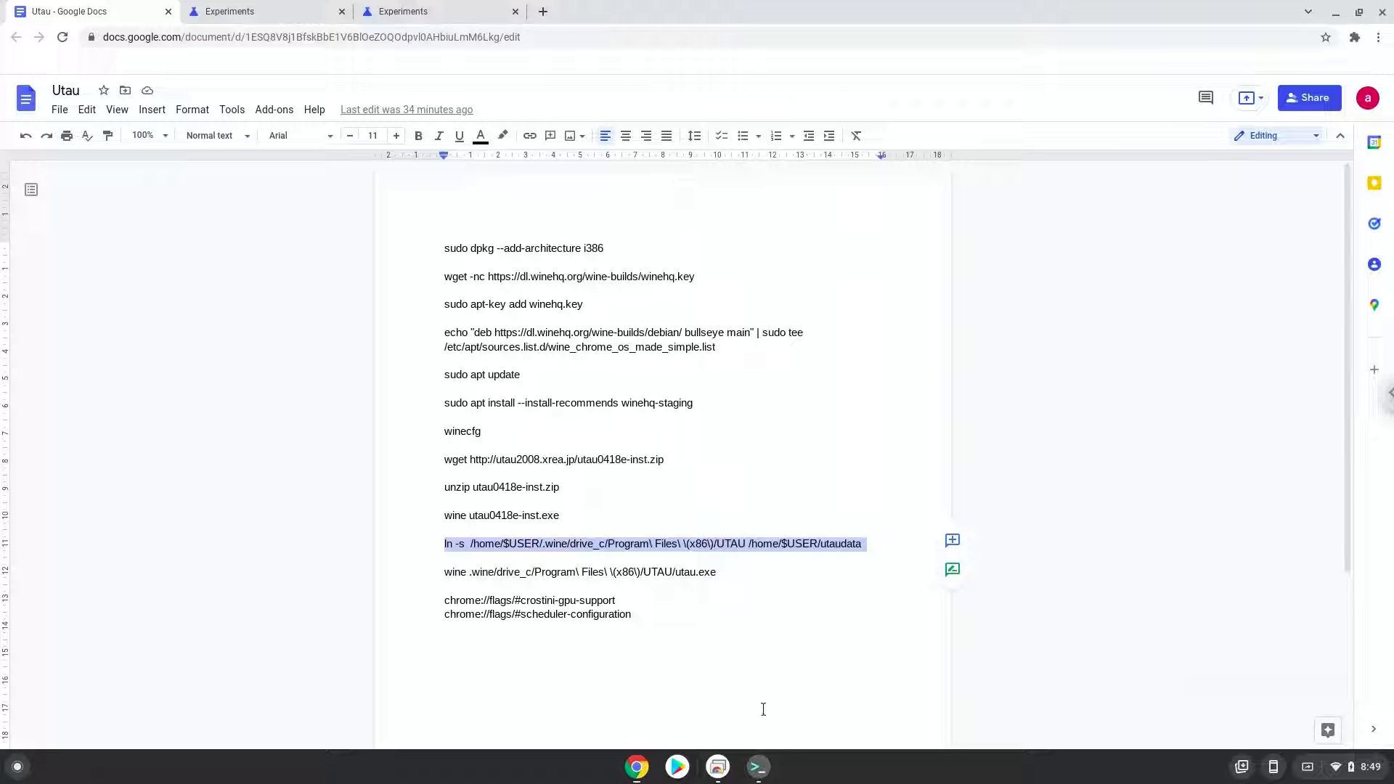
pyautogui.click(757, 765)
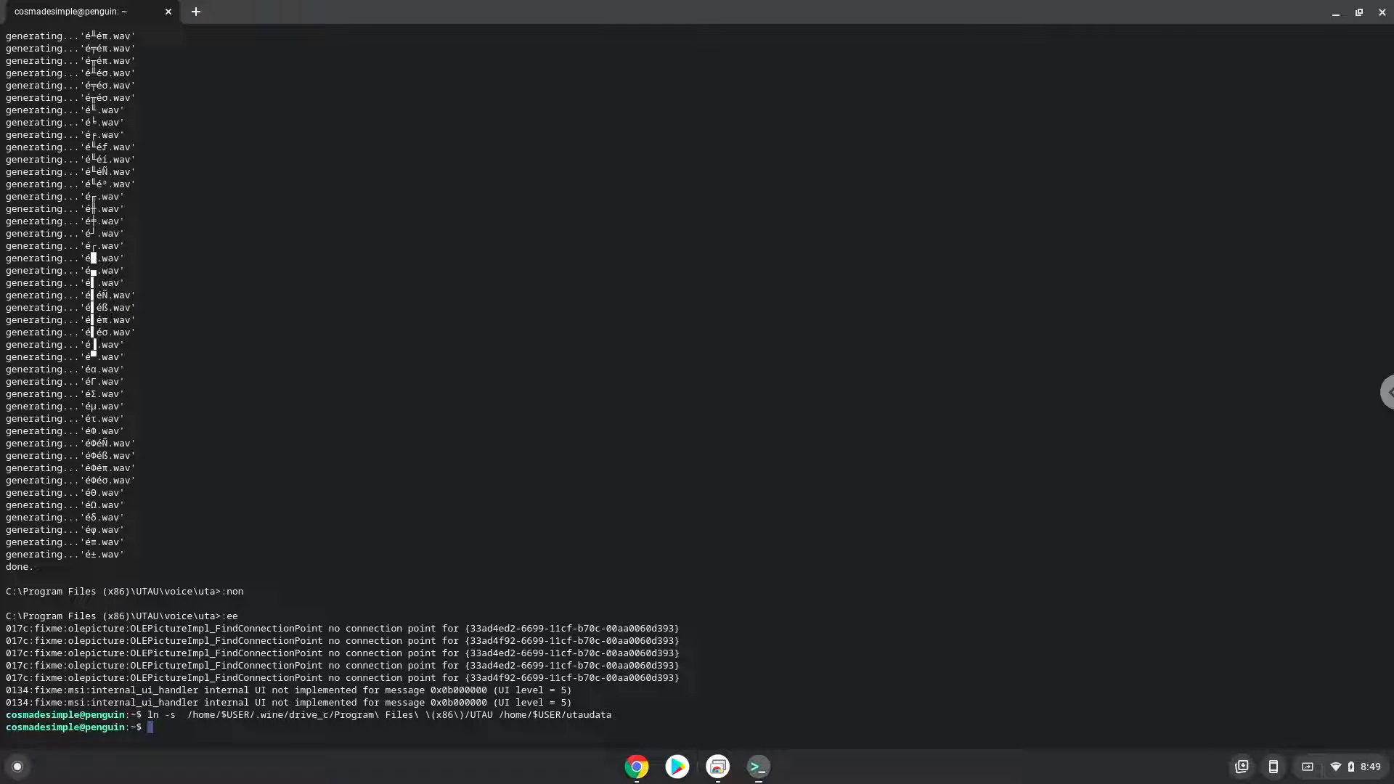
pyautogui.moveTo(197, 741)
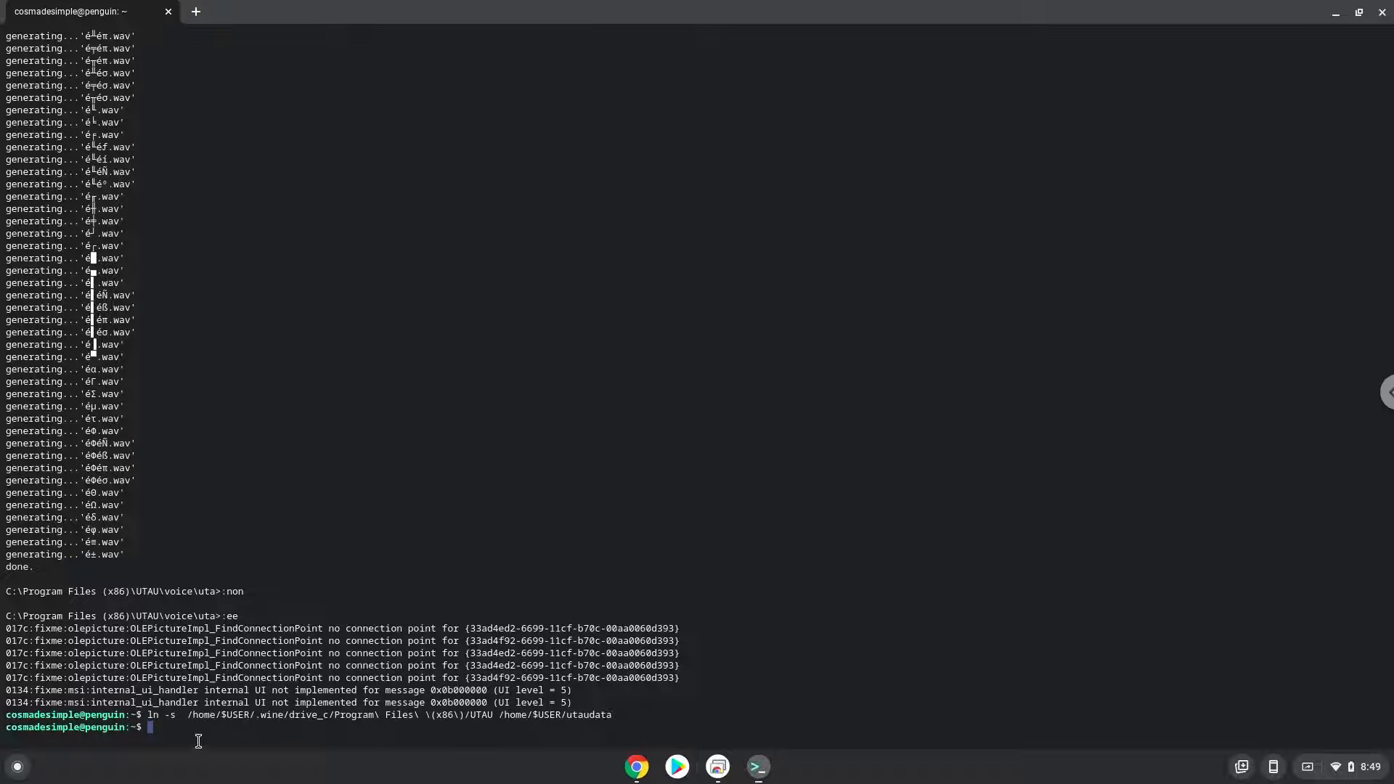
pyautogui.click(16, 765)
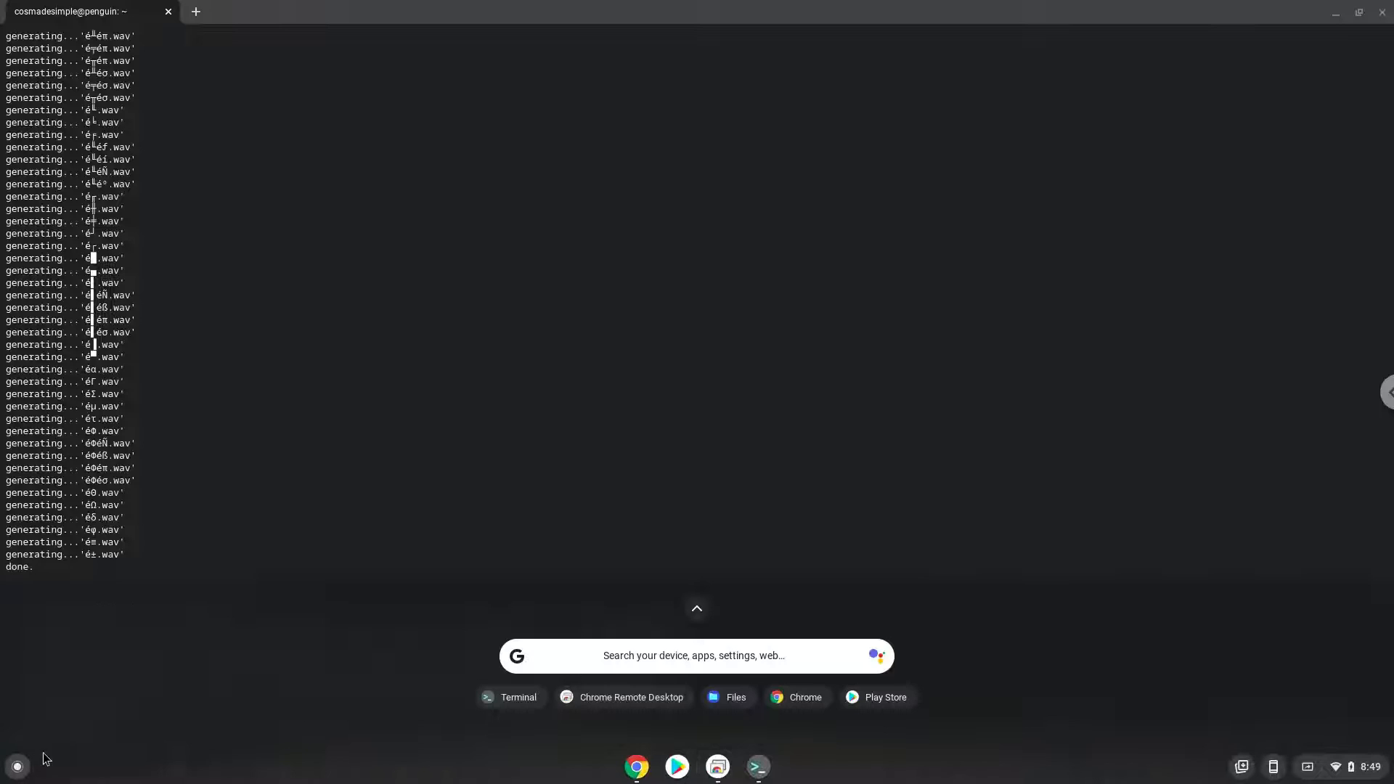
pyautogui.moveTo(695, 618)
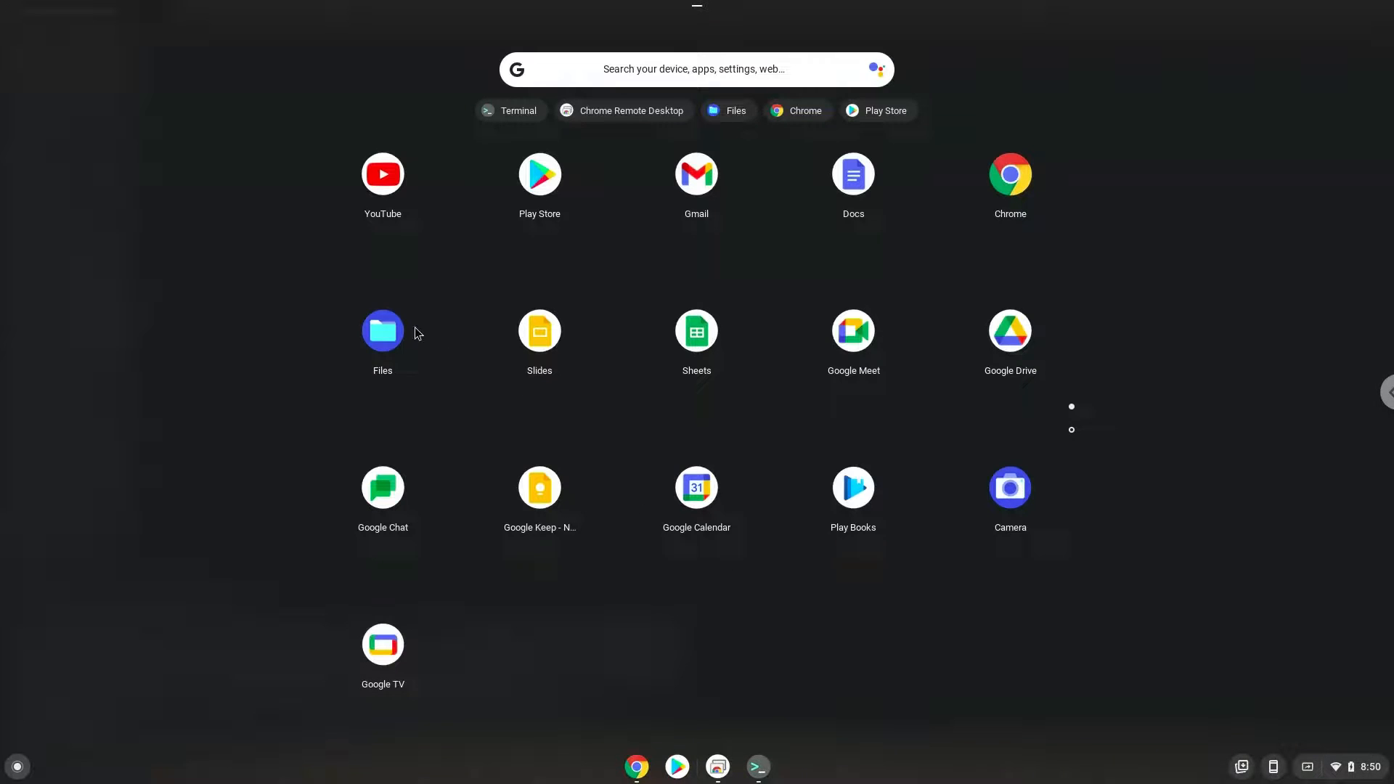
# Browse Linux files › utaudata to see utau.exe and voice, then close Files
pyautogui.click(756, 765)
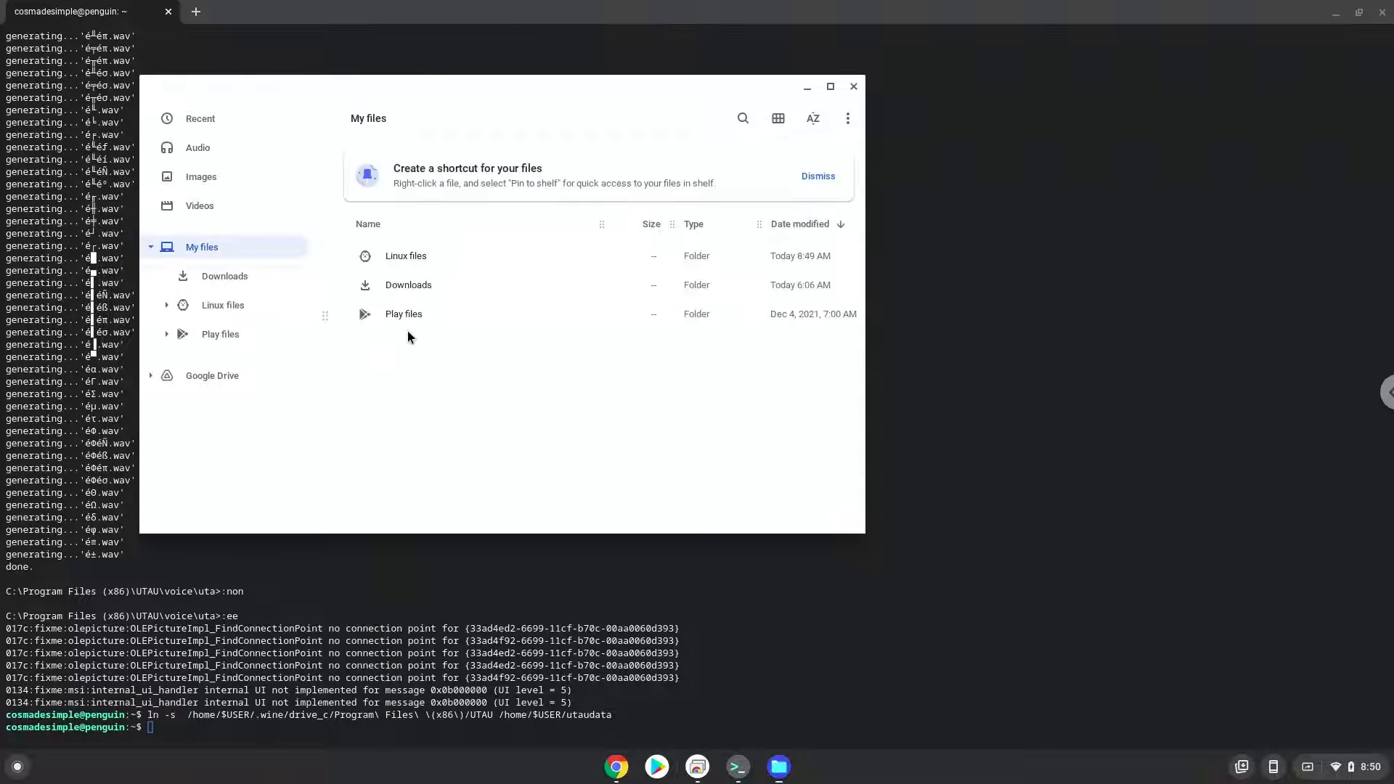
pyautogui.moveTo(222, 305)
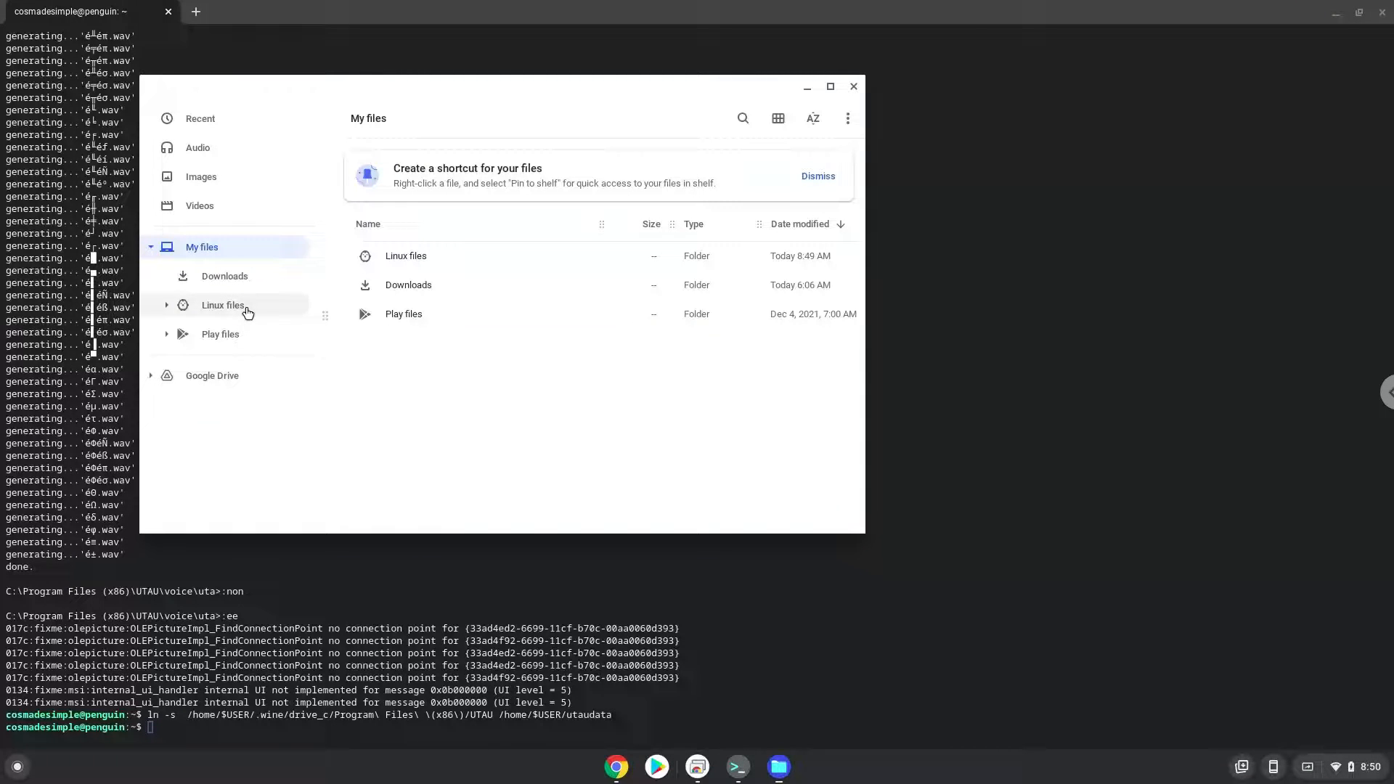
pyautogui.click(223, 305)
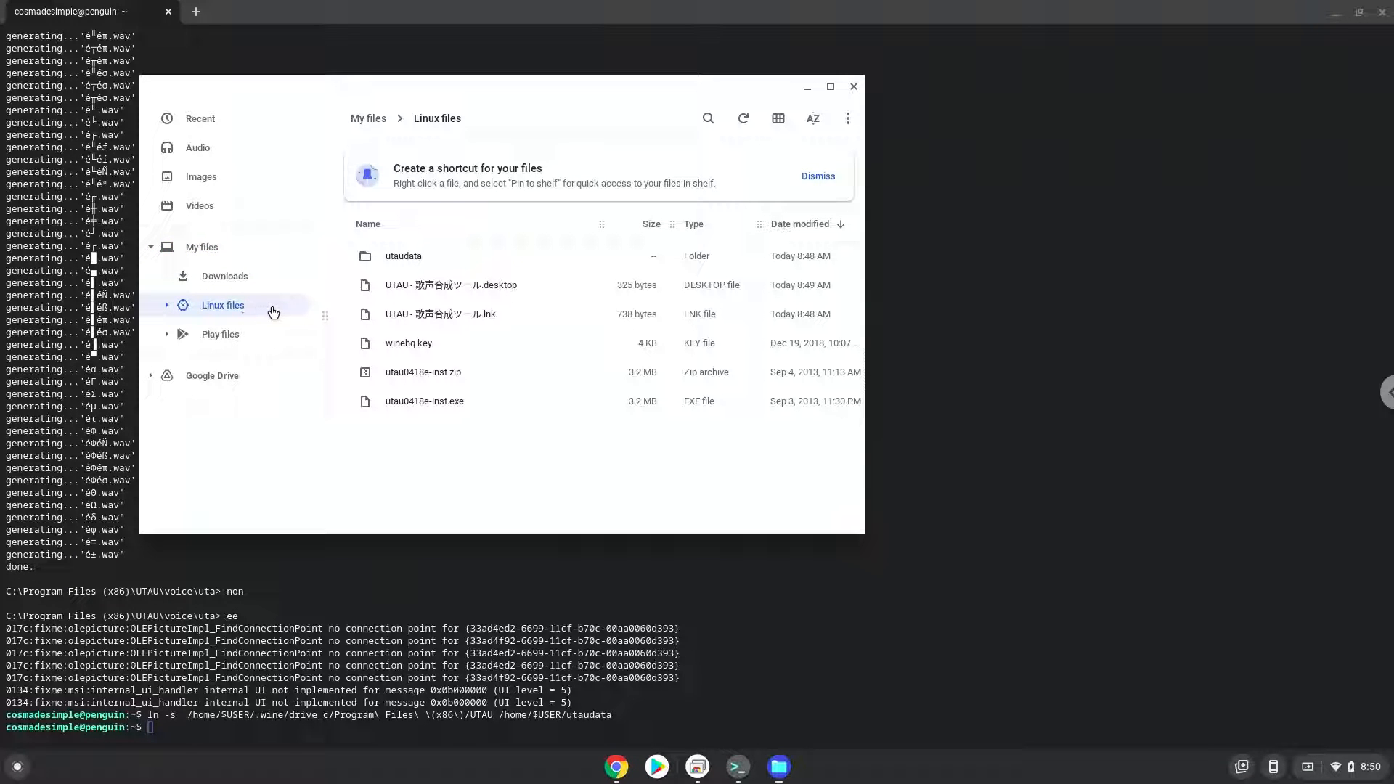
pyautogui.moveTo(409, 260)
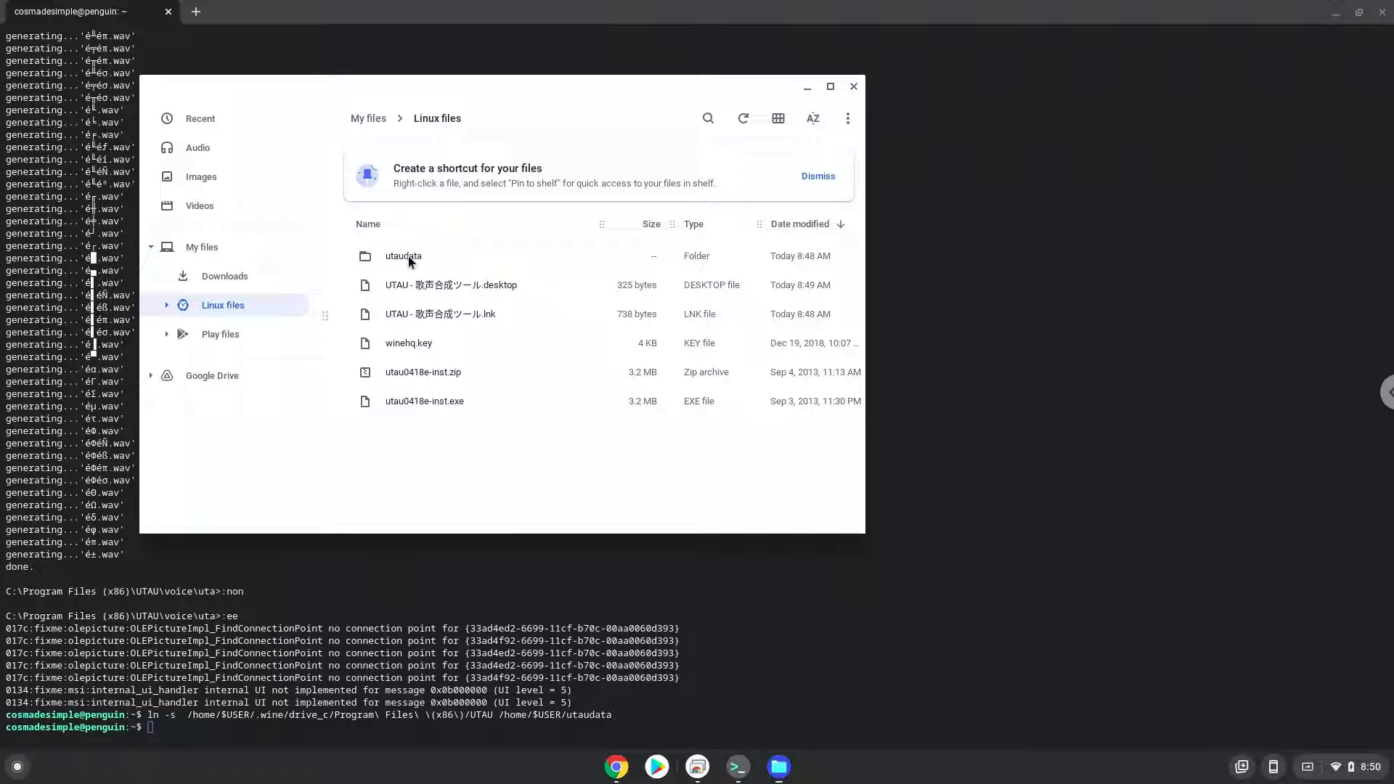
pyautogui.doubleClick(402, 256)
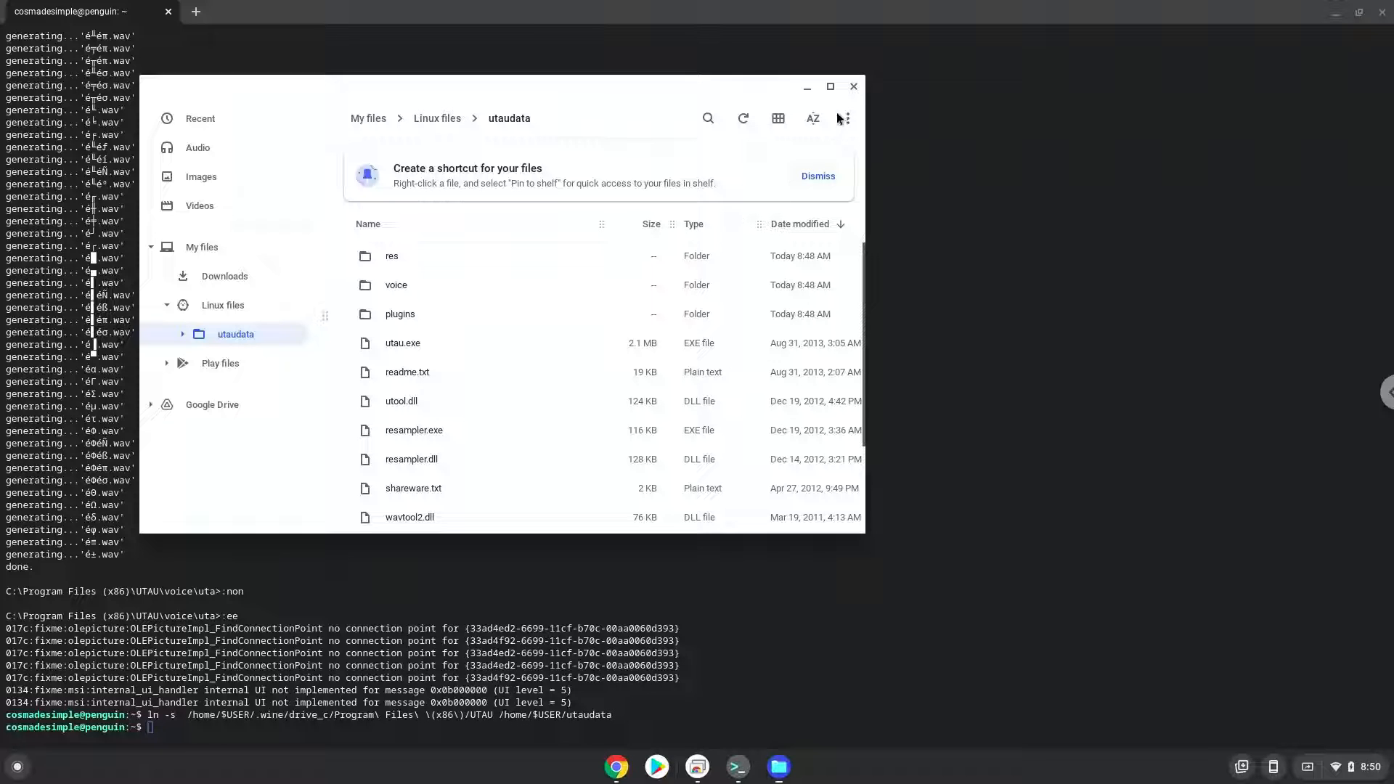
pyautogui.click(852, 86)
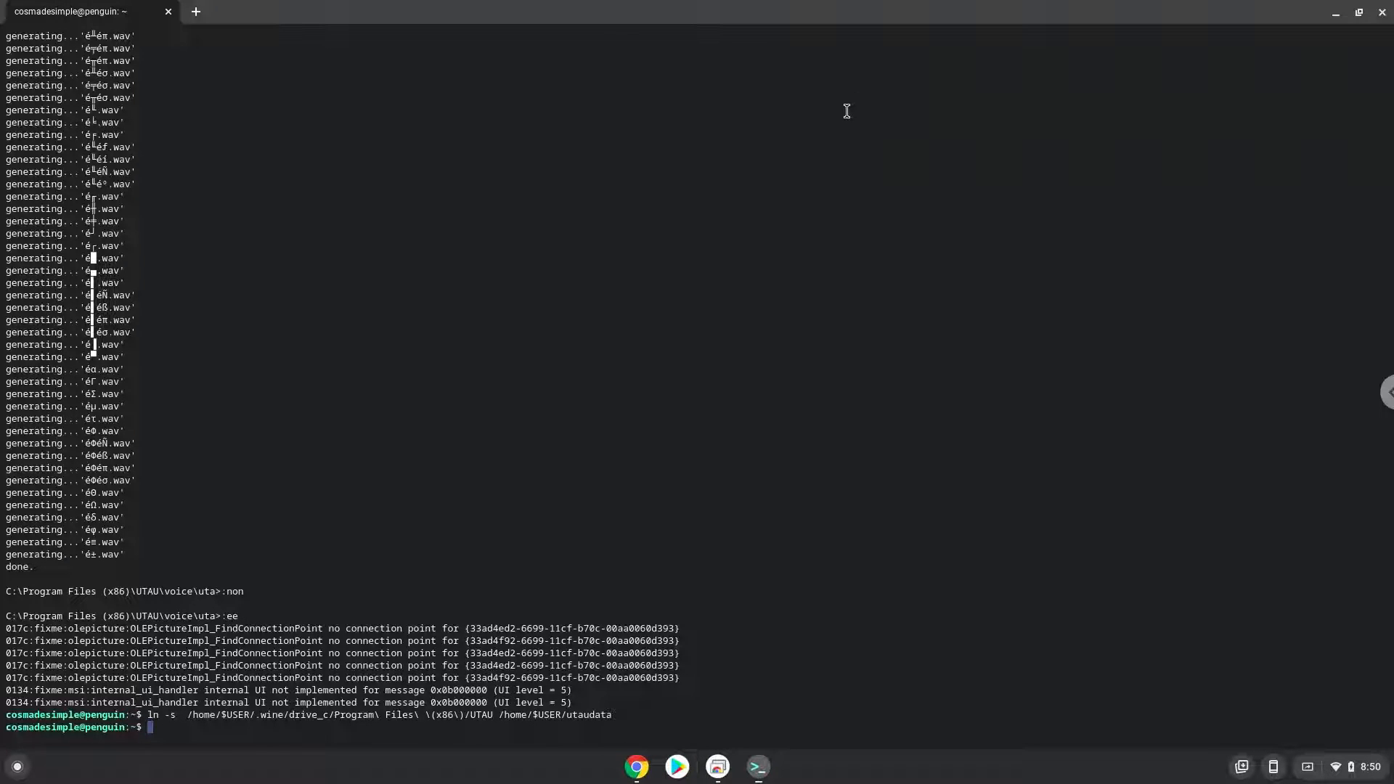
pyautogui.moveTo(837, 131)
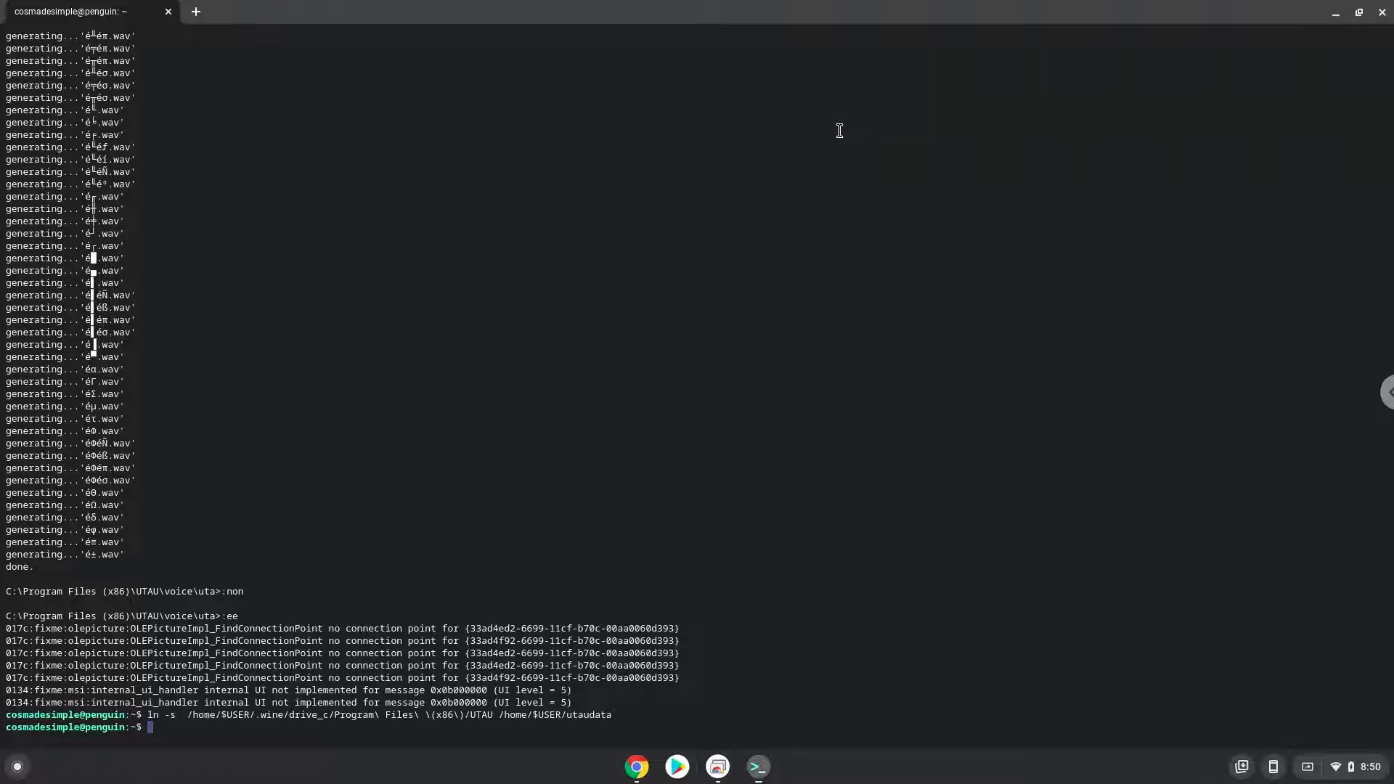
pyautogui.moveTo(810, 193)
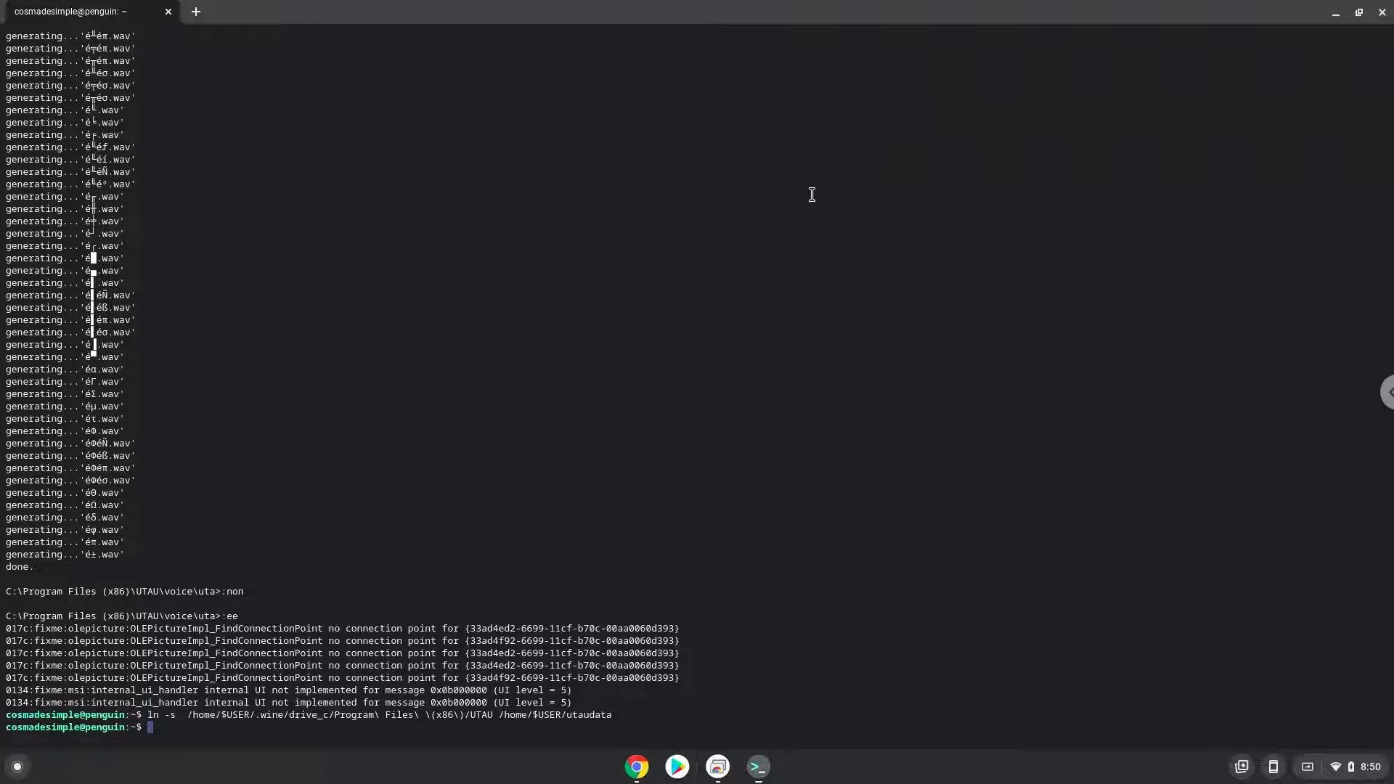
pyautogui.moveTo(652, 722)
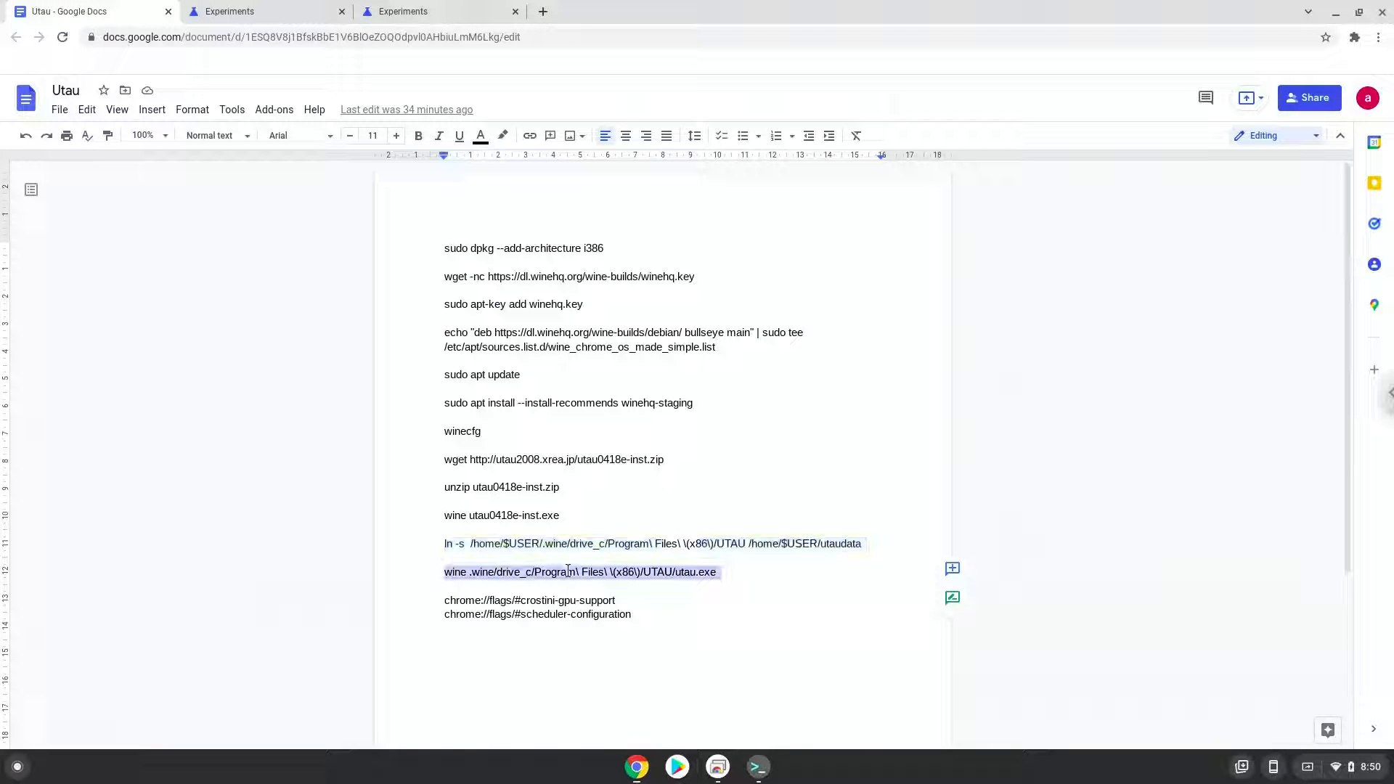
# Copy the 'wine utau.exe' line from Docs and run it in Terminal to launch UTAU
pyautogui.rightClick(567, 572)
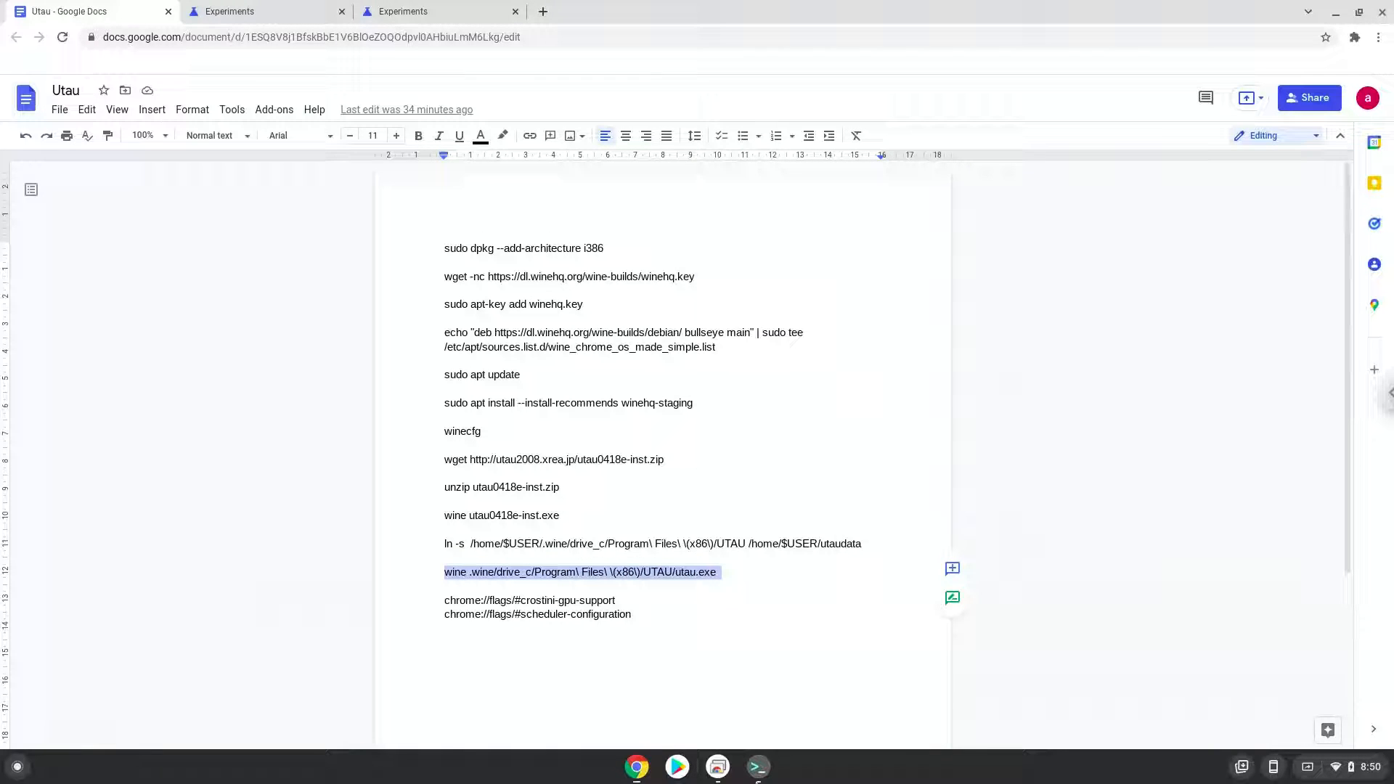
pyautogui.click(757, 766)
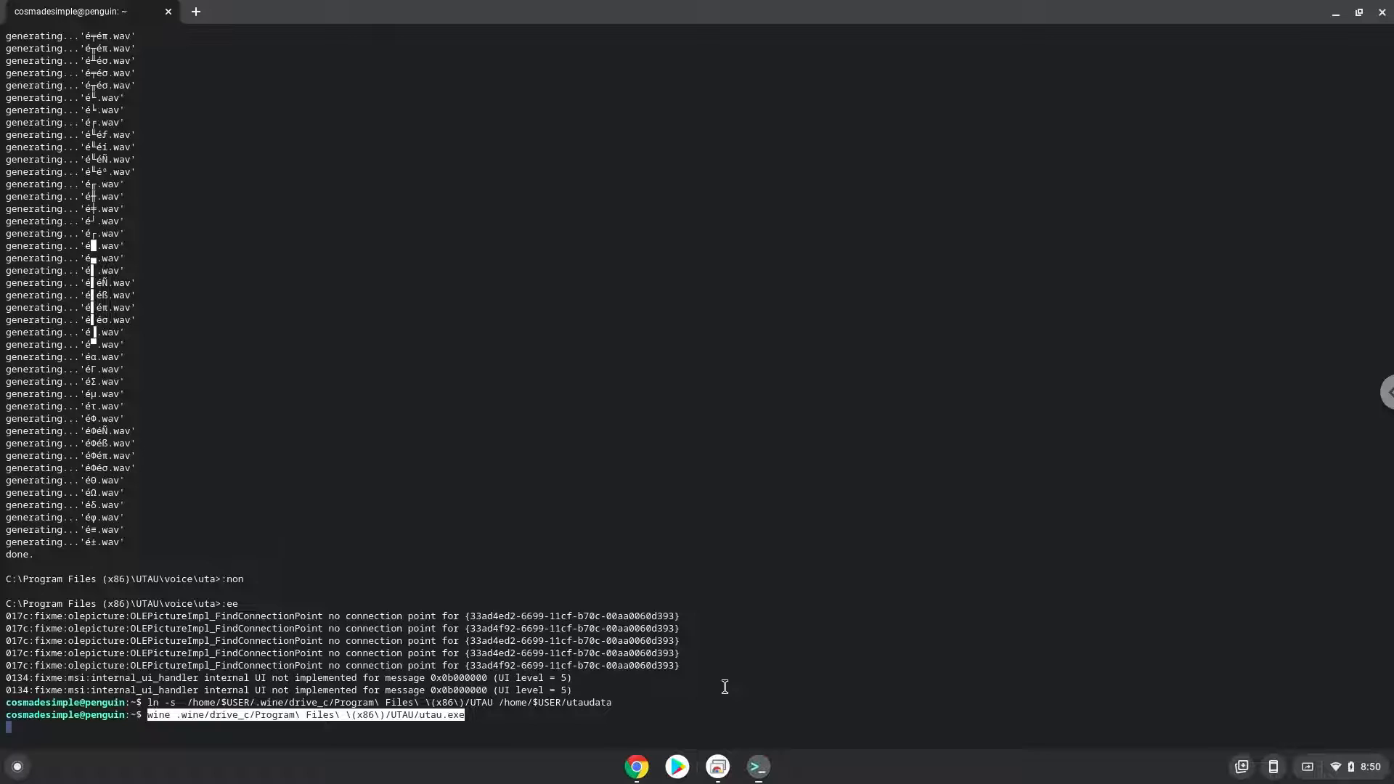
pyautogui.press('Return')
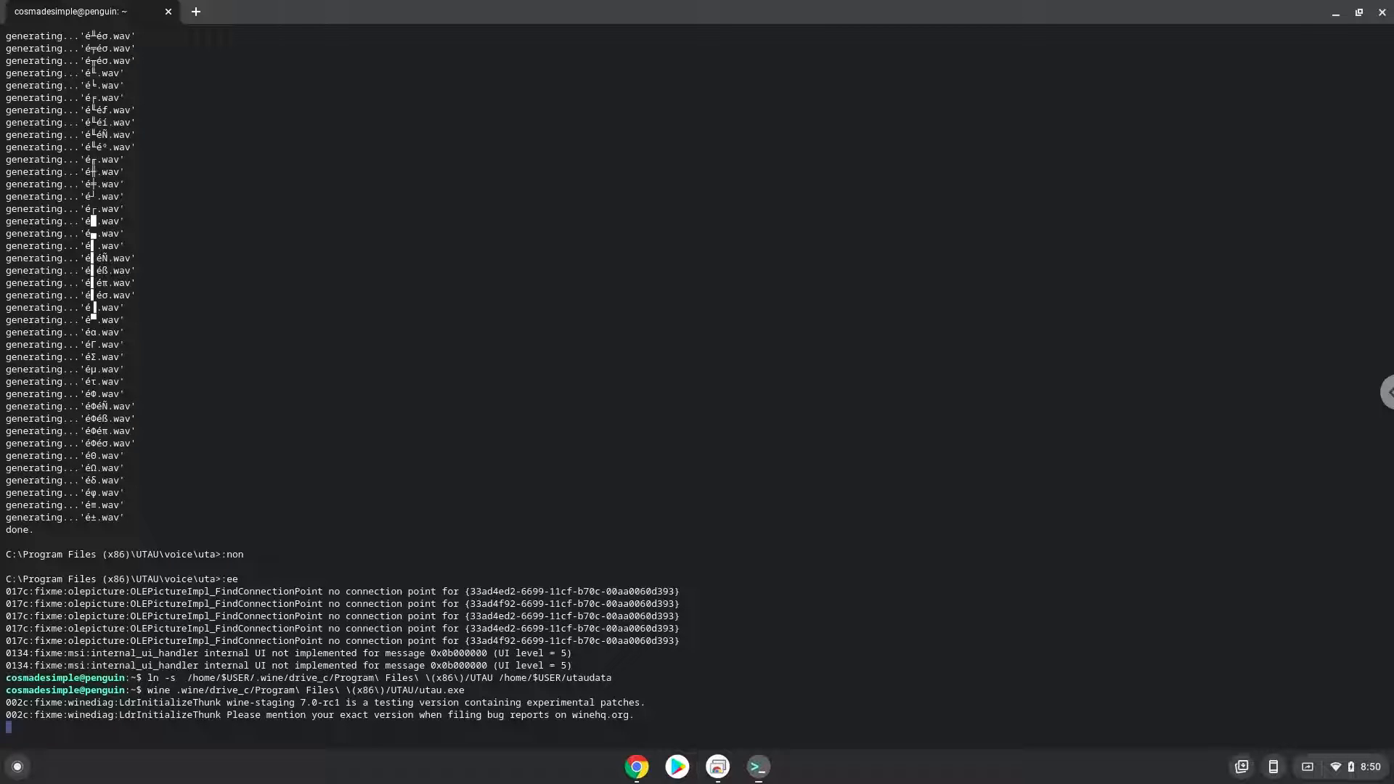
pyautogui.moveTo(781, 650)
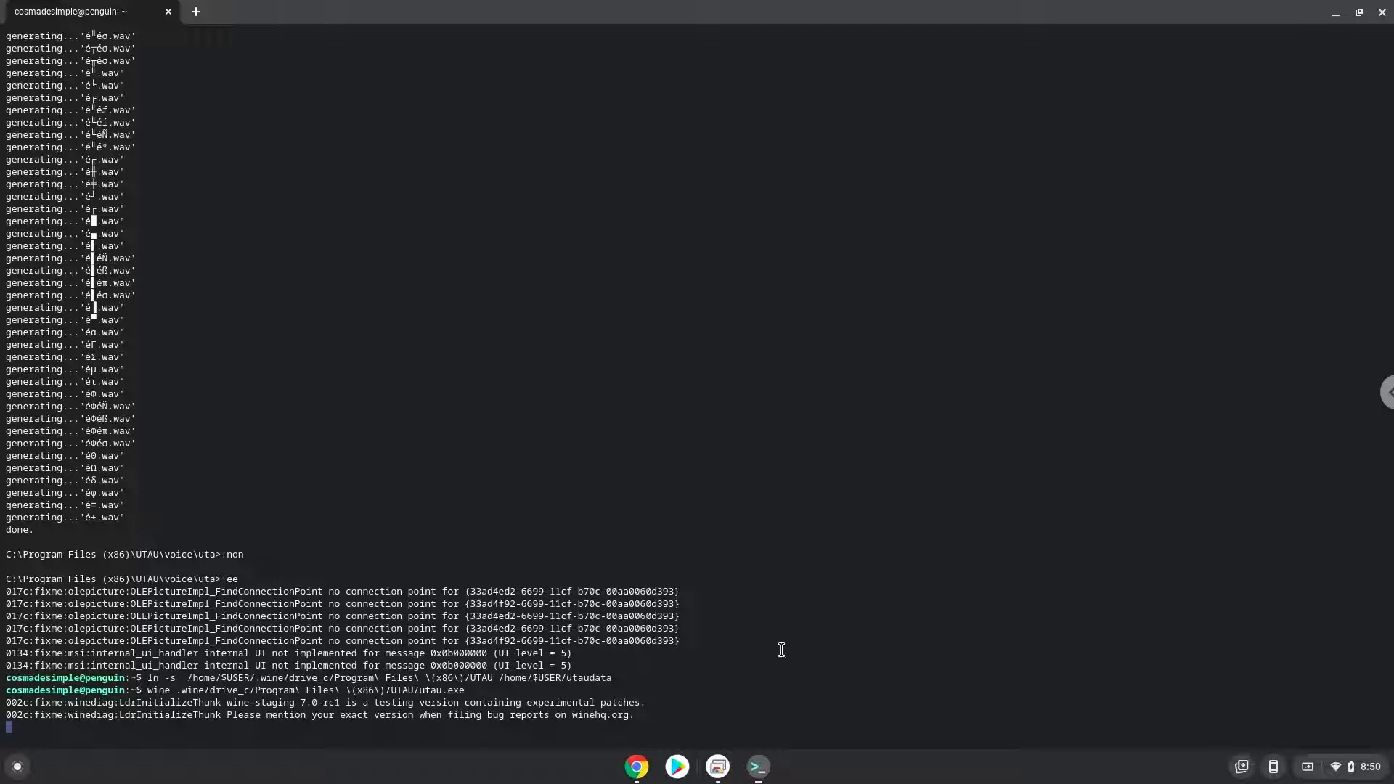